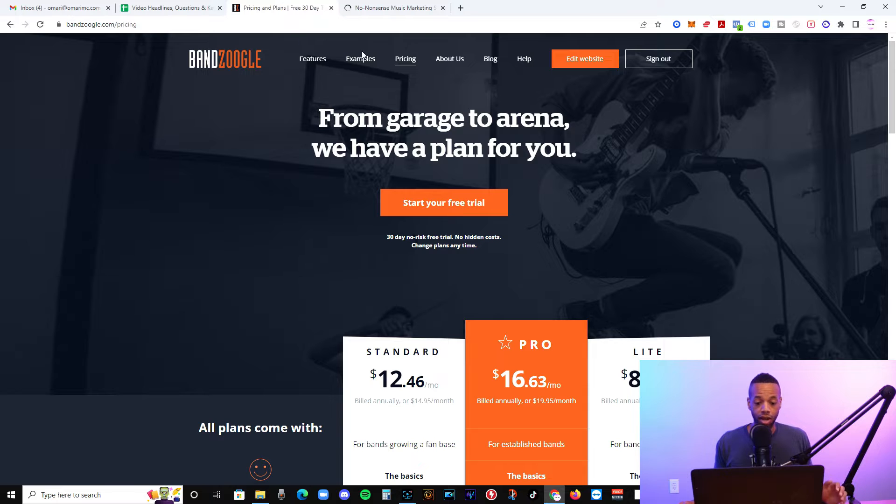
mouse_move(346, 156)
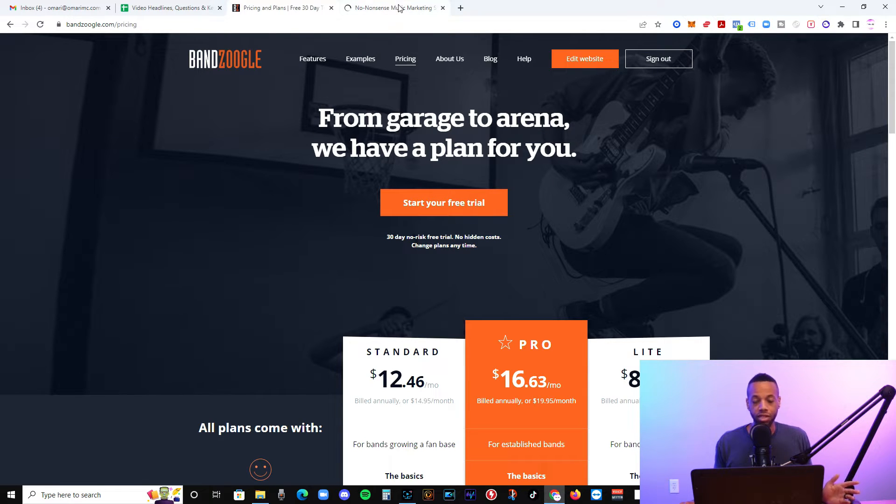
mouse_move(394, 8)
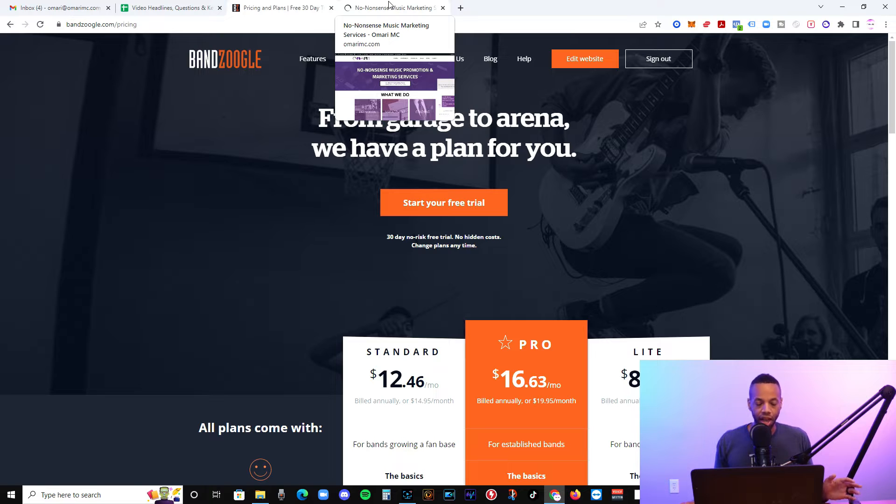
mouse_move(247, 136)
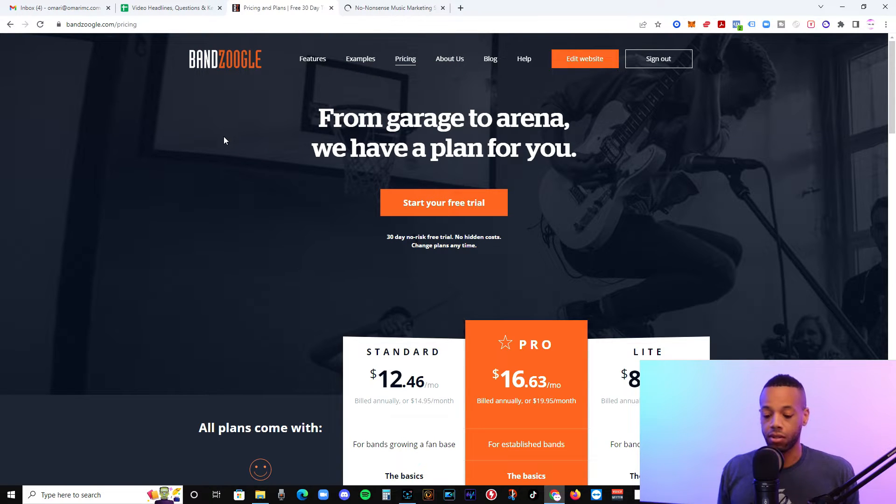
mouse_move(217, 182)
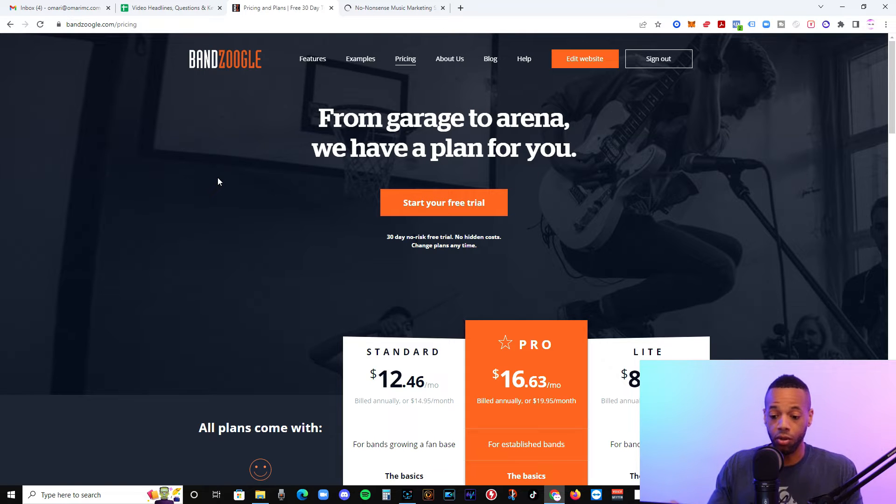
mouse_move(255, 187)
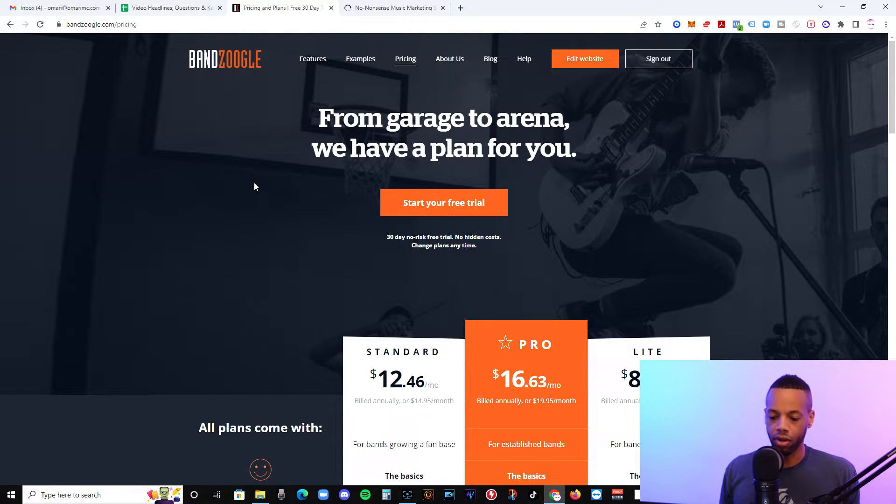
- Scroll down to the Standard, Pro and Lite comparison showing design extras like custom fonts and video headers
scroll("down", 3)
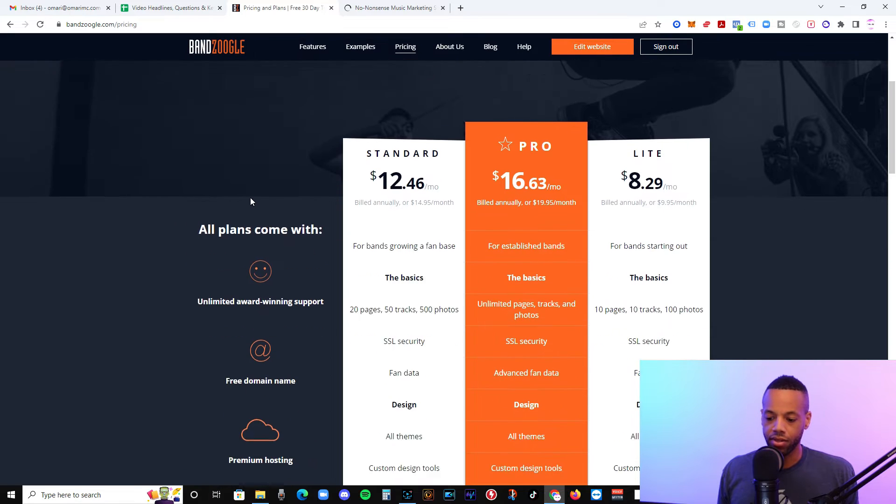
scroll("down", 3)
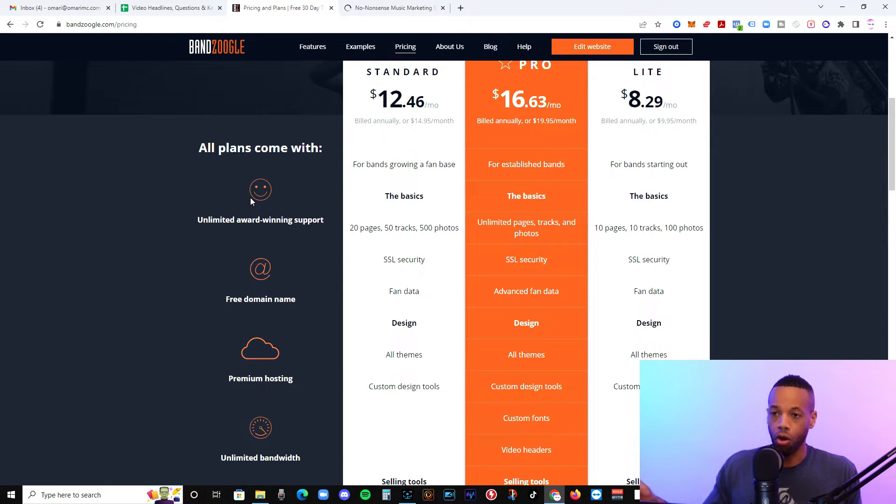
mouse_move(247, 204)
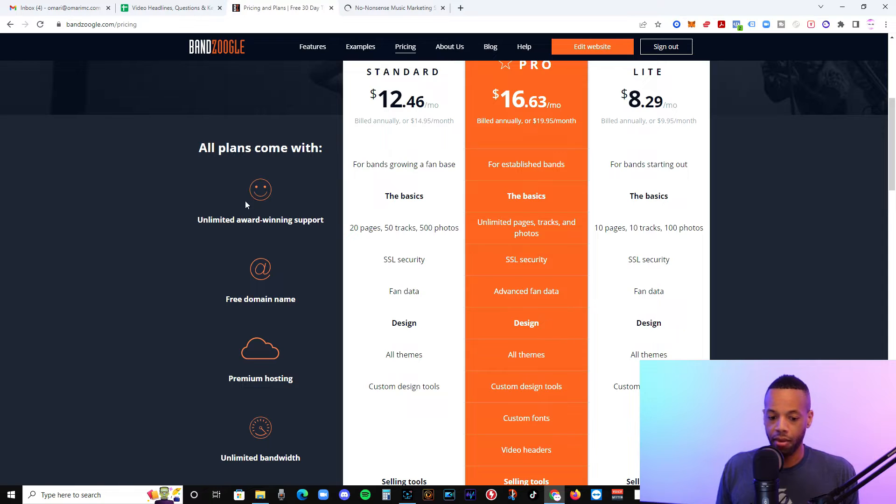
mouse_move(169, 230)
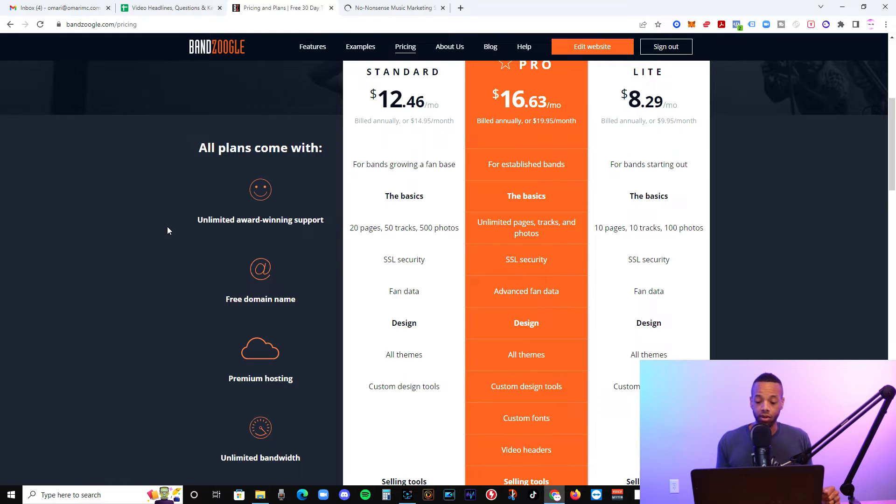
- Scroll through the promotion features, then back up to Pro's ticket sales, tip jar and merch tools
scroll("down", 3)
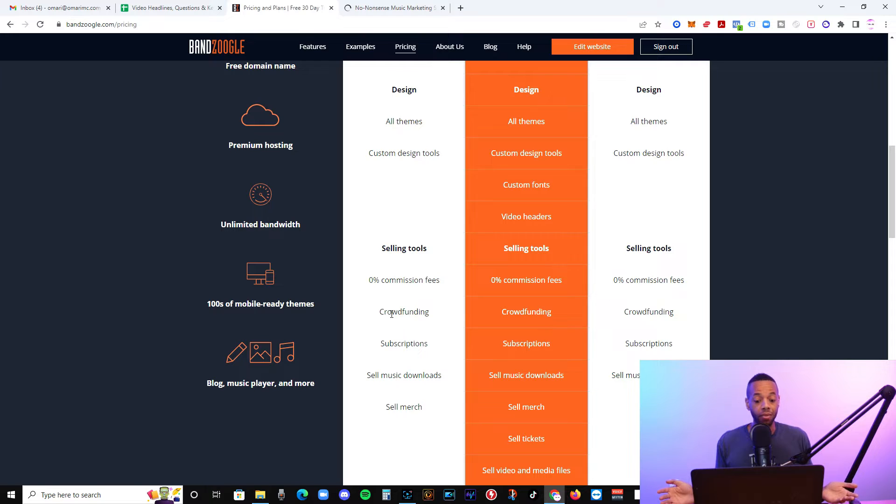
mouse_move(527, 274)
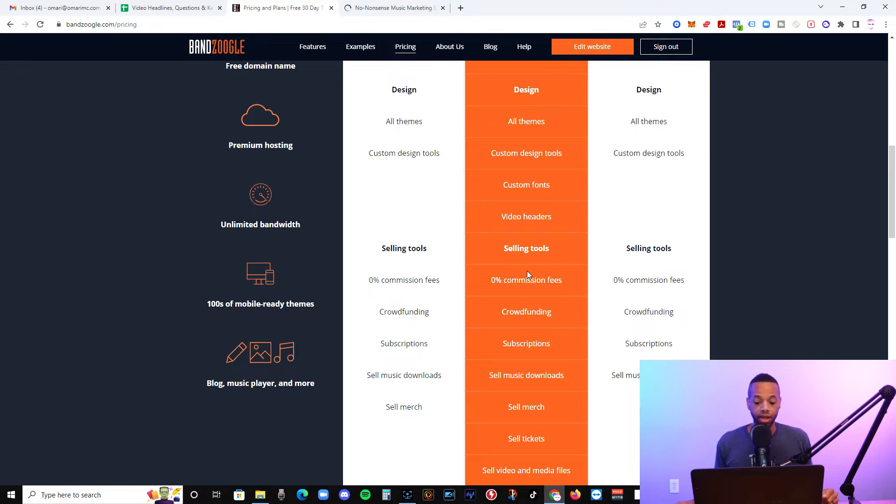
scroll("down", 3)
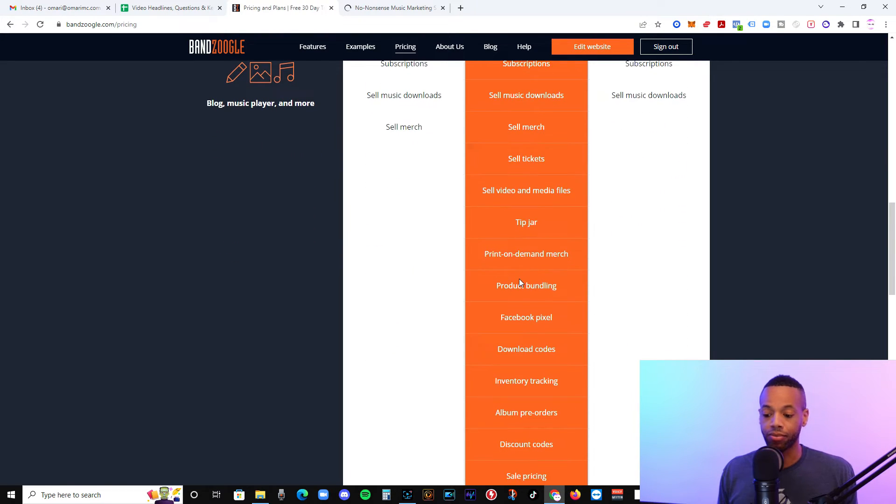
mouse_move(303, 206)
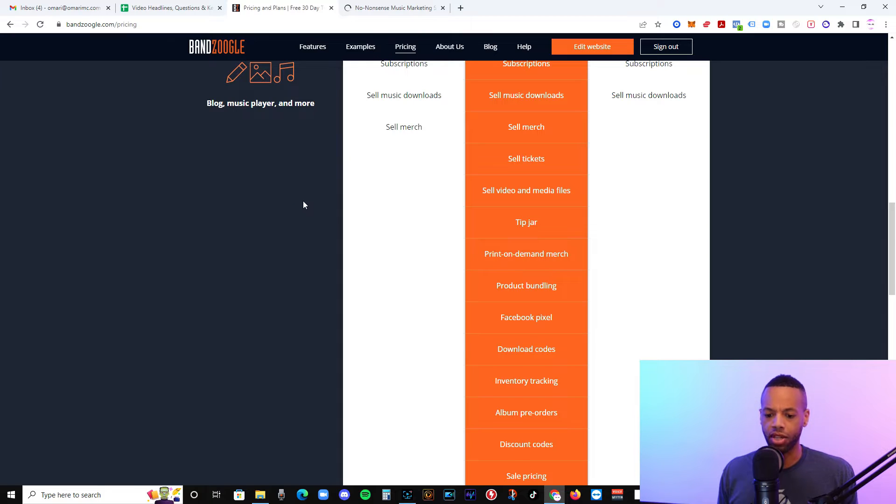
scroll("down", 3)
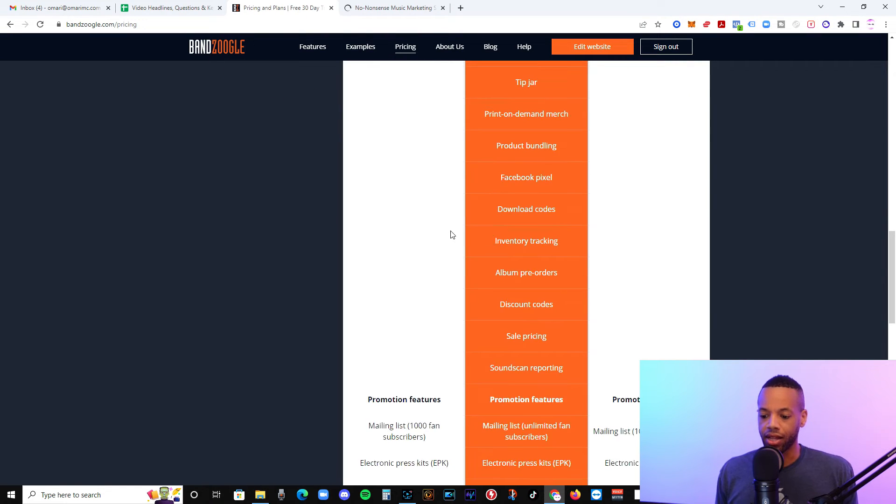
scroll("down", 3)
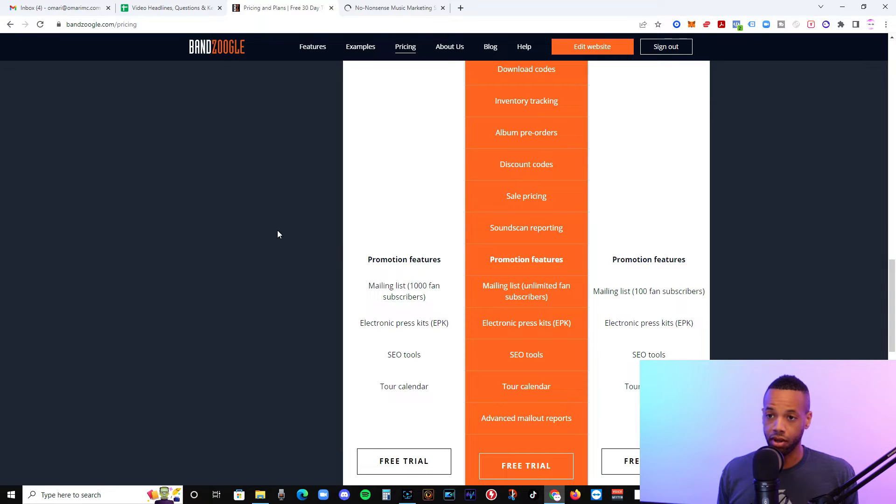
mouse_move(265, 225)
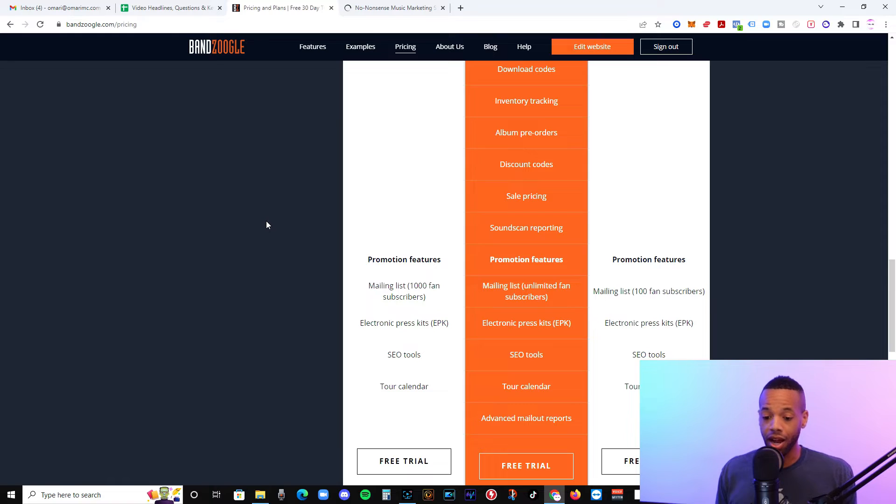
mouse_move(275, 219)
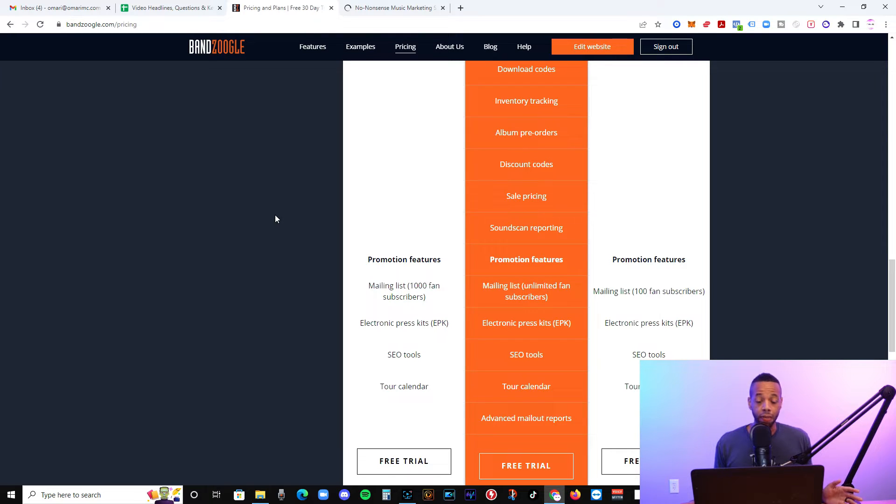
mouse_move(258, 226)
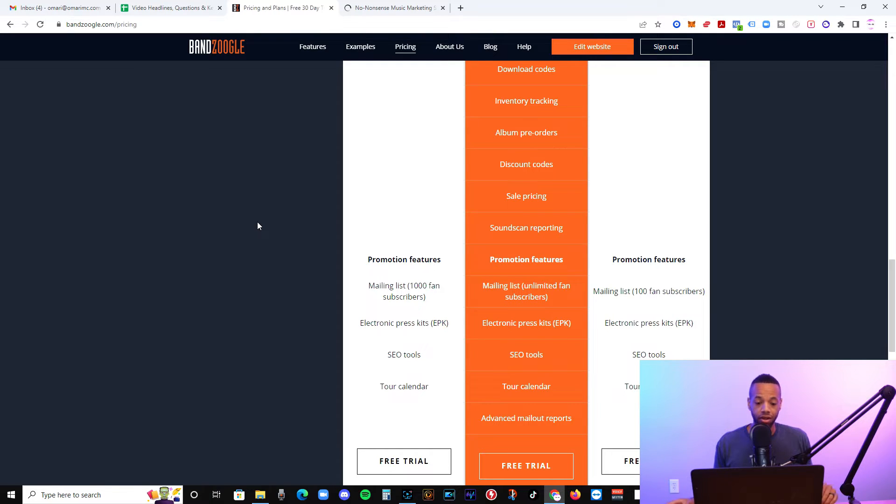
scroll("up", 3)
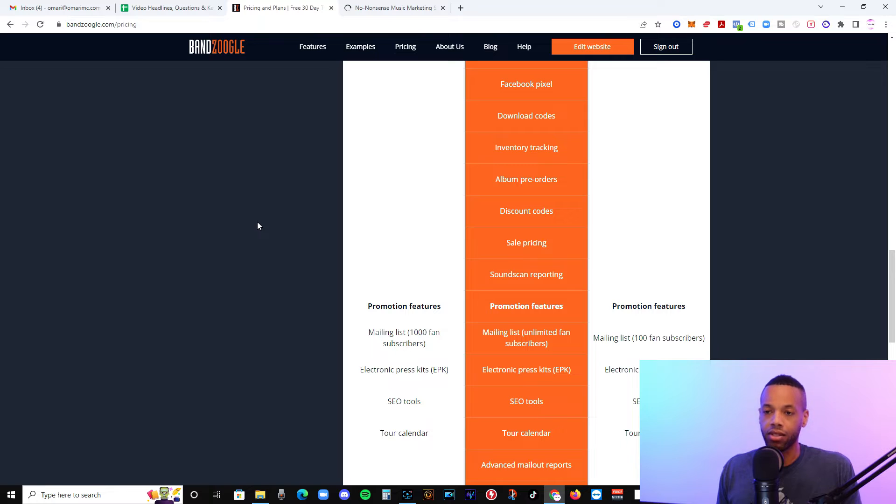
scroll("down", 3)
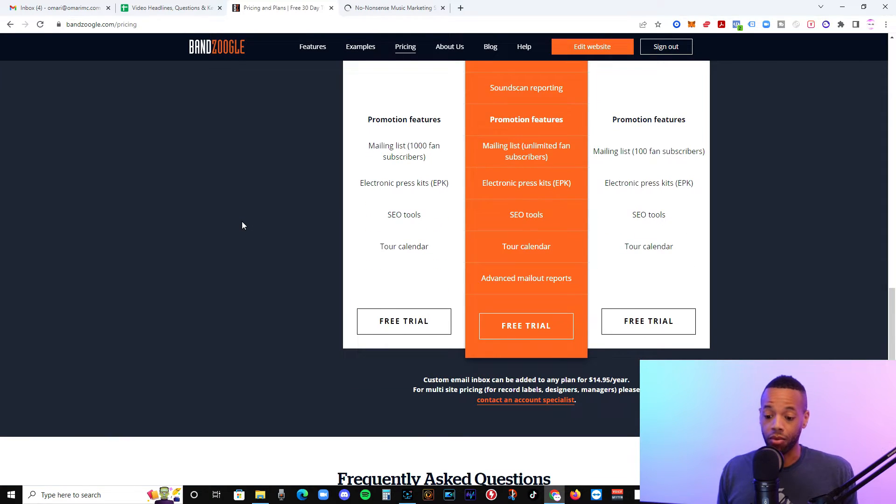
scroll("up", 3)
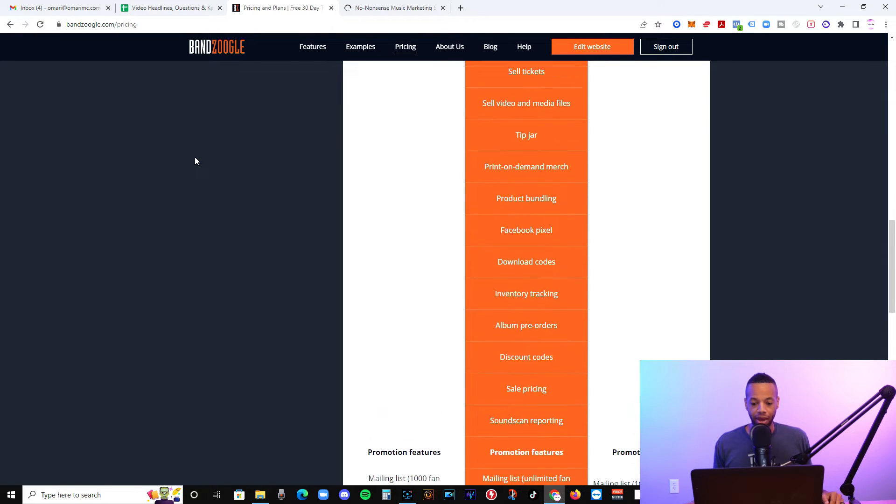
scroll("up", 3)
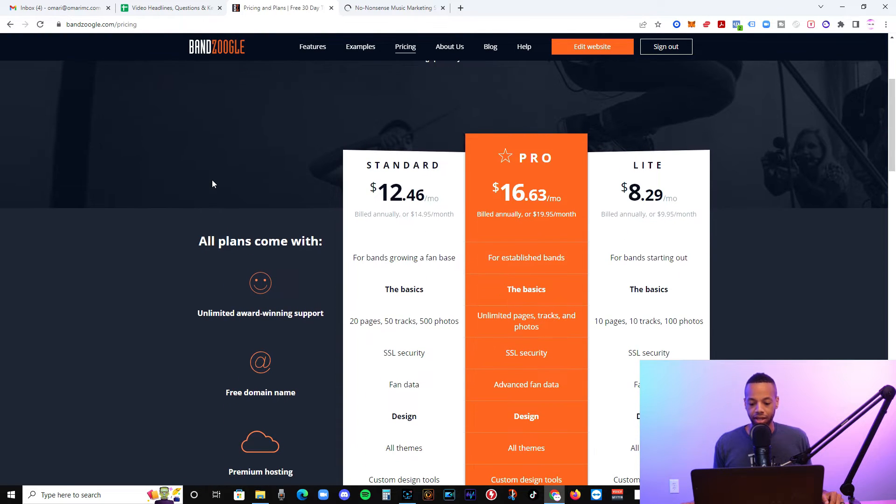
mouse_move(519, 203)
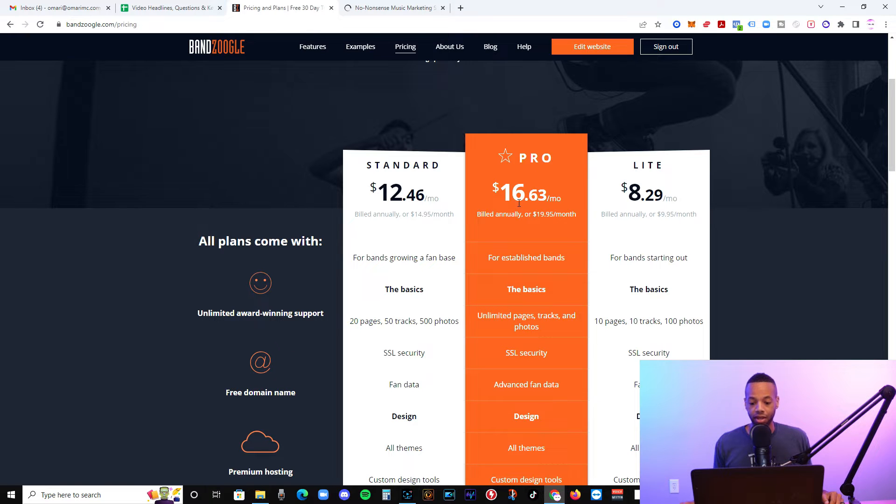
scroll("down", 3)
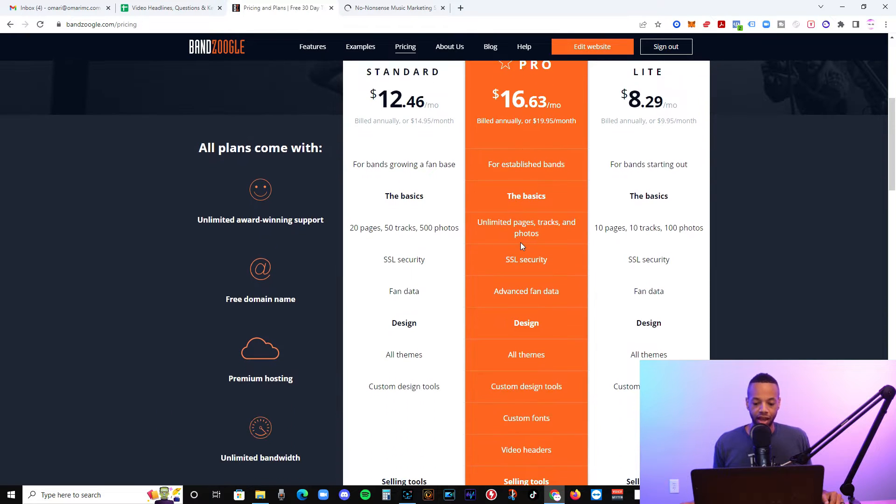
scroll("down", 3)
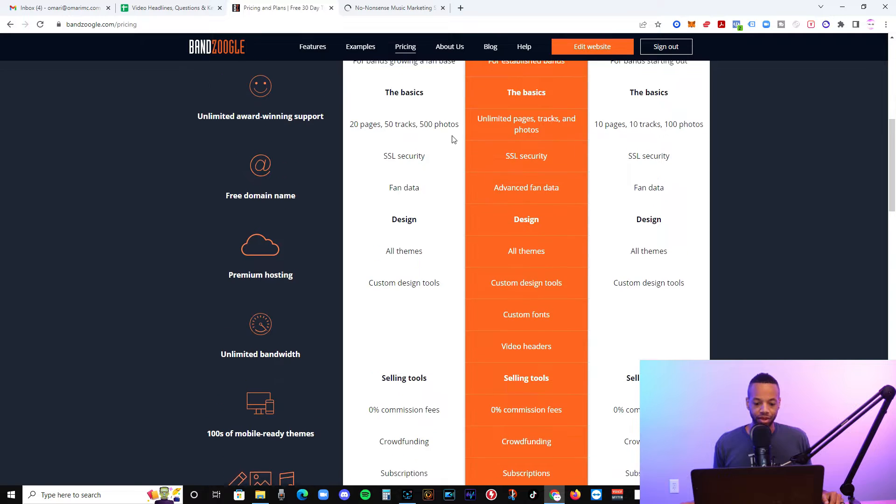
scroll("up", 3)
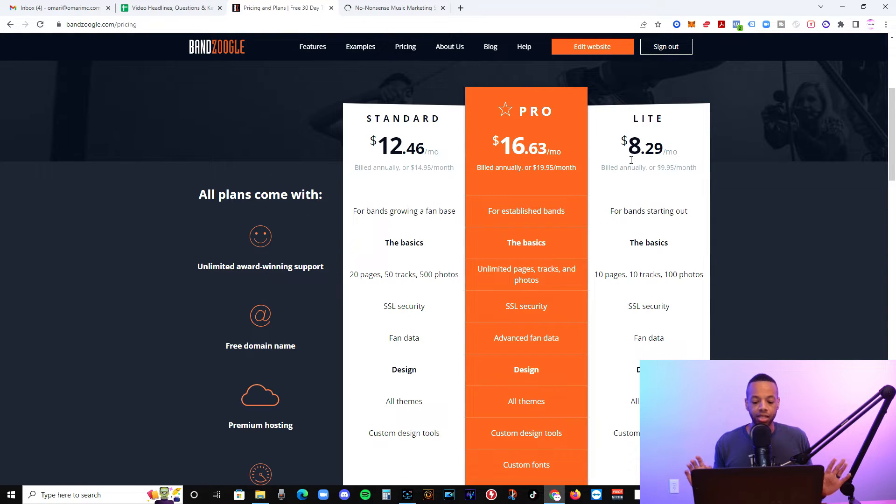
mouse_move(623, 280)
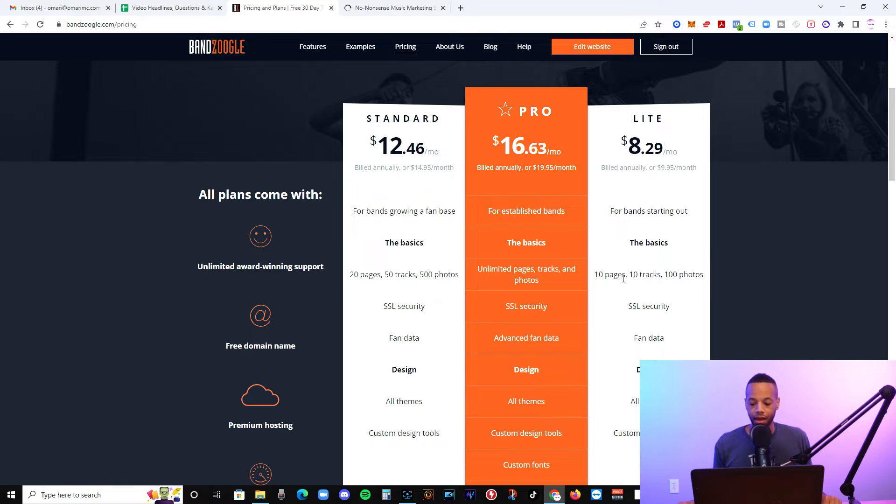
double_click(645, 275)
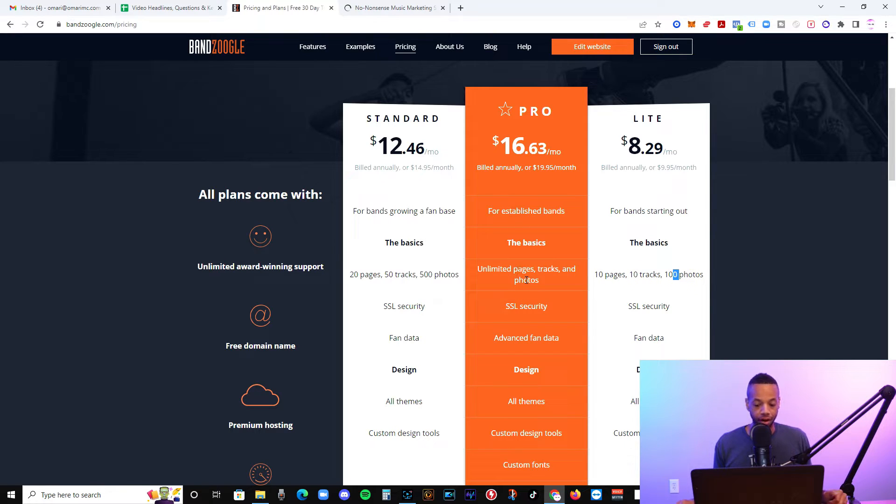
scroll("down", 3)
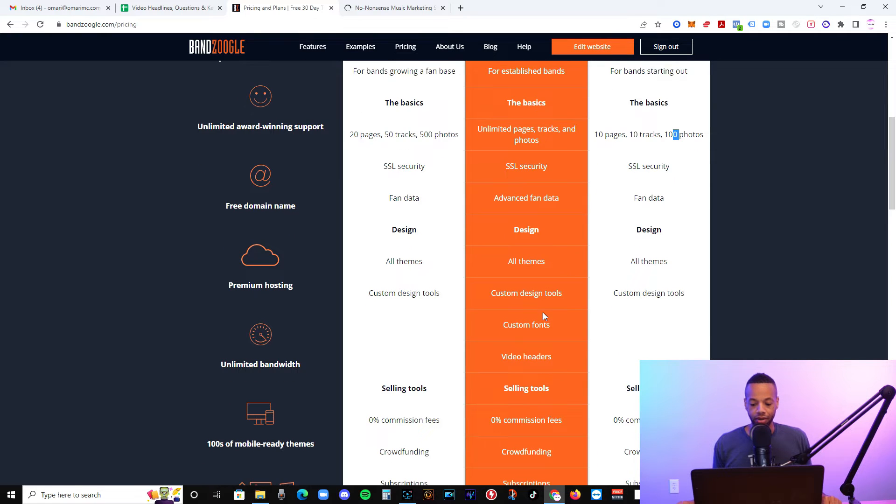
scroll("down", 3)
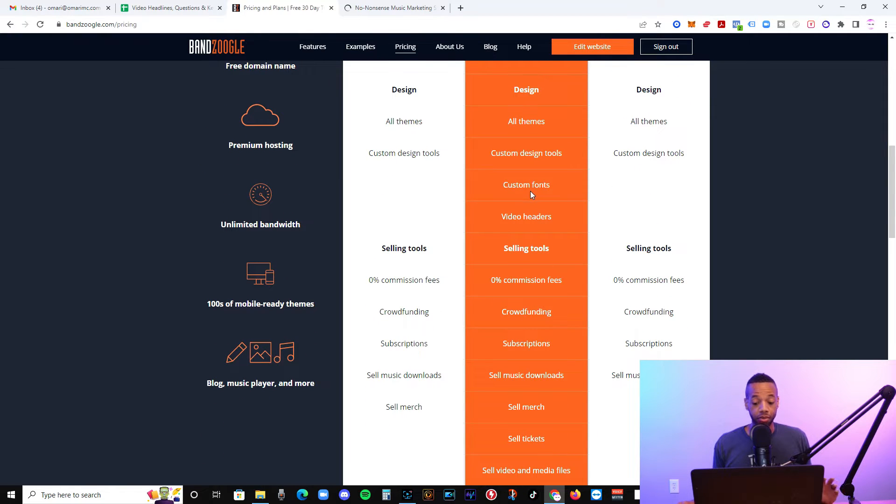
double_click(526, 184)
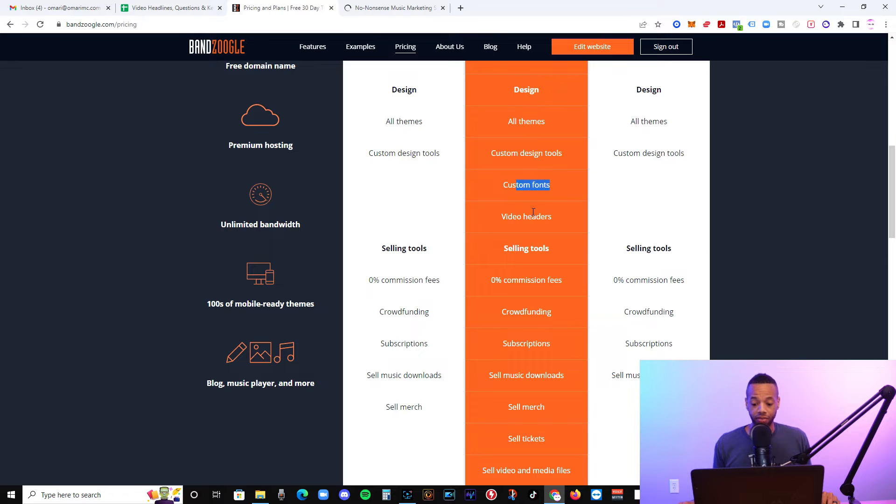
scroll("down", 3)
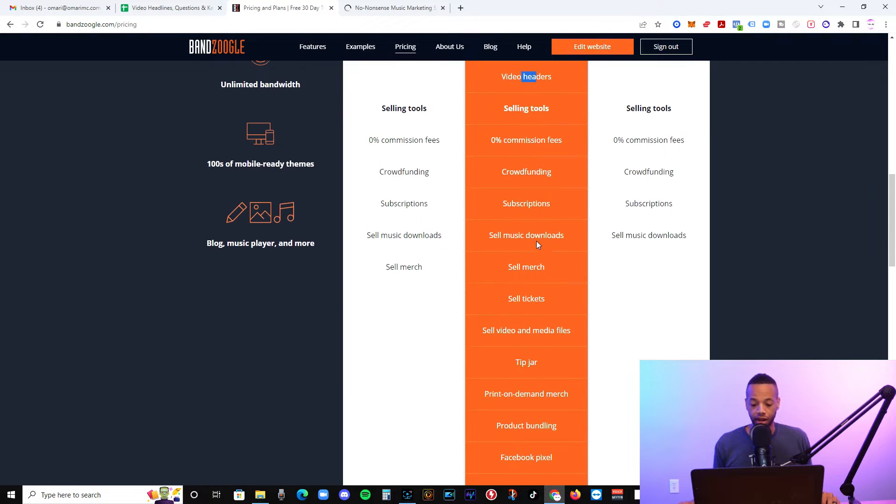
scroll("down", 3)
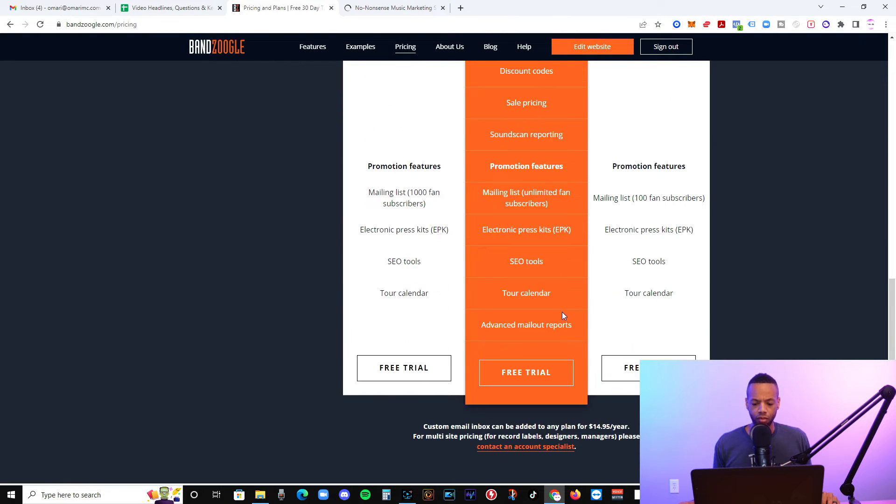
mouse_move(532, 228)
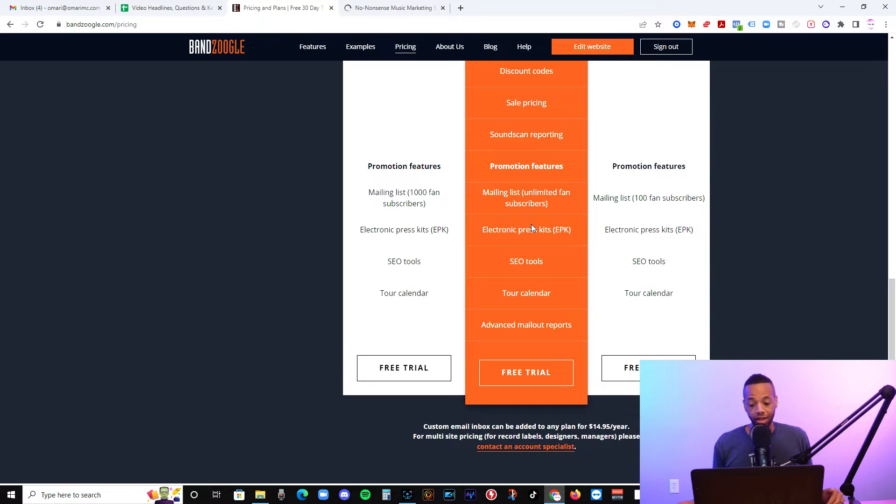
- Review the pricing table, then open the trial site's control panel dashboard
double_click(645, 198)
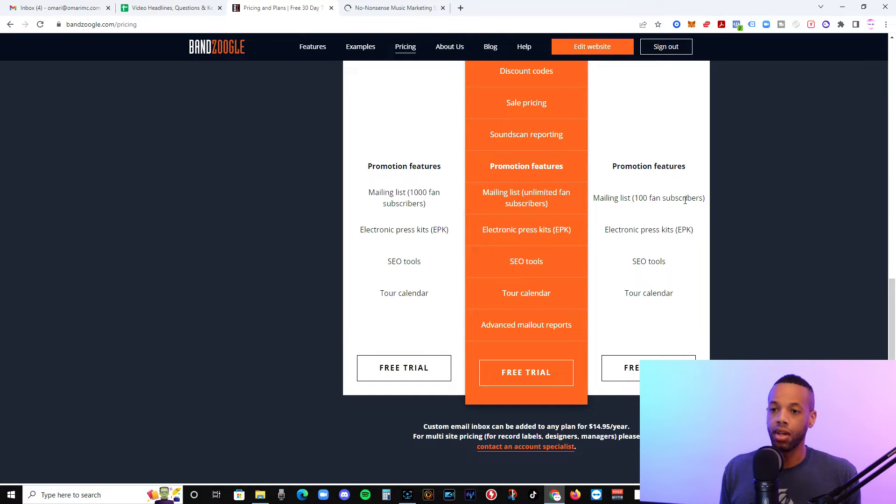
scroll("down", 3)
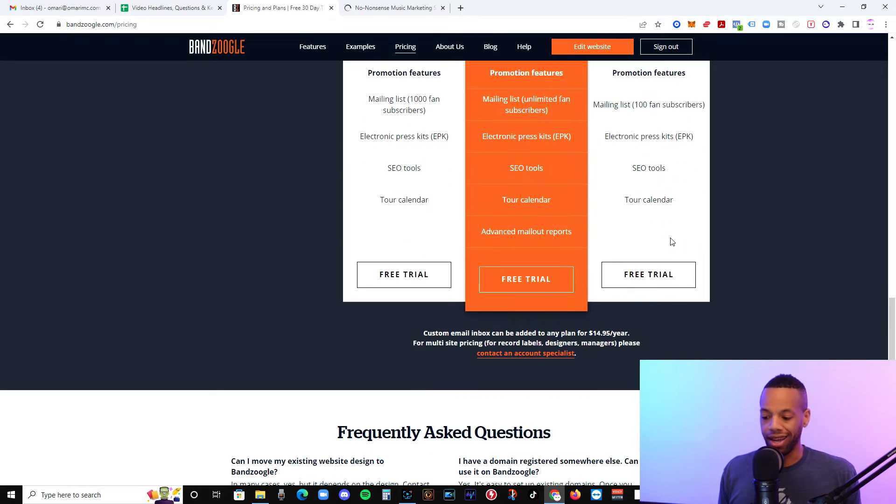
mouse_move(481, 144)
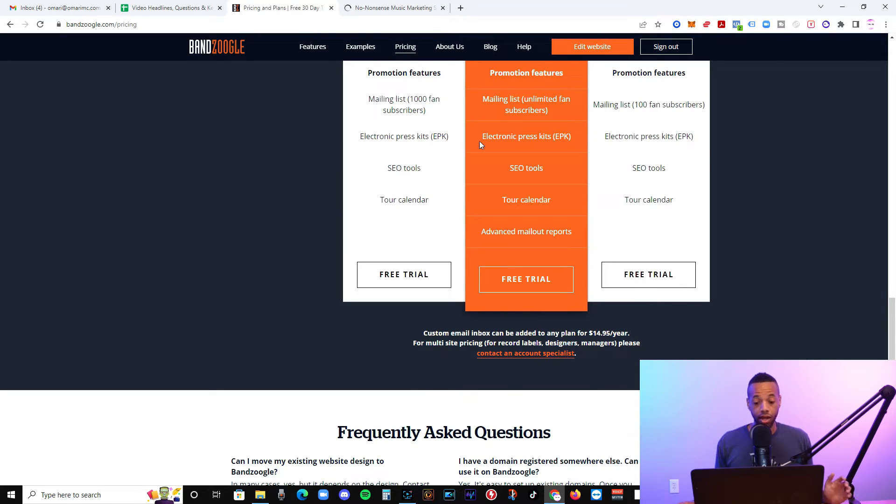
mouse_move(553, 213)
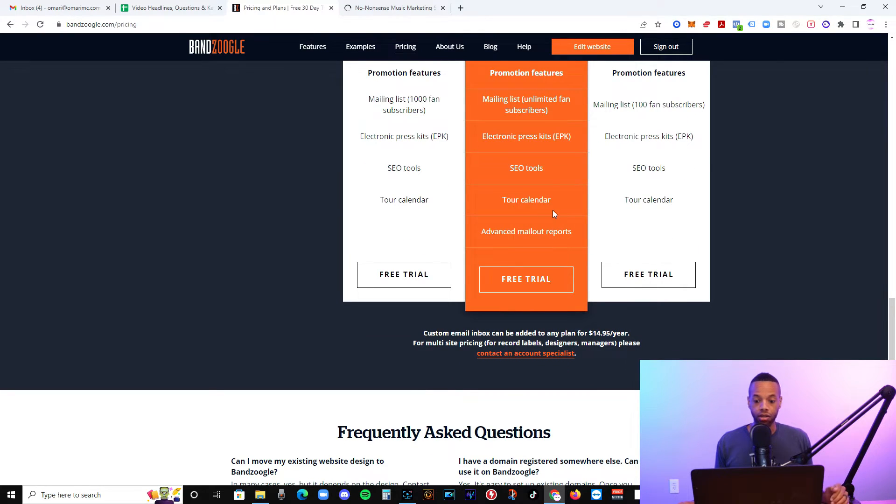
scroll("up", 3)
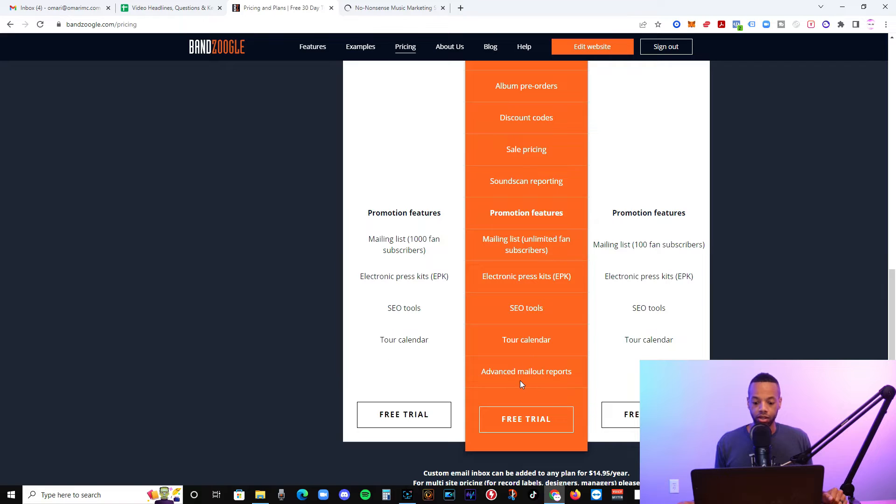
mouse_move(509, 374)
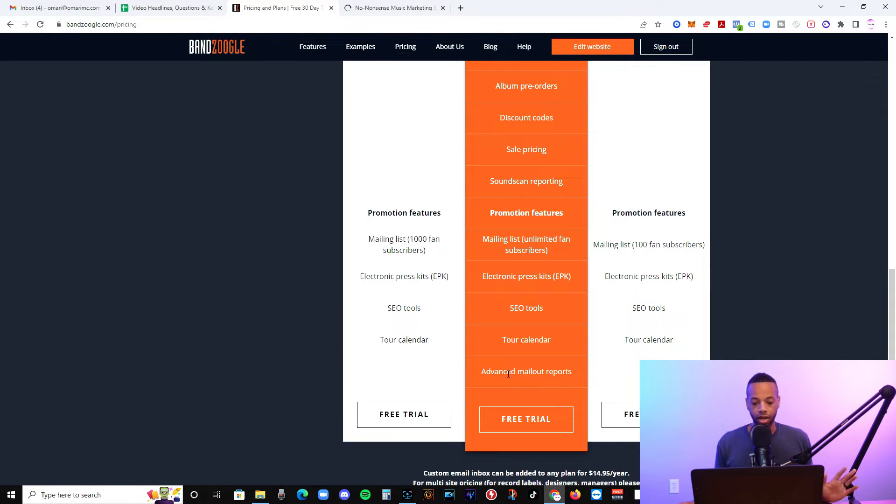
scroll("up", 3)
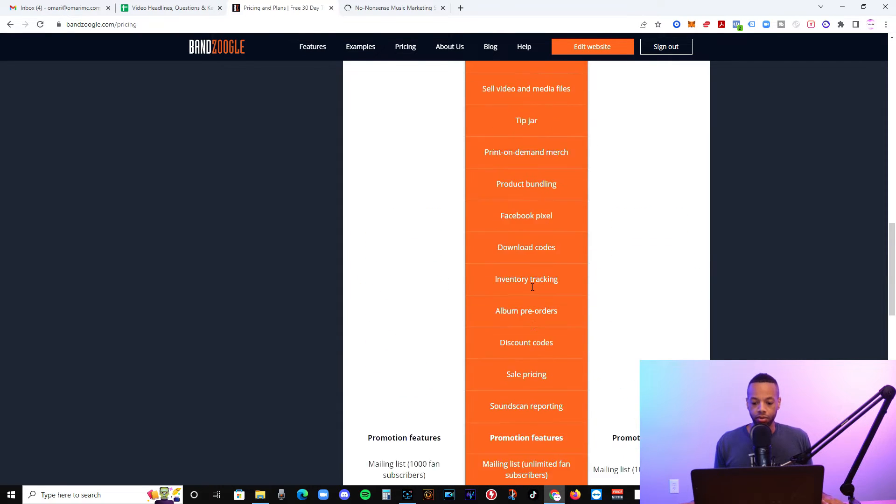
scroll("up", 3)
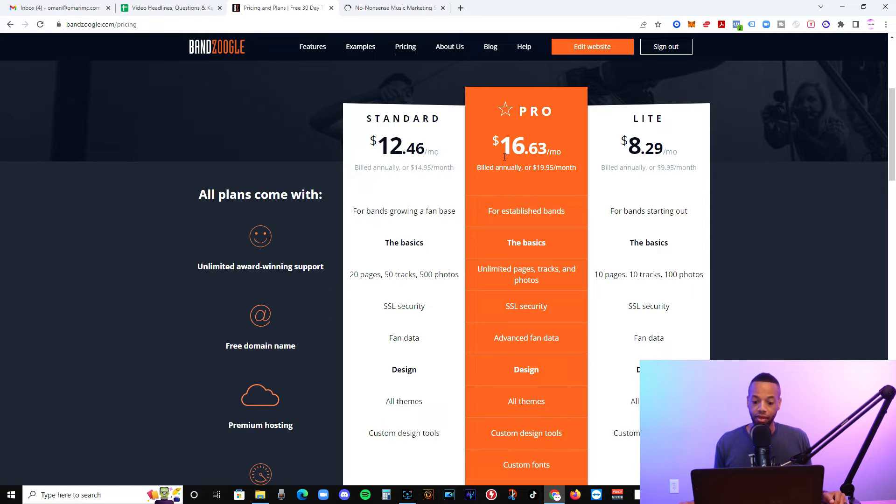
mouse_move(542, 223)
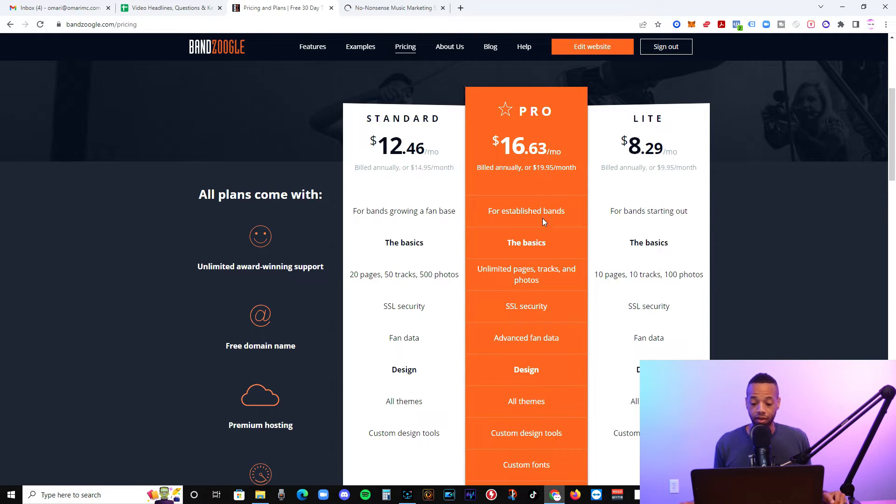
scroll("down", 3)
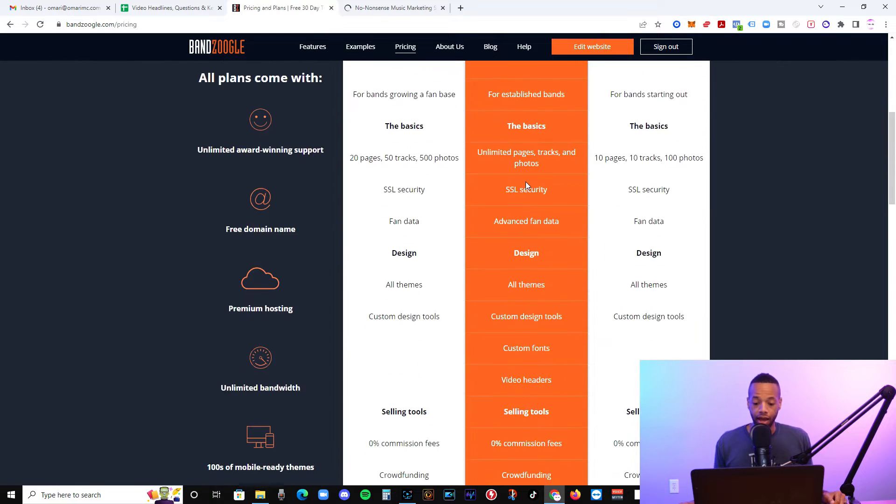
scroll("up", 3)
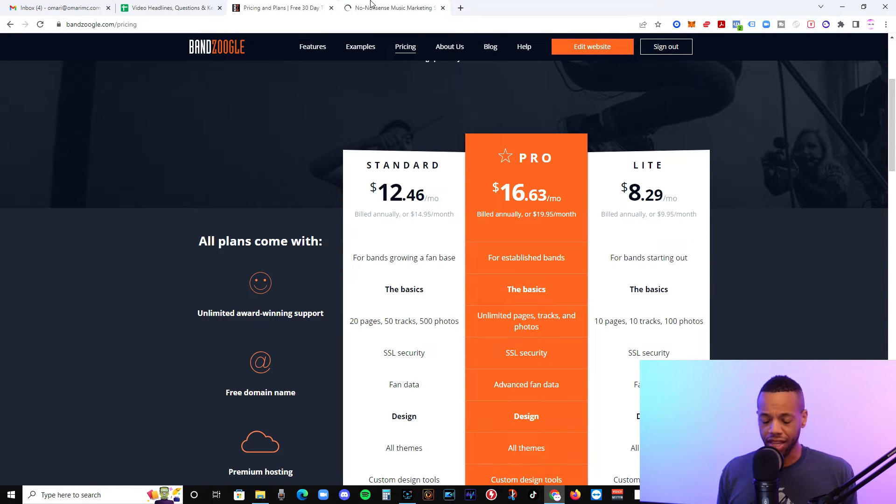
scroll("down", 3)
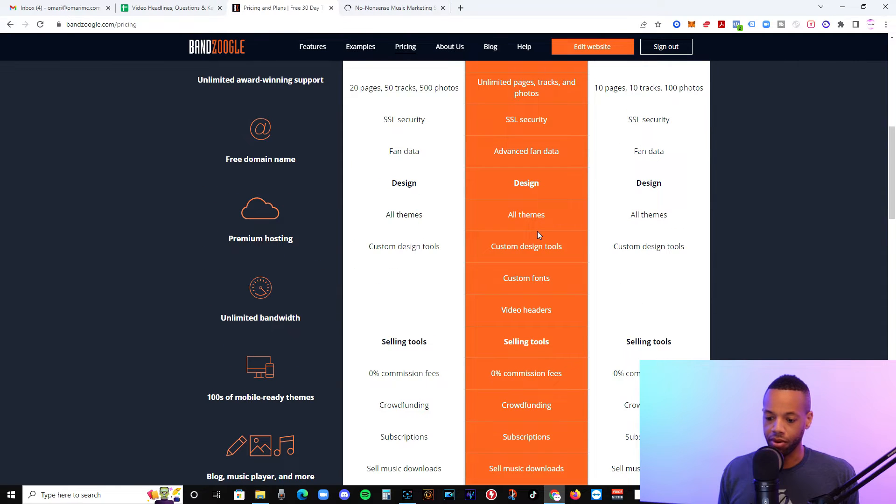
left_click(592, 46)
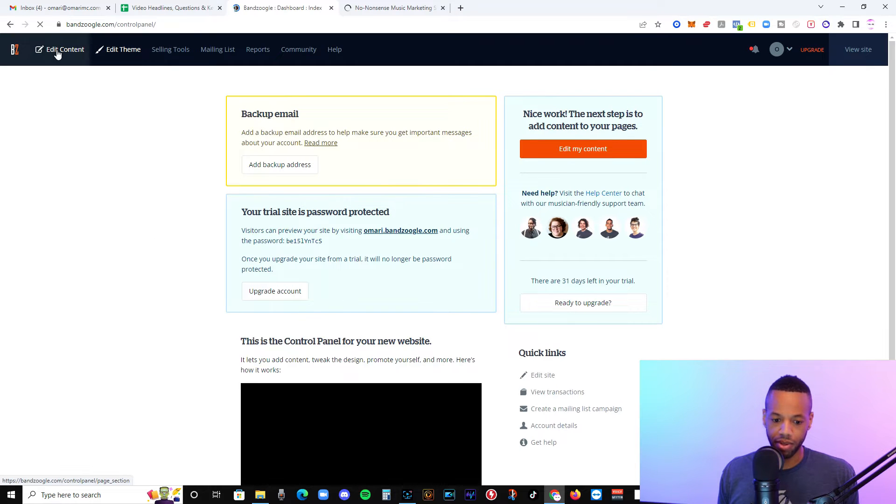
- Open the Home page content editor and dismiss the Edit Content overview video
left_click(59, 49)
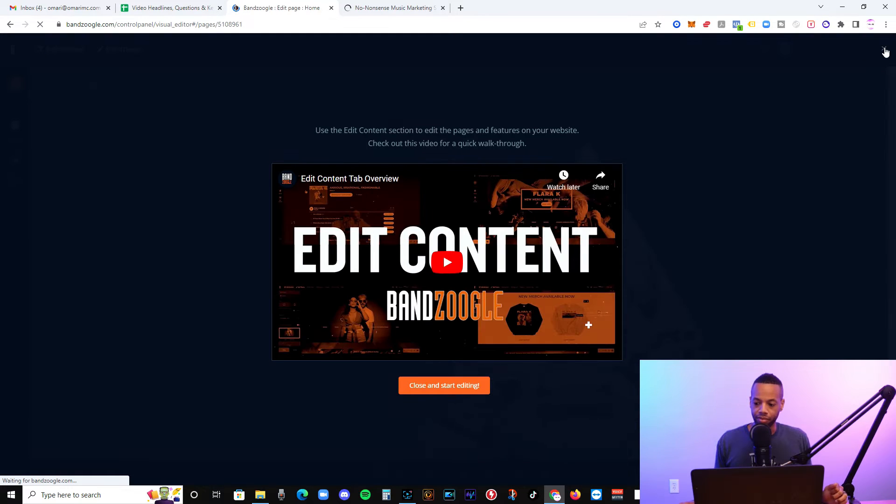
left_click(444, 385)
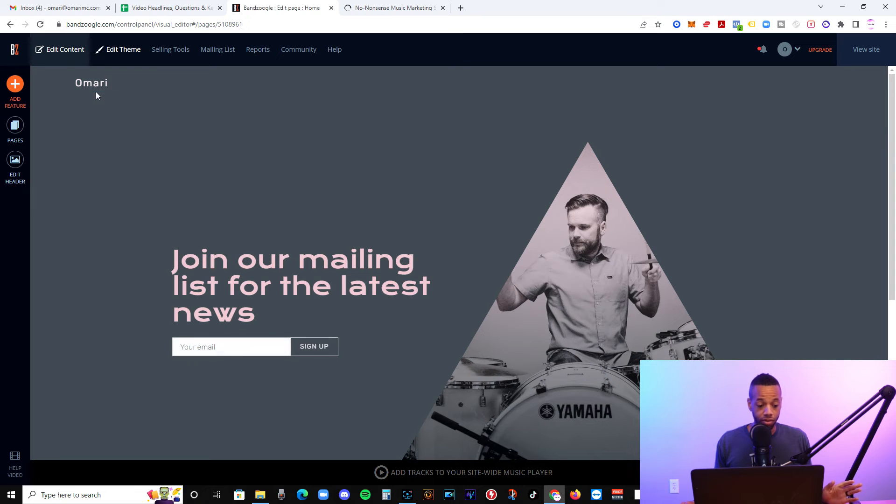
mouse_move(23, 140)
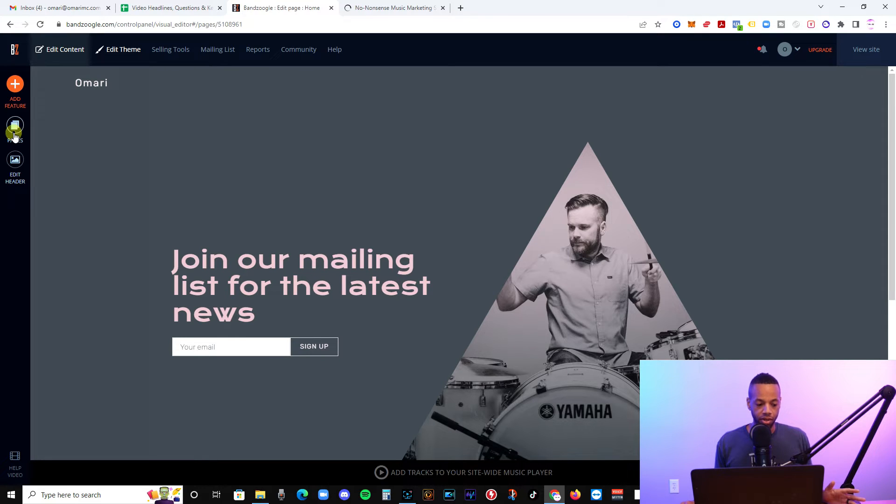
mouse_move(247, 280)
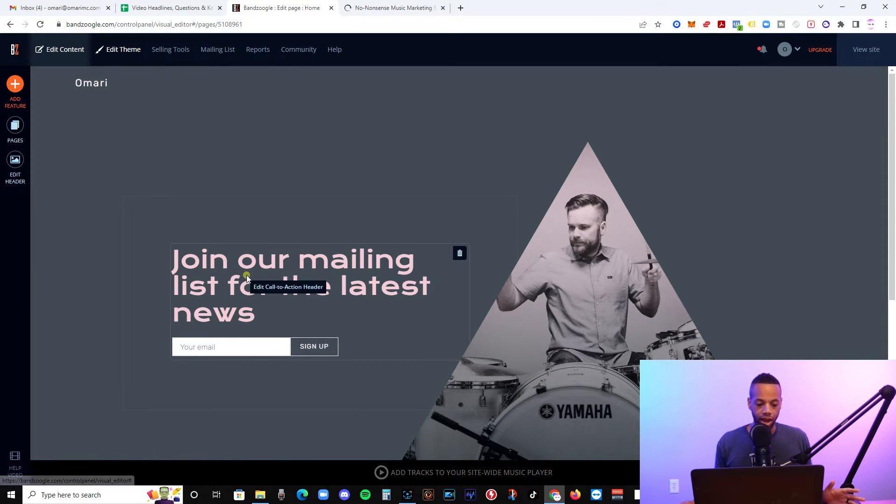
- In the mailing list call-to-action settings, enable the free download and choose a download
left_click(293, 286)
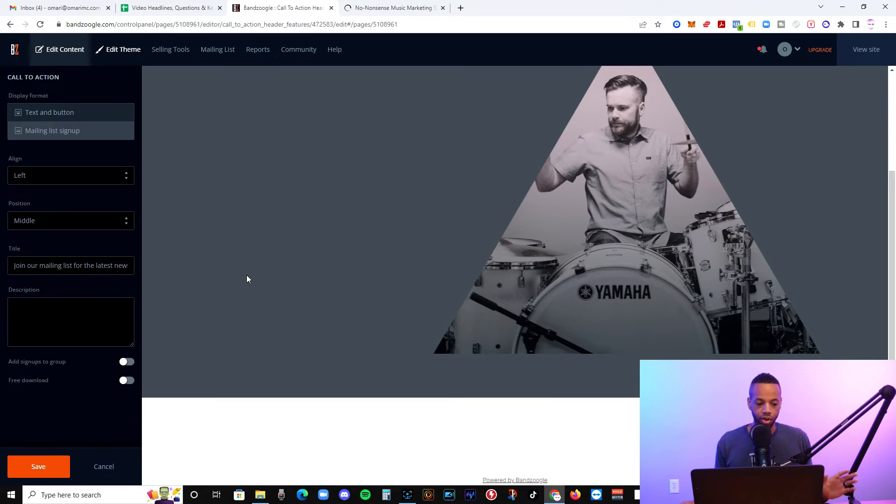
left_click(52, 130)
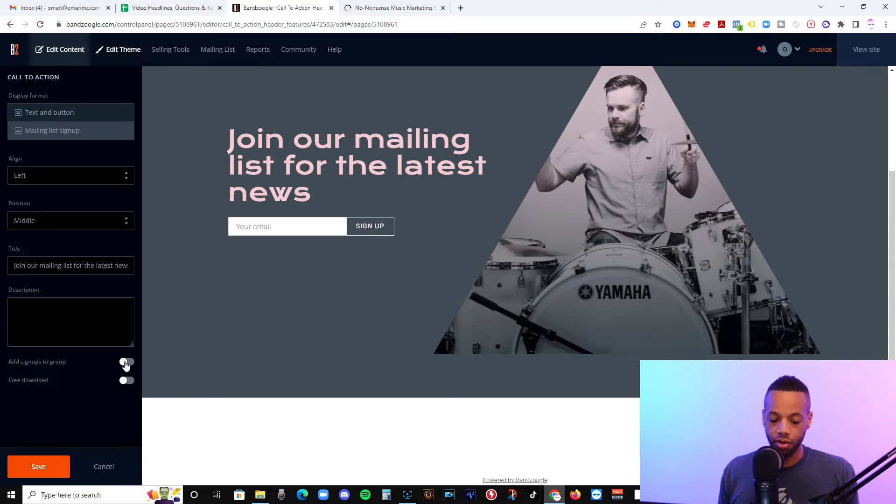
mouse_move(11, 367)
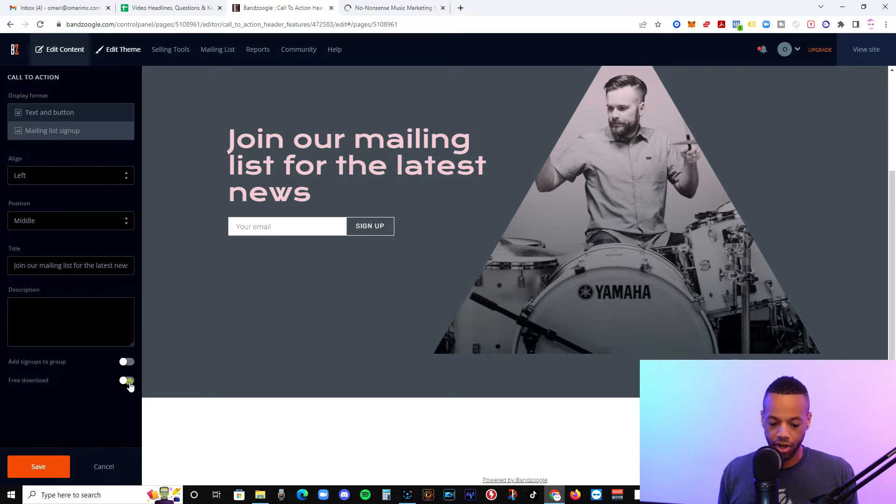
left_click(127, 380)
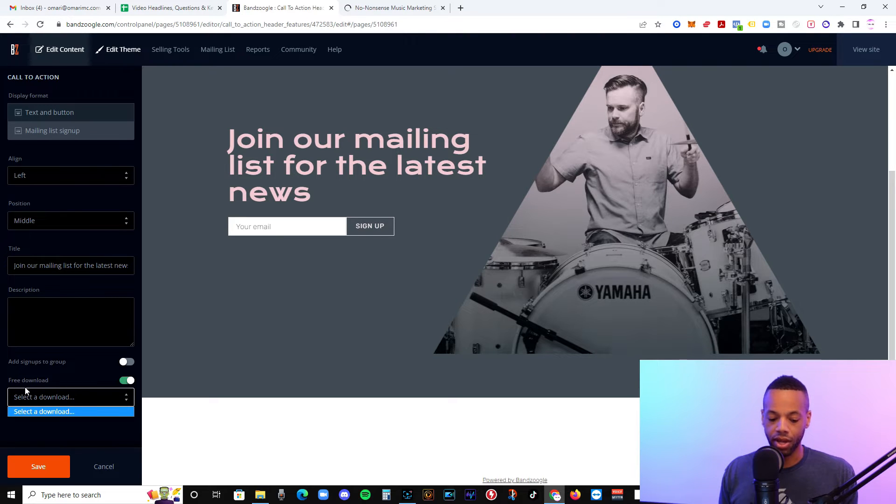
left_click(71, 396)
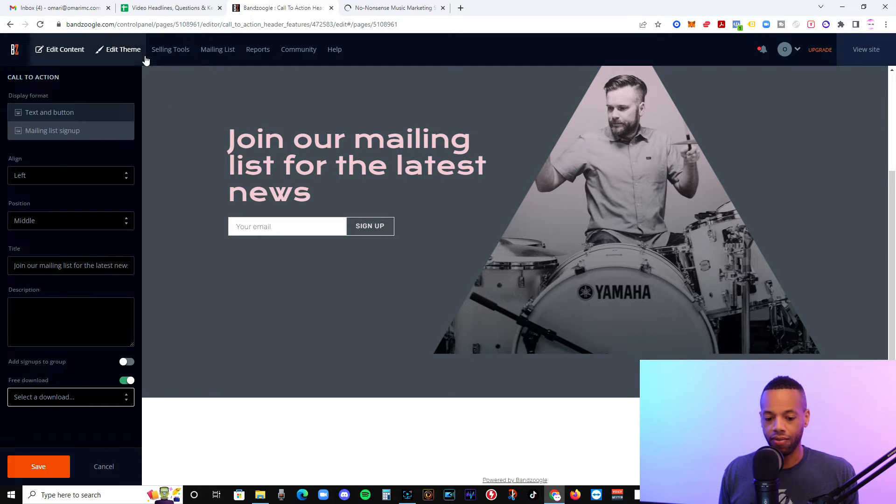
mouse_move(258, 49)
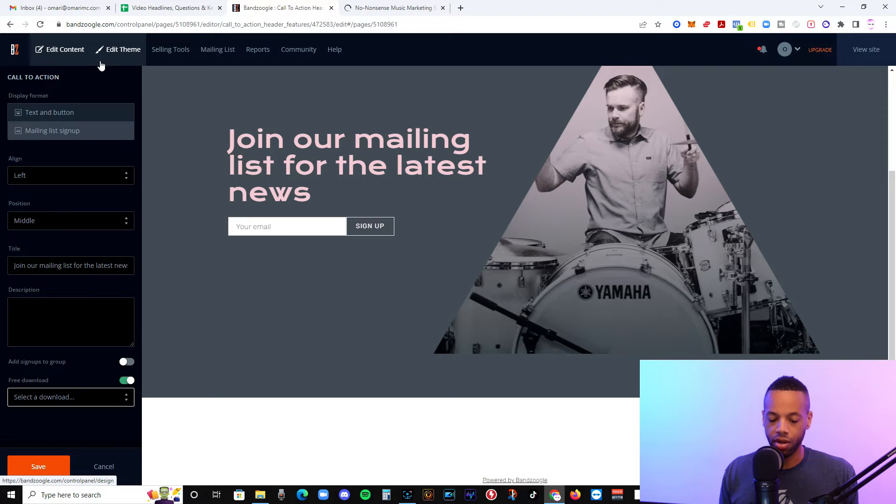
mouse_move(311, 83)
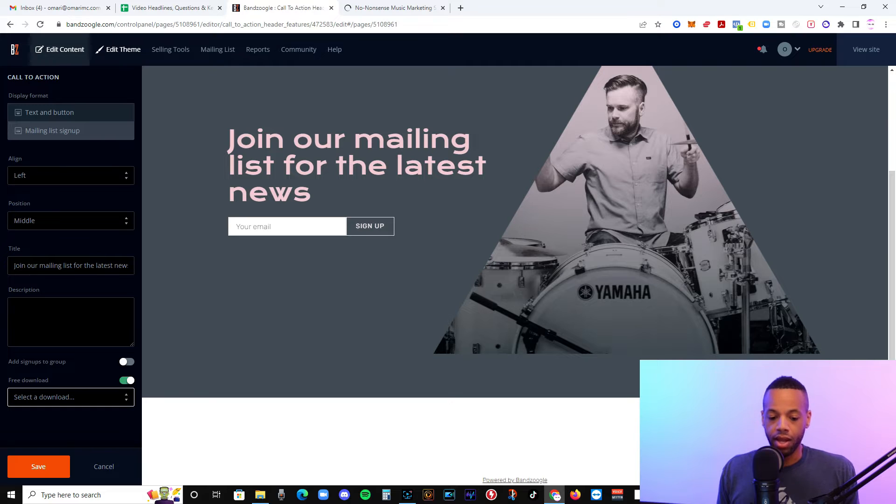
mouse_move(48, 112)
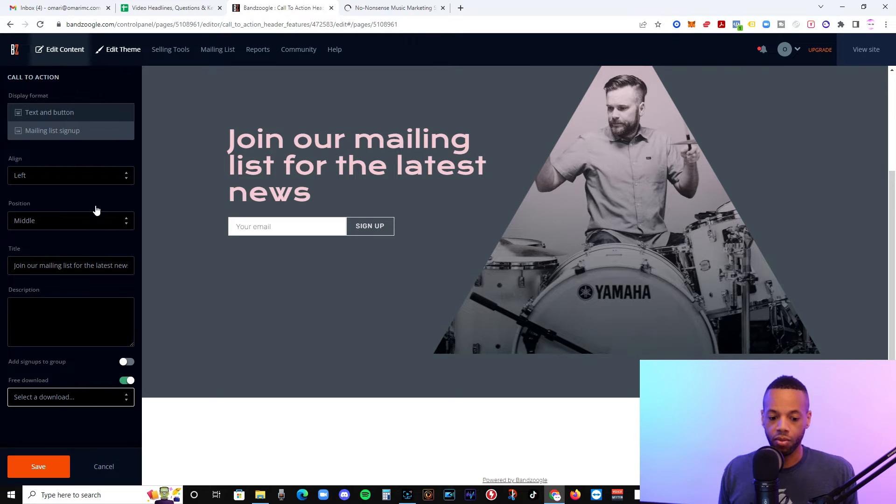
mouse_move(81, 196)
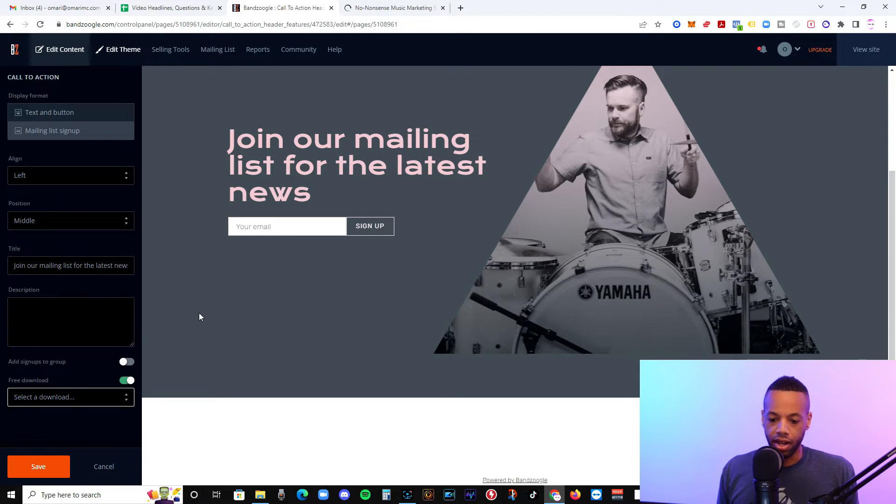
- Scroll to the top and open the header image area for editing
scroll("up", 3)
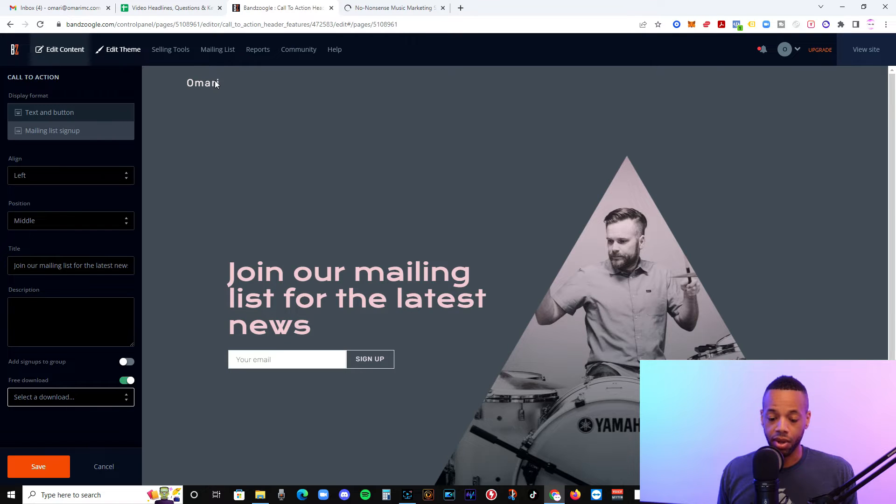
mouse_move(171, 49)
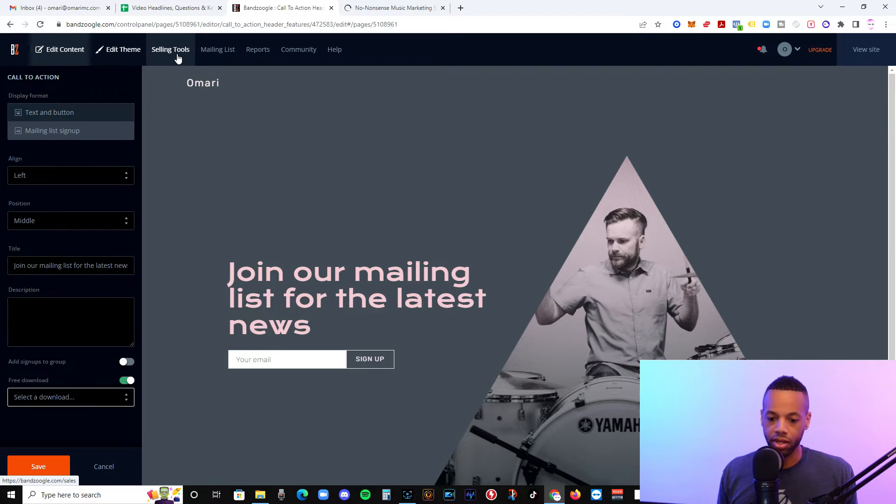
mouse_move(230, 121)
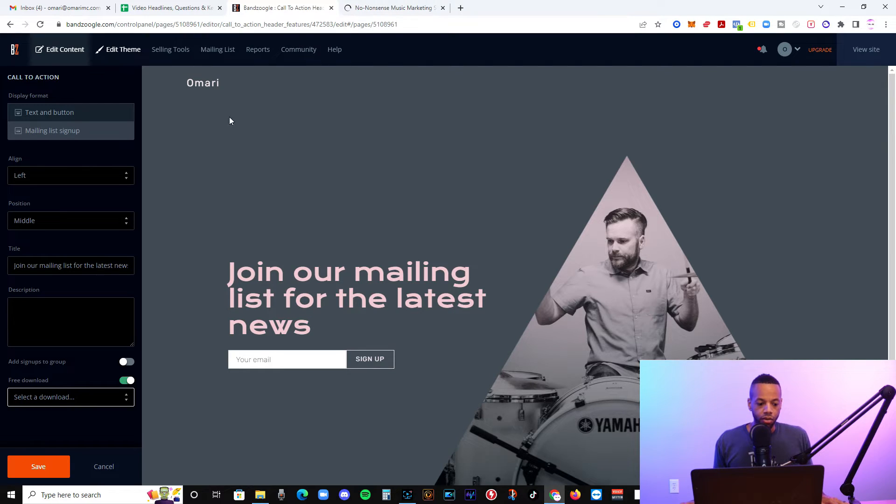
scroll("down", 3)
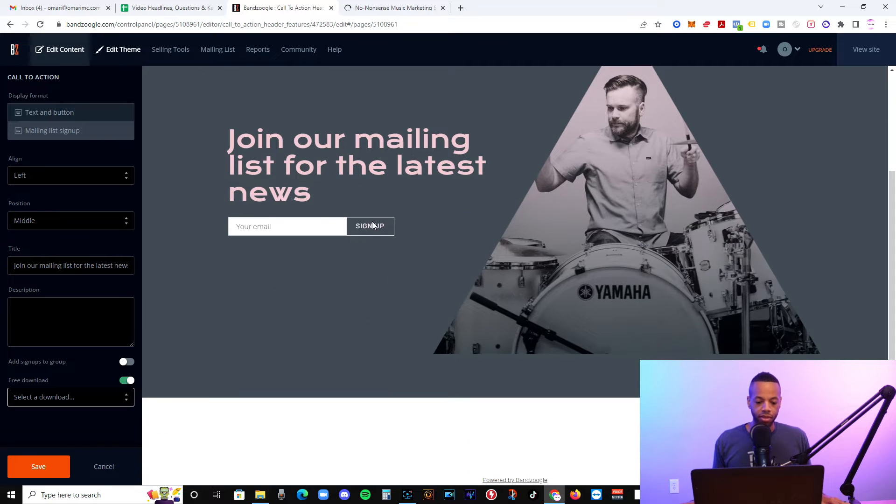
left_click(287, 354)
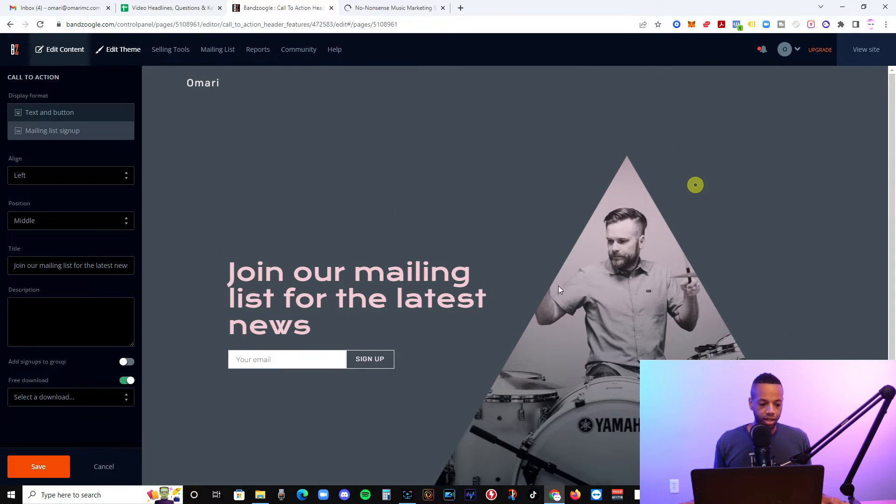
mouse_move(690, 254)
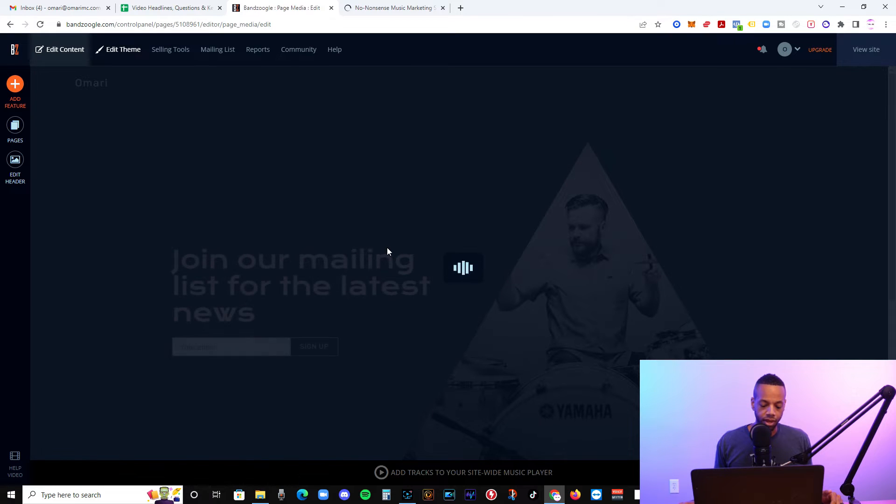
- Set the header's desktop height slider to 81%, then switch to the music promotion website
left_click(15, 128)
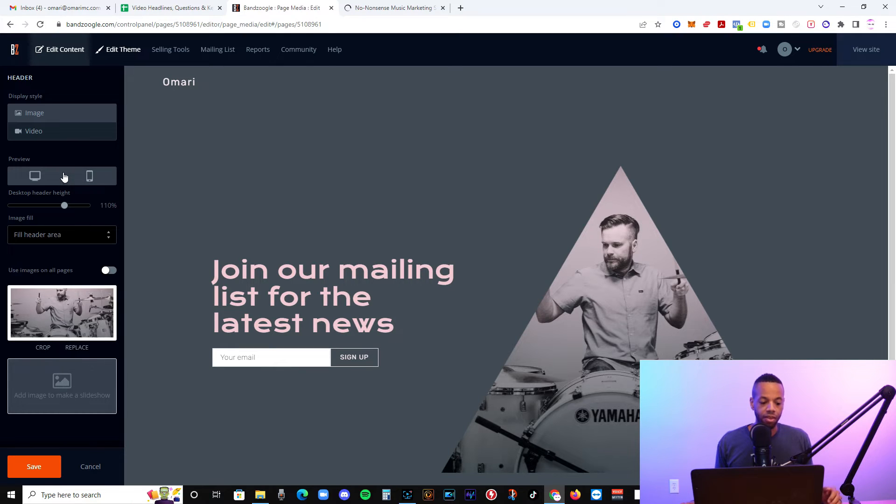
left_click_drag(64, 205, 79, 205)
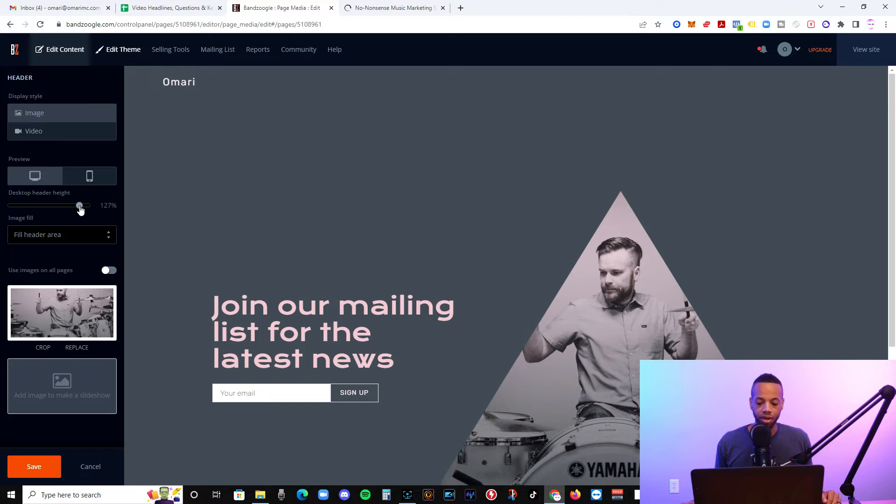
left_click_drag(80, 205, 10, 205)
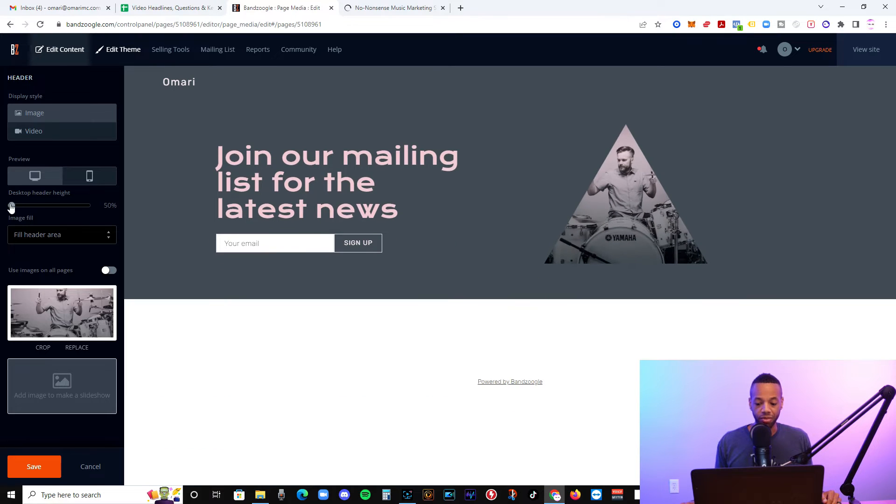
left_click_drag(10, 206, 47, 205)
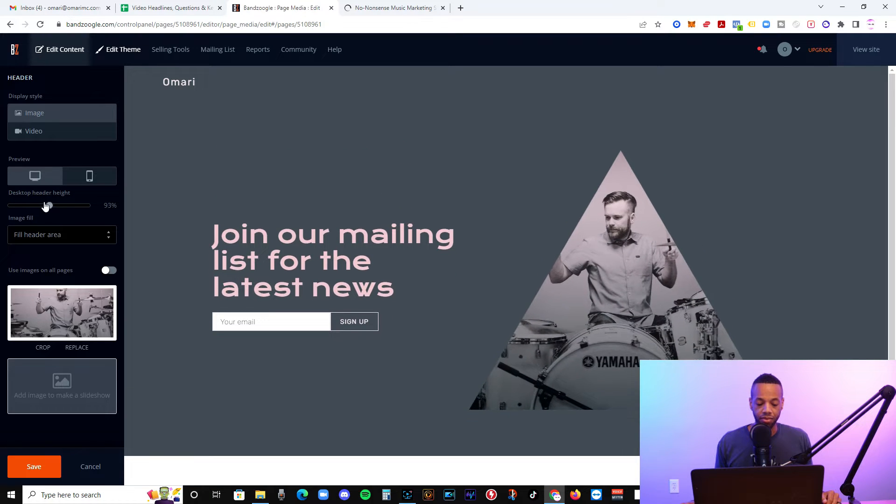
left_click_drag(48, 205, 40, 205)
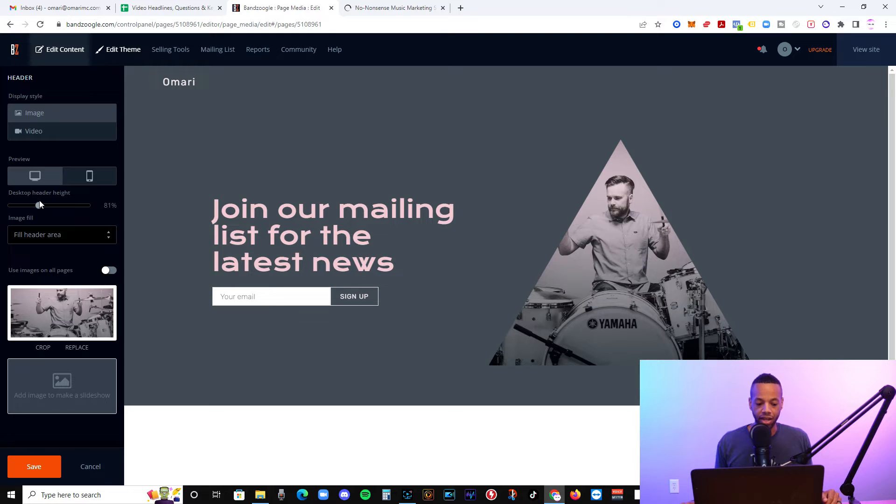
mouse_move(481, 213)
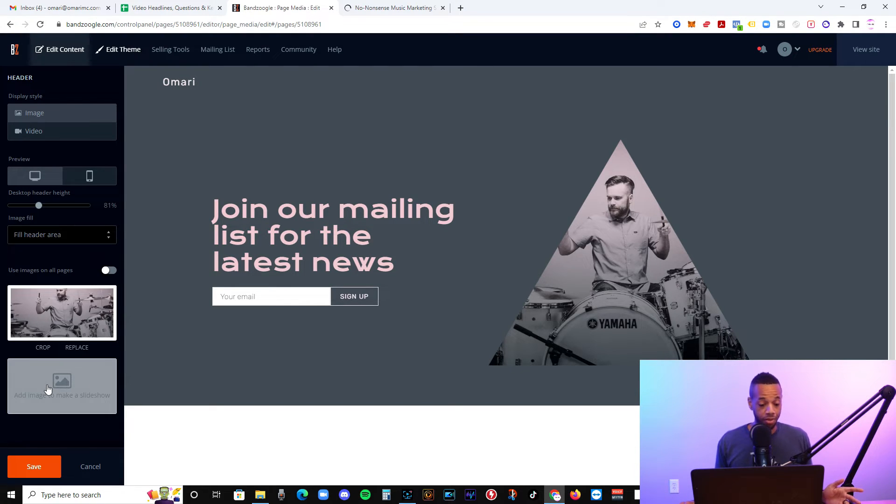
mouse_move(305, 139)
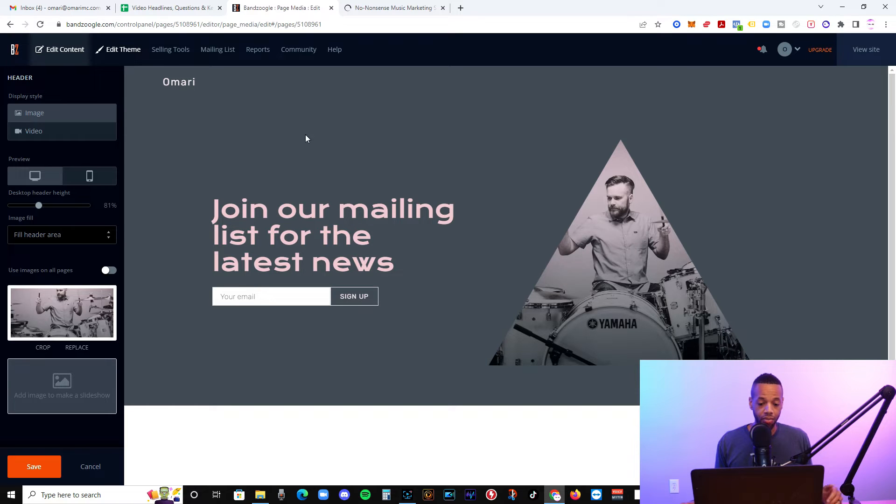
mouse_move(366, 130)
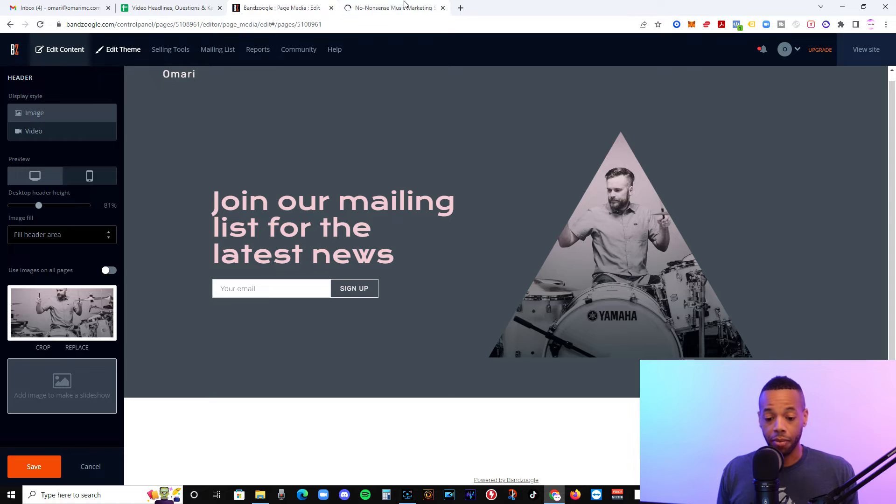
mouse_move(394, 8)
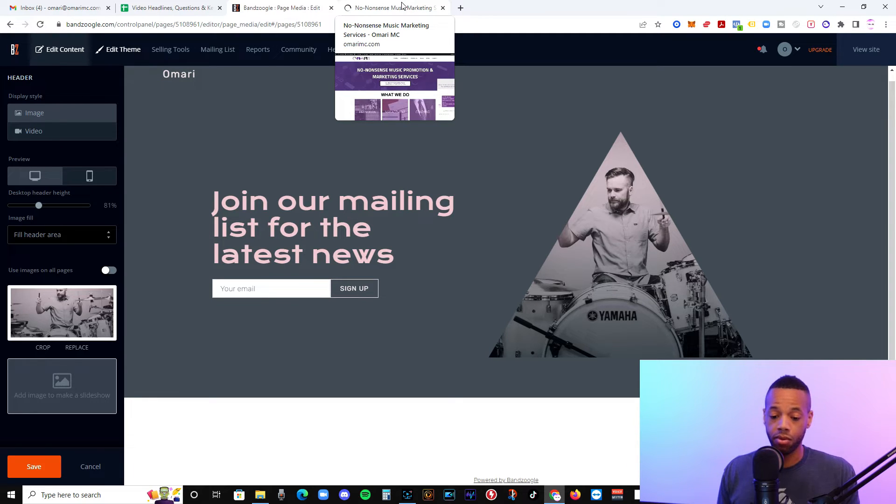
mouse_move(217, 49)
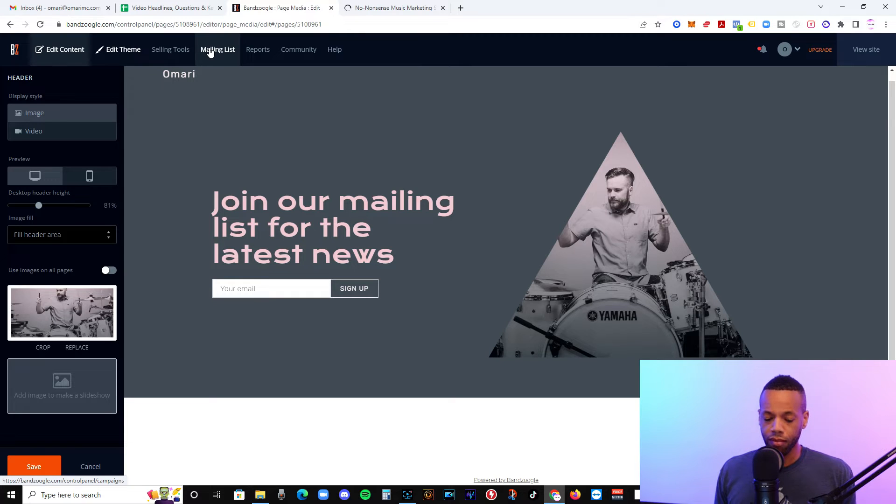
mouse_move(217, 91)
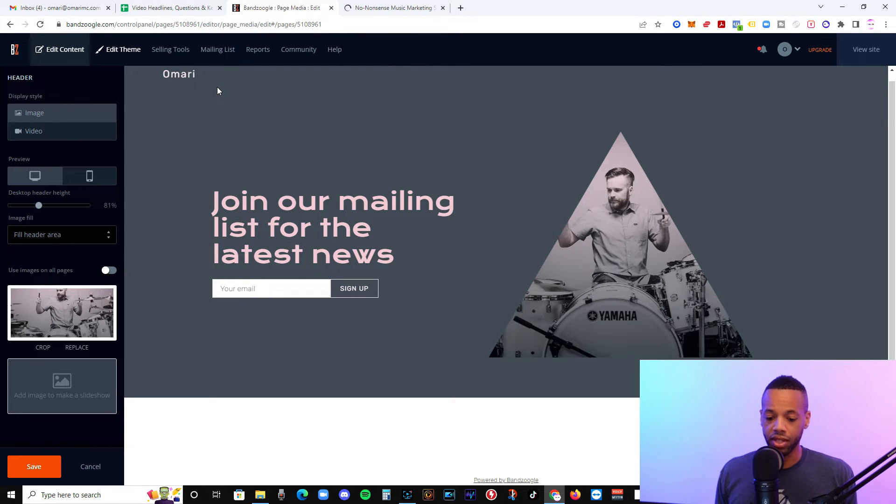
left_click(393, 8)
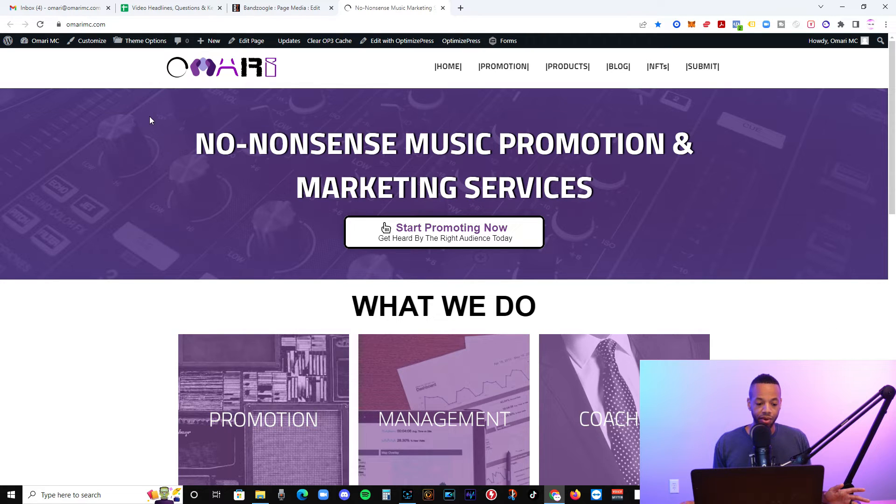
mouse_move(144, 114)
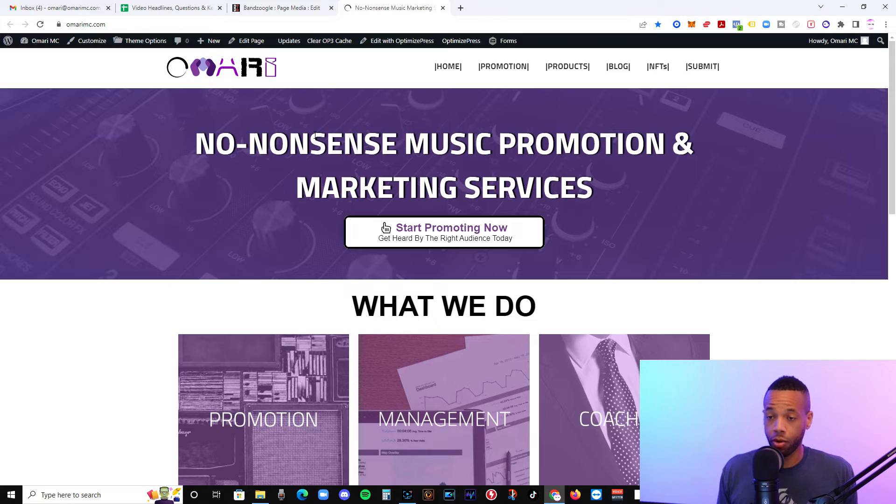
- Go to the promotion page via Start Promoting Now and pick a platform in the order form
left_click(451, 232)
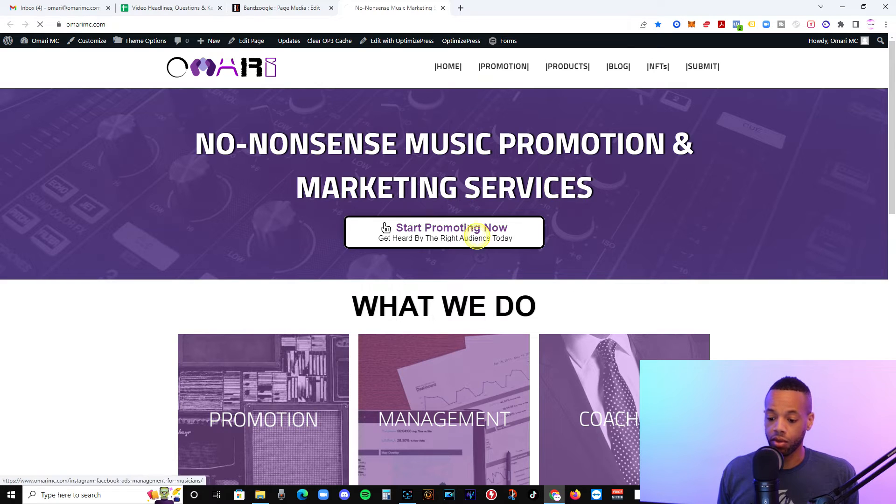
mouse_move(106, 295)
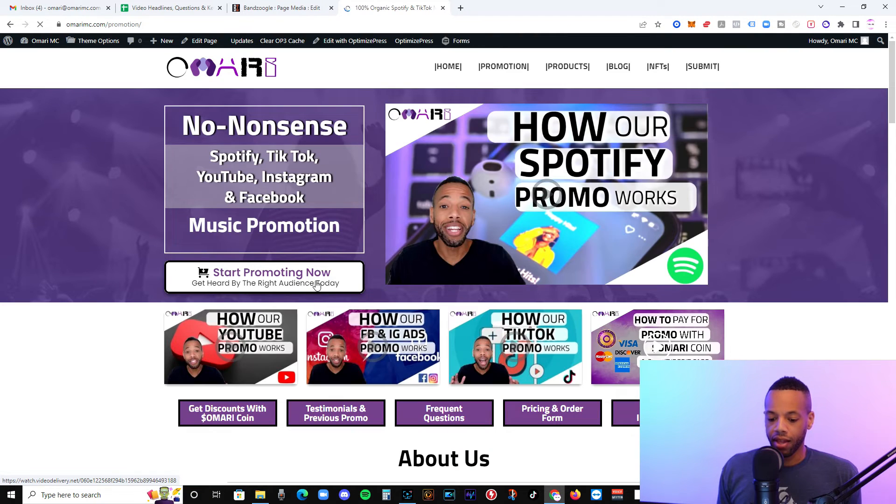
left_click(264, 277)
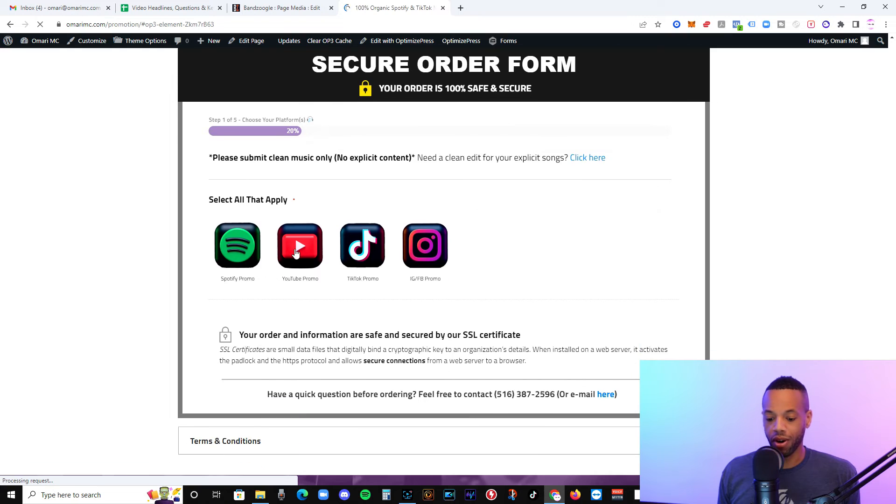
left_click(237, 246)
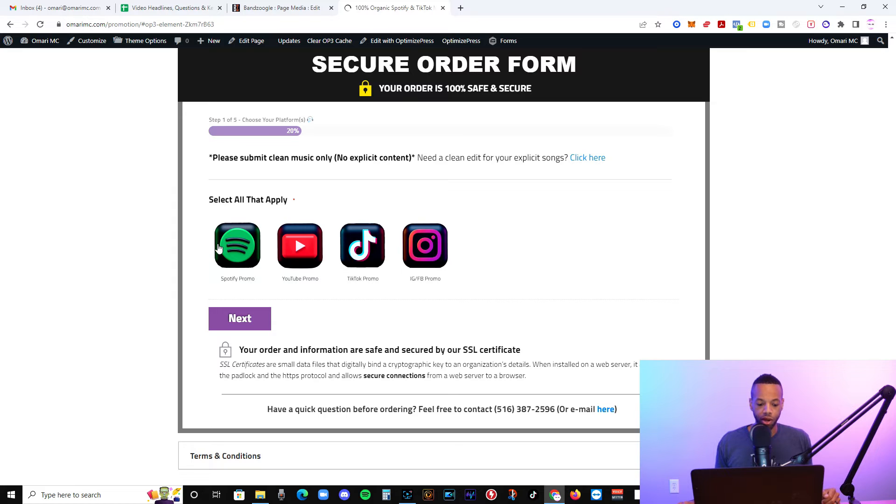
mouse_move(105, 227)
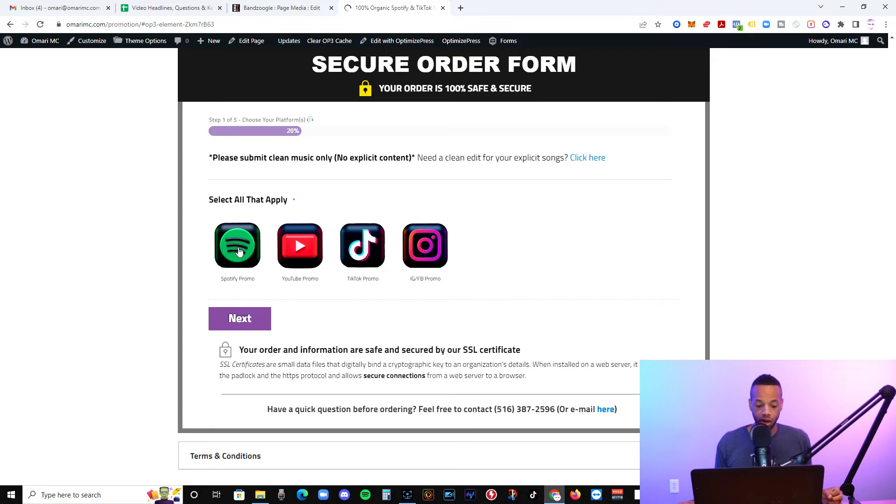
- Select the Spotify and TikTok promo tiles and browse the revealed Bronze-to-Diamond tiers ($77–$1,797)
left_click(237, 246)
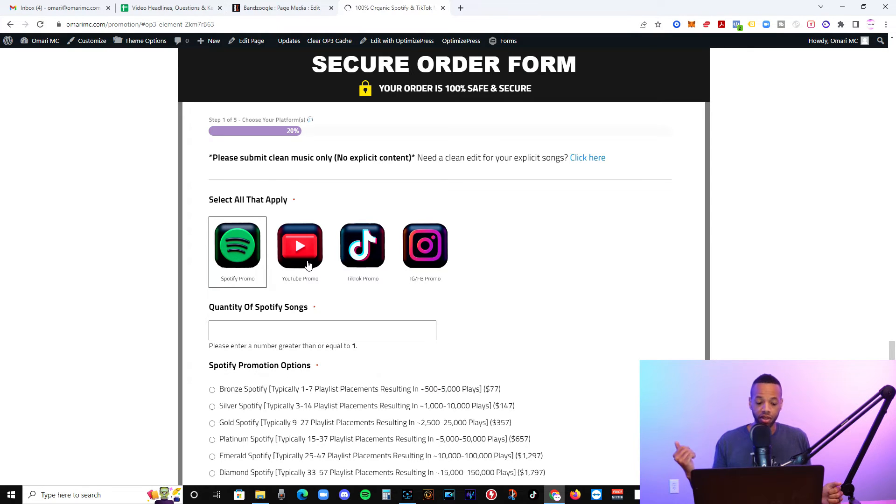
mouse_move(362, 247)
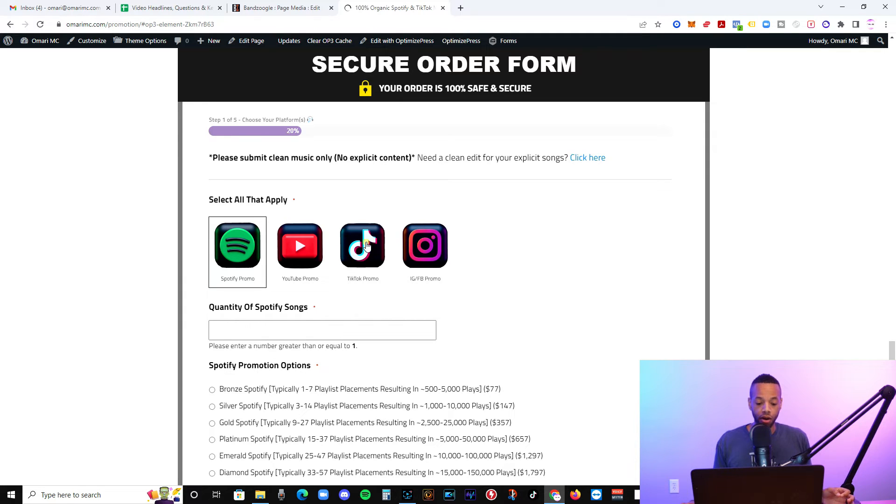
left_click(362, 246)
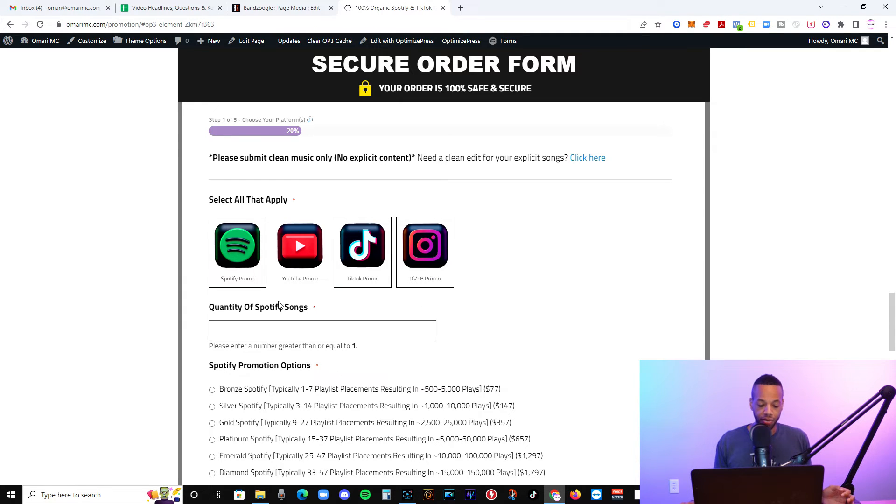
mouse_move(385, 267)
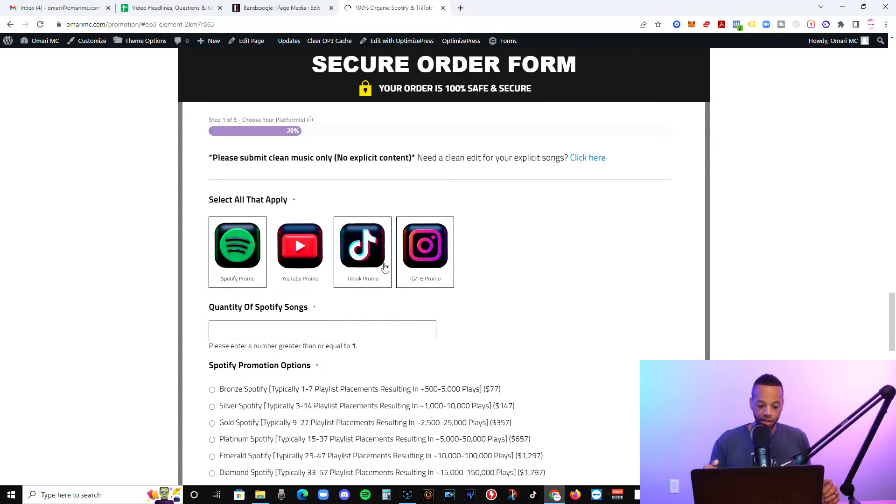
scroll("down", 3)
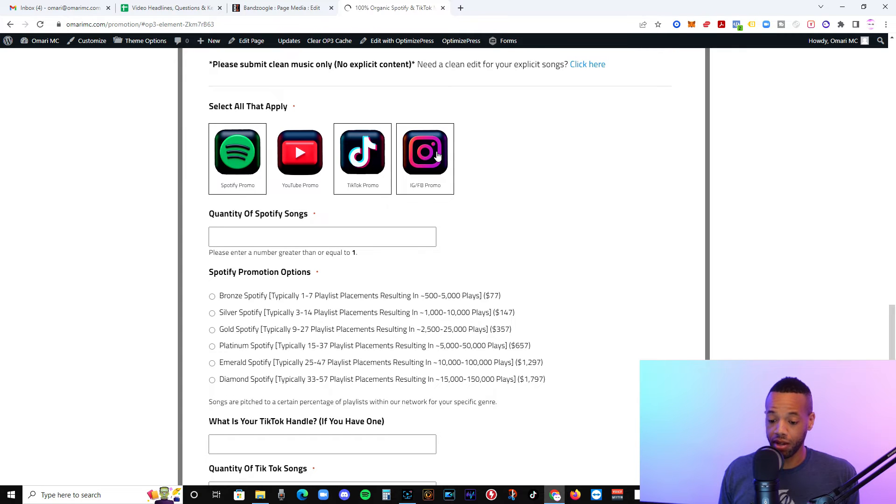
scroll("down", 3)
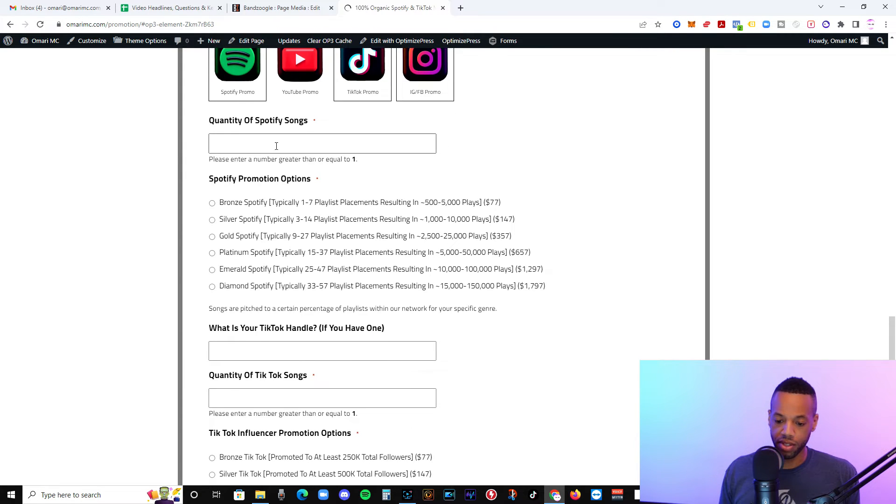
scroll("down", 3)
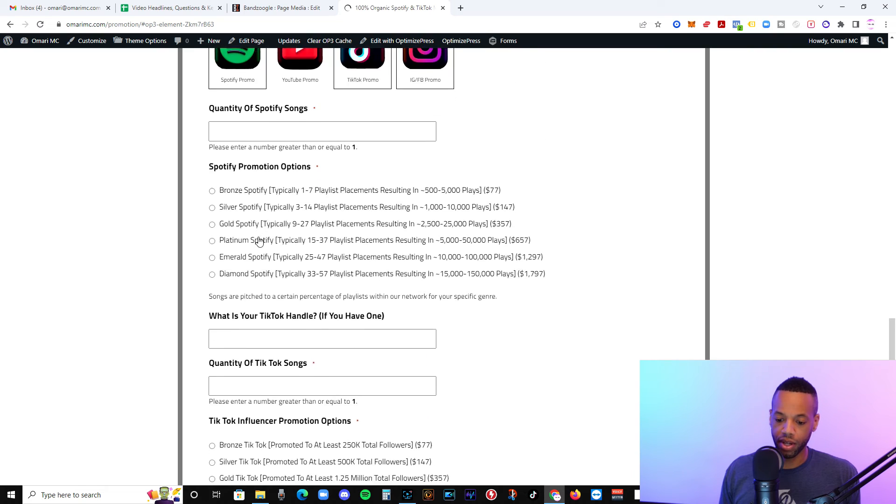
scroll("down", 3)
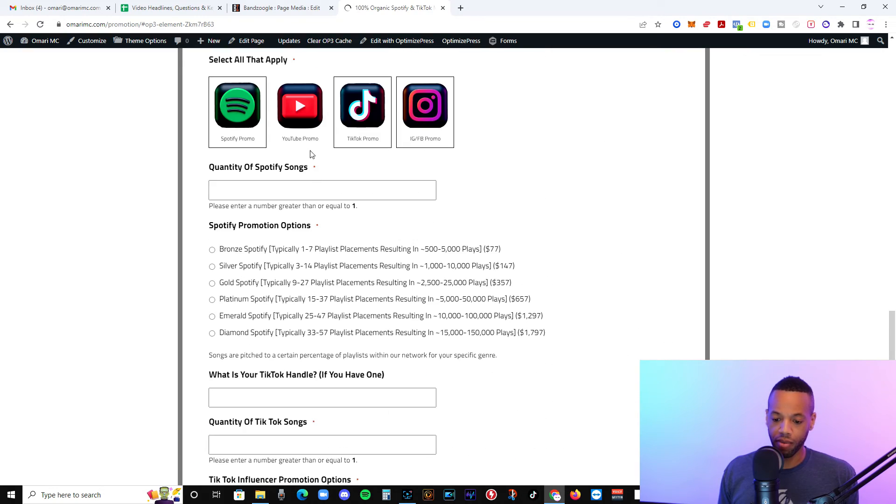
scroll("up", 3)
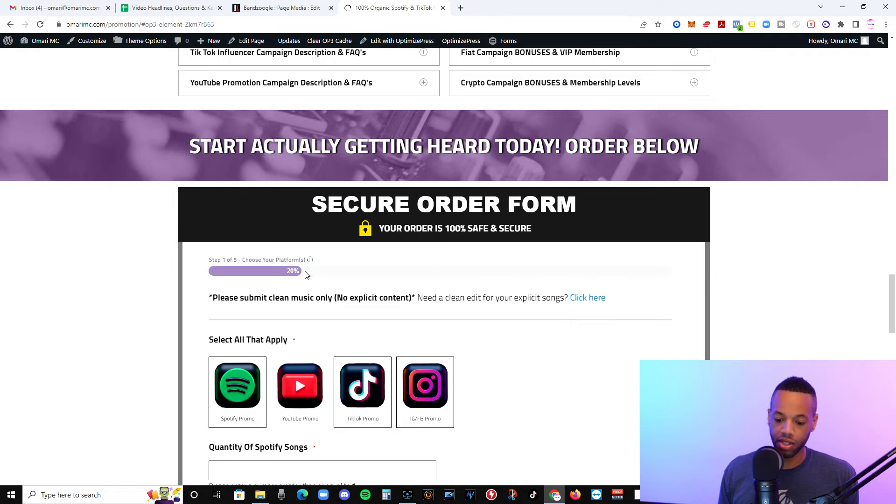
mouse_move(324, 276)
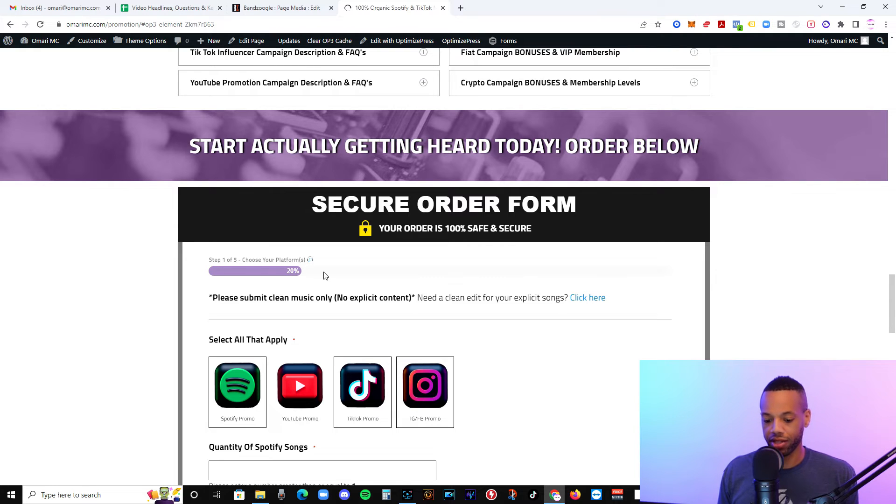
mouse_move(157, 269)
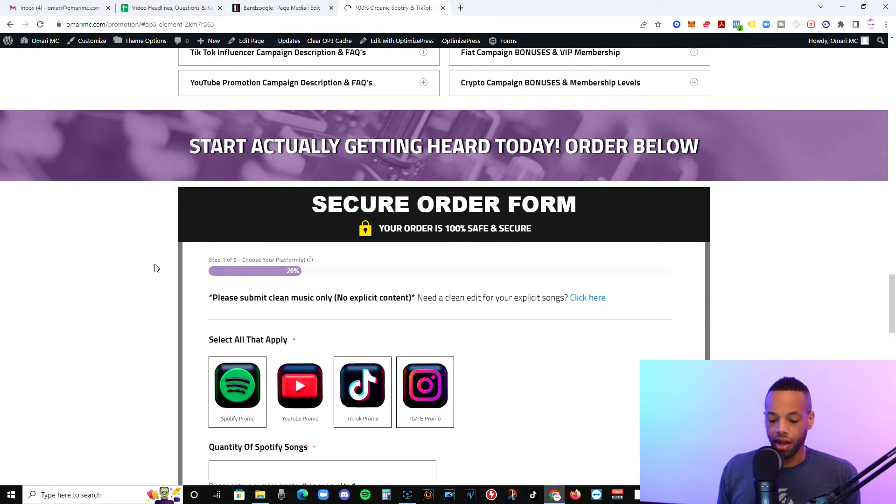
scroll("down", 3)
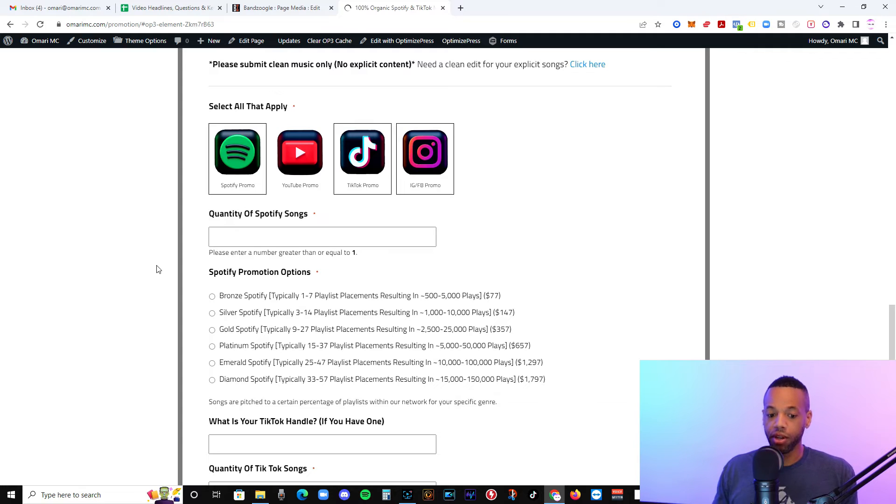
mouse_move(132, 280)
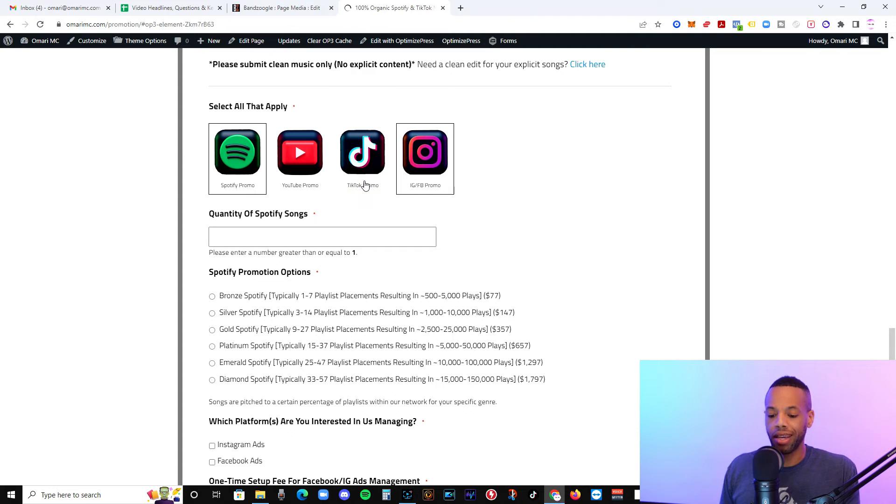
- Deselect the platform tiles so only the four promo options and Next remain
left_click(237, 151)
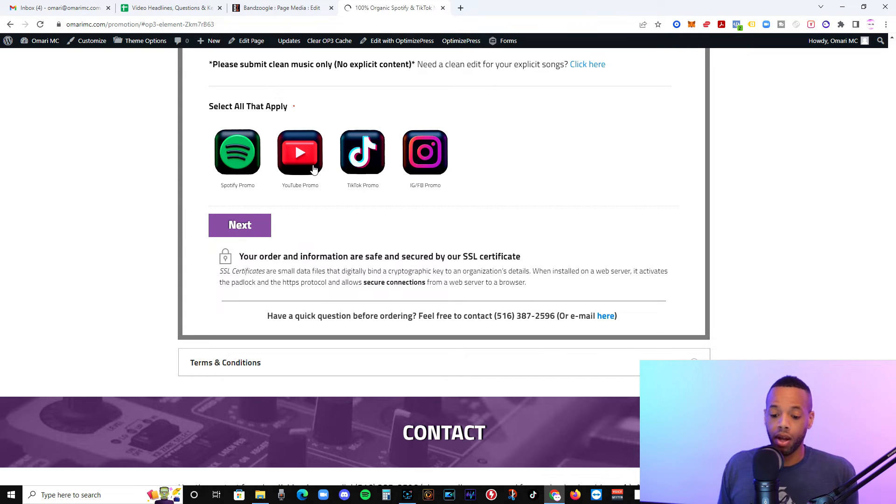
mouse_move(246, 130)
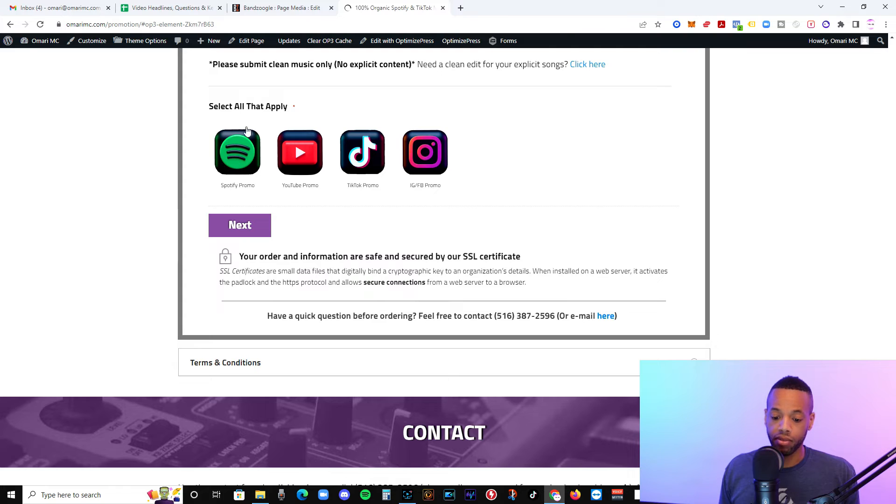
mouse_move(153, 160)
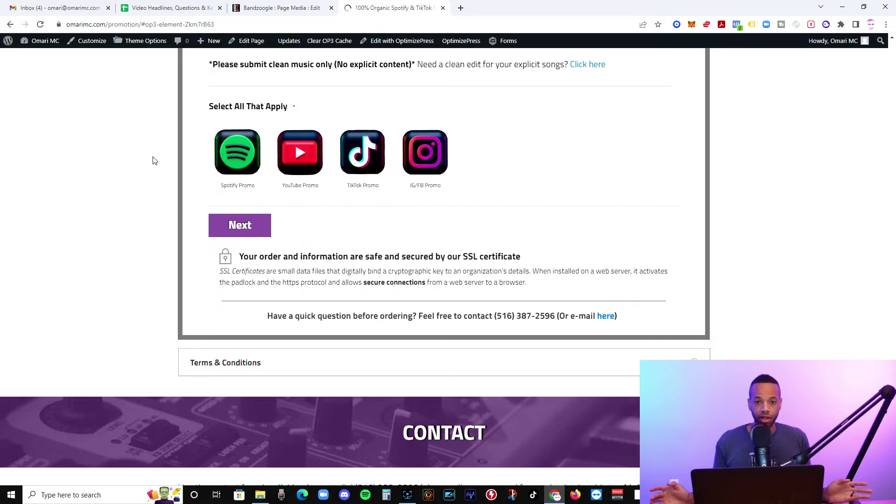
mouse_move(310, 161)
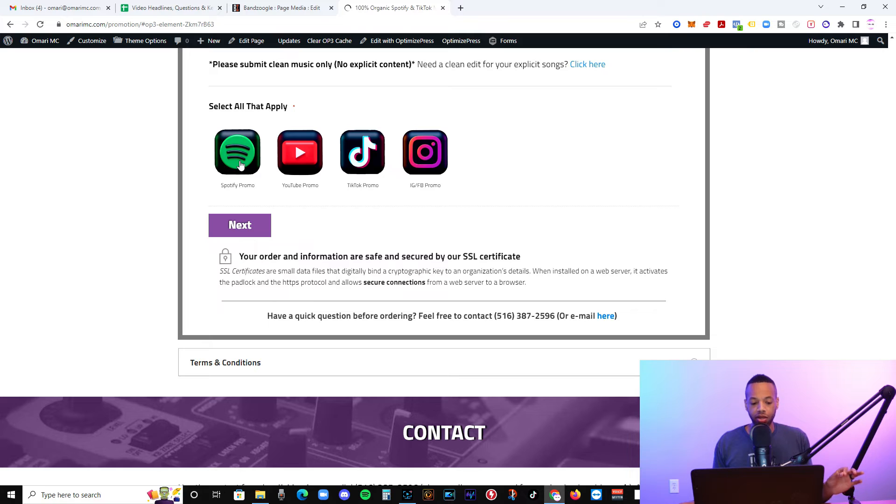
mouse_move(323, 159)
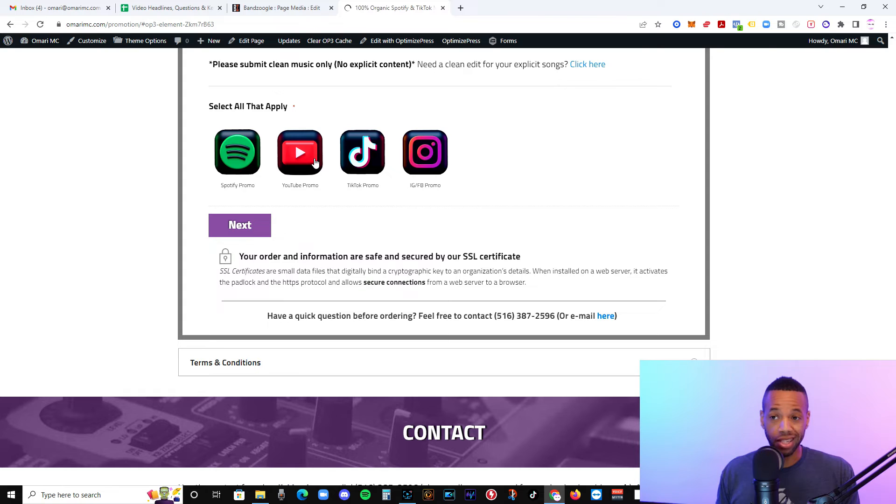
mouse_move(257, 159)
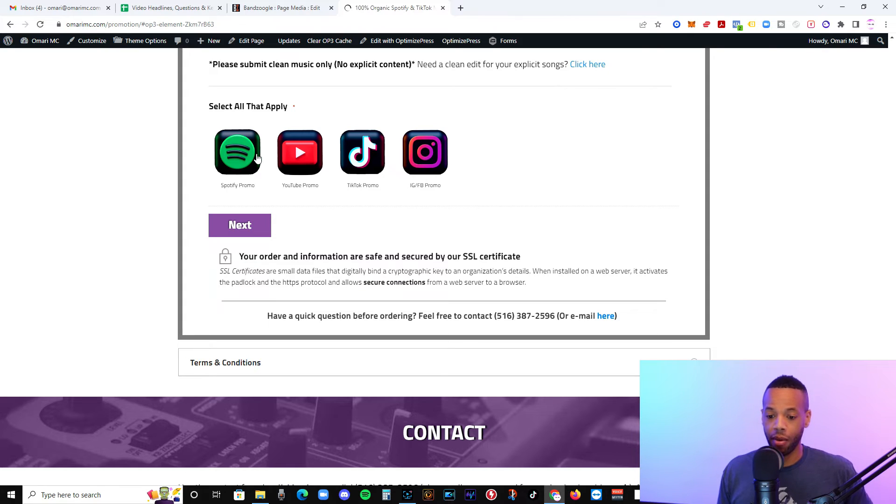
mouse_move(280, 8)
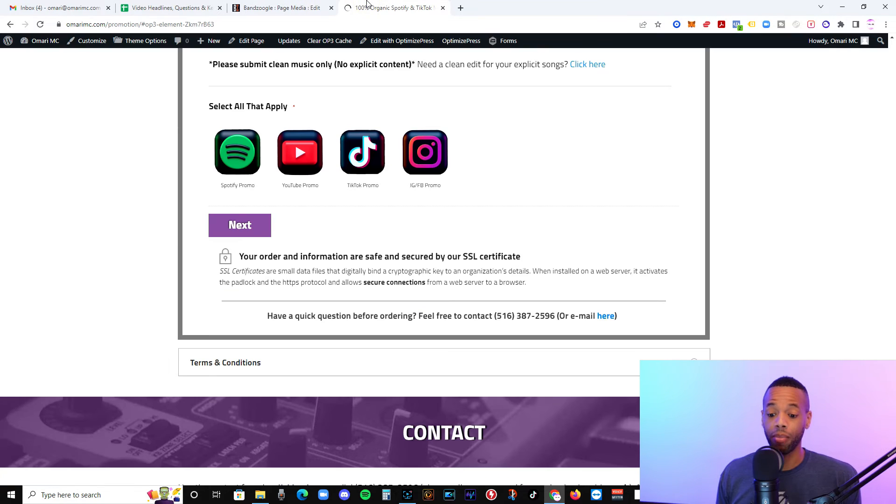
scroll("down", 3)
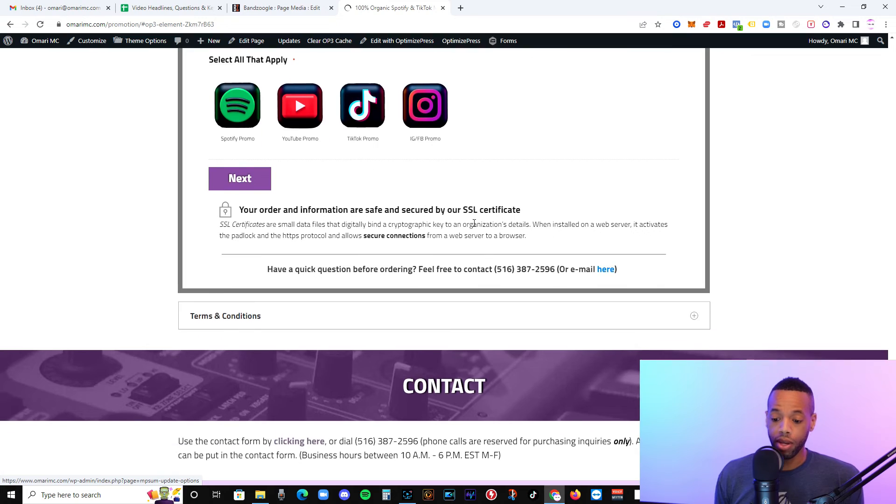
scroll("up", 3)
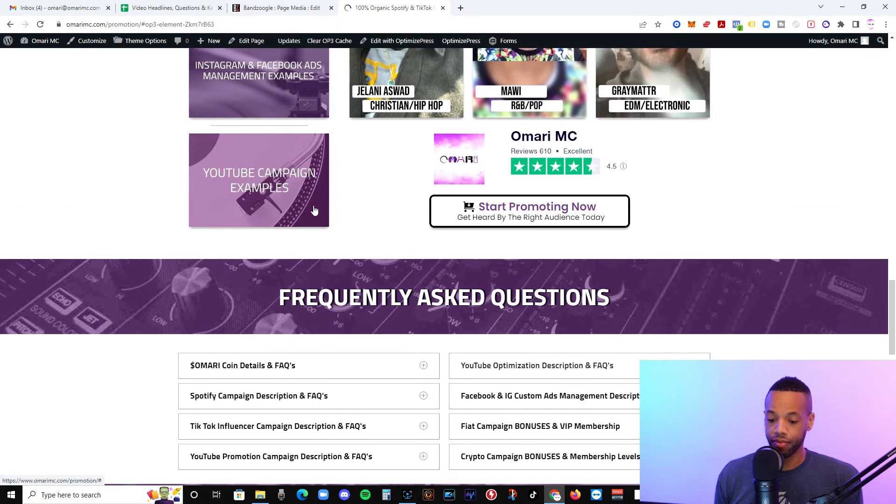
scroll("up", 3)
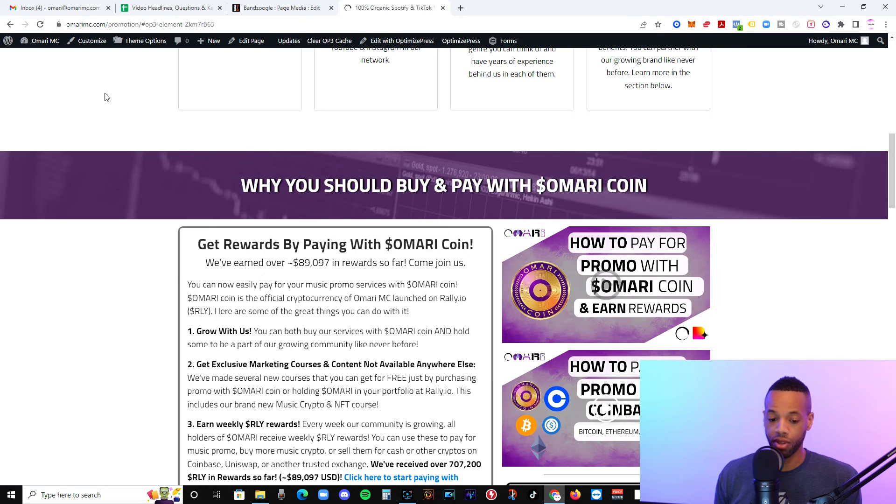
mouse_move(100, 122)
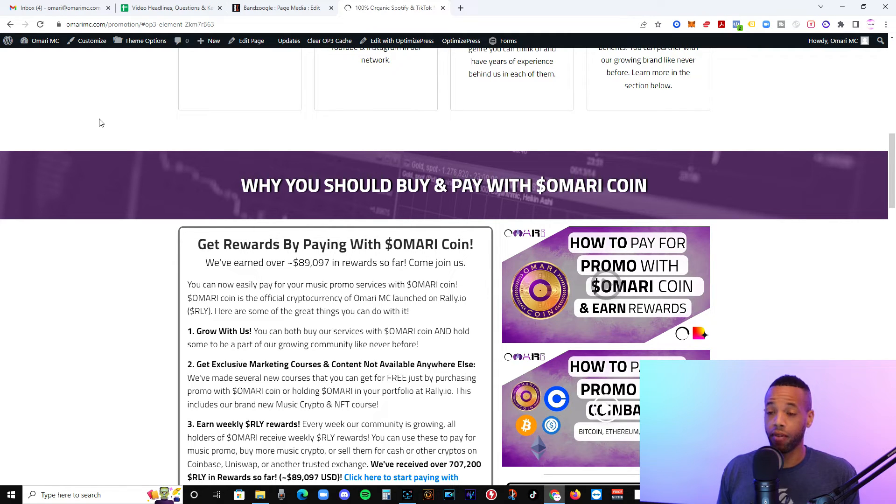
mouse_move(196, 210)
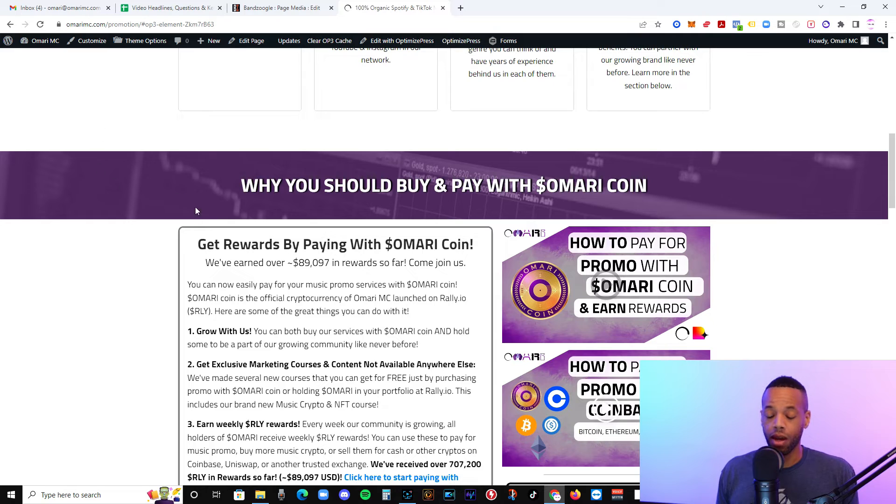
mouse_move(158, 278)
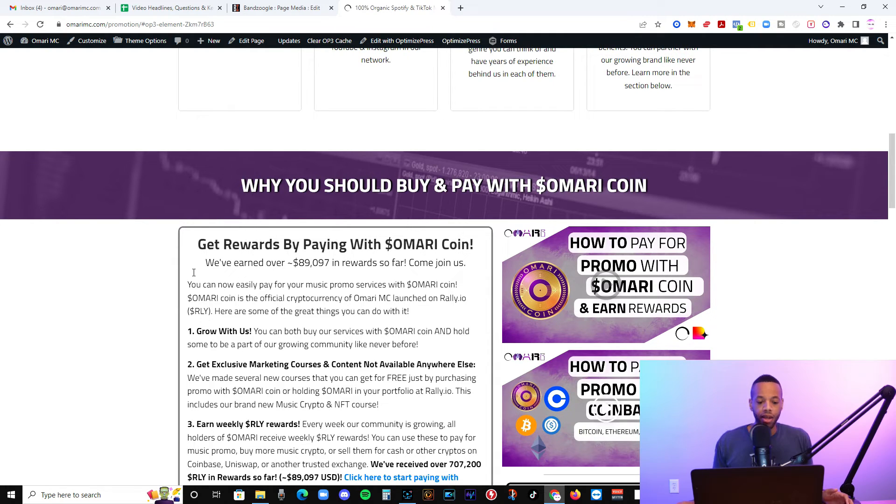
mouse_move(138, 214)
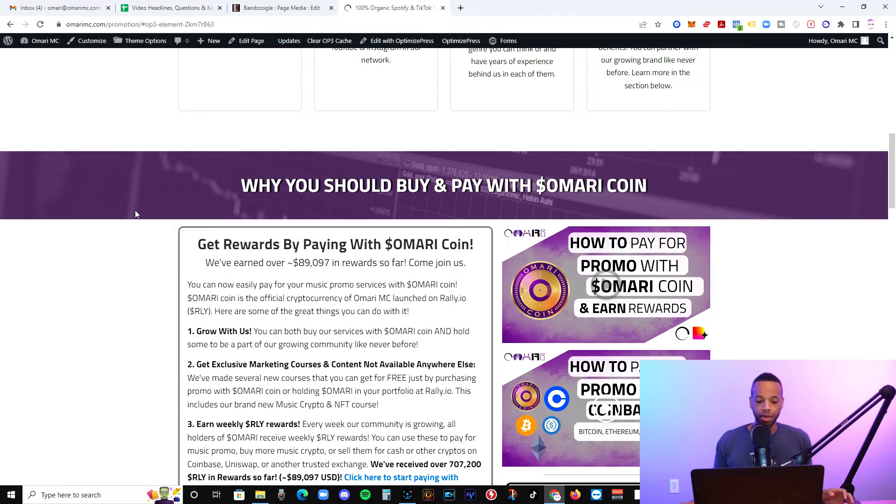
scroll("up", 3)
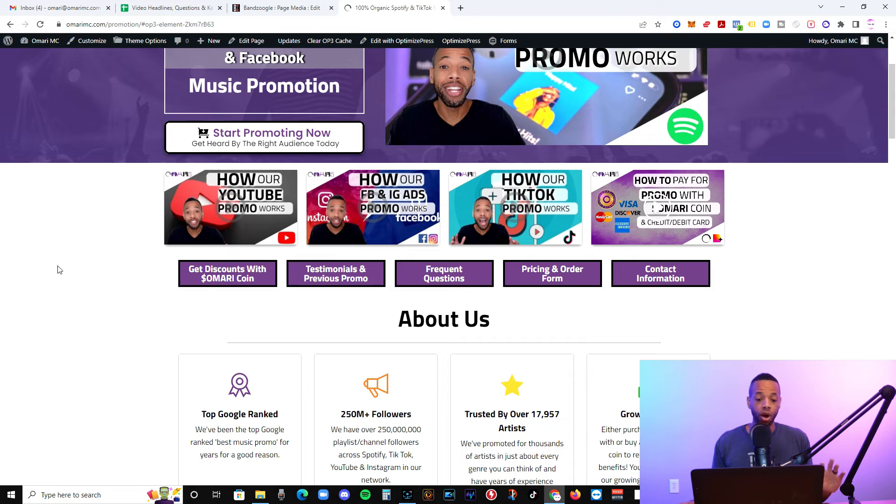
mouse_move(63, 269)
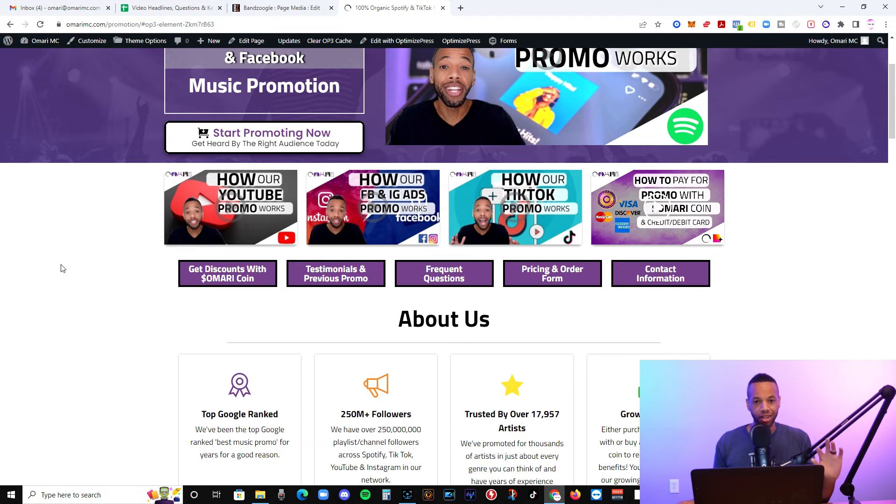
mouse_move(228, 192)
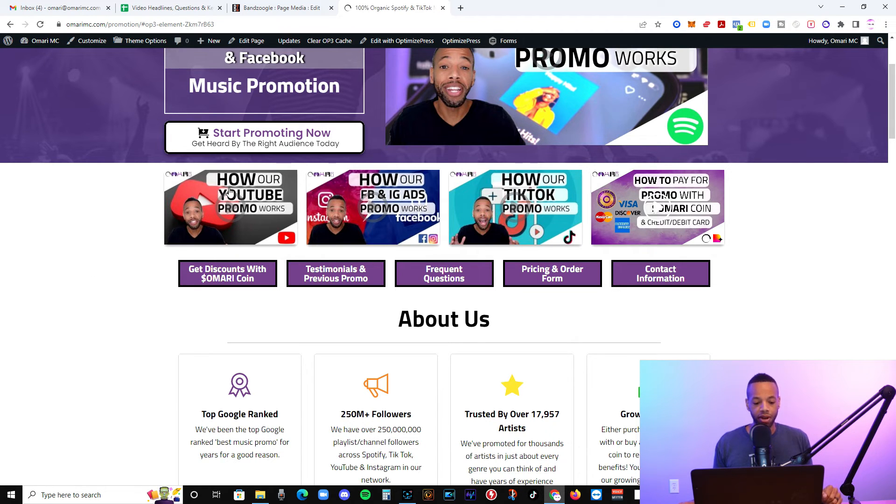
mouse_move(237, 220)
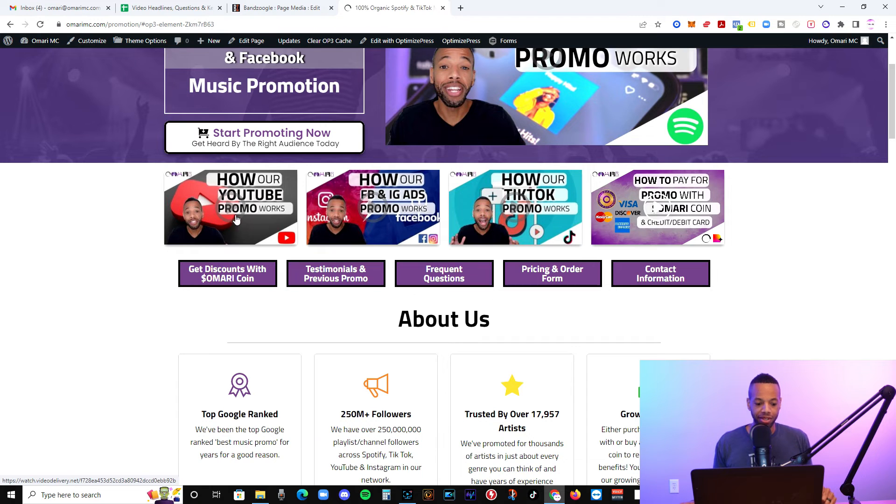
mouse_move(219, 444)
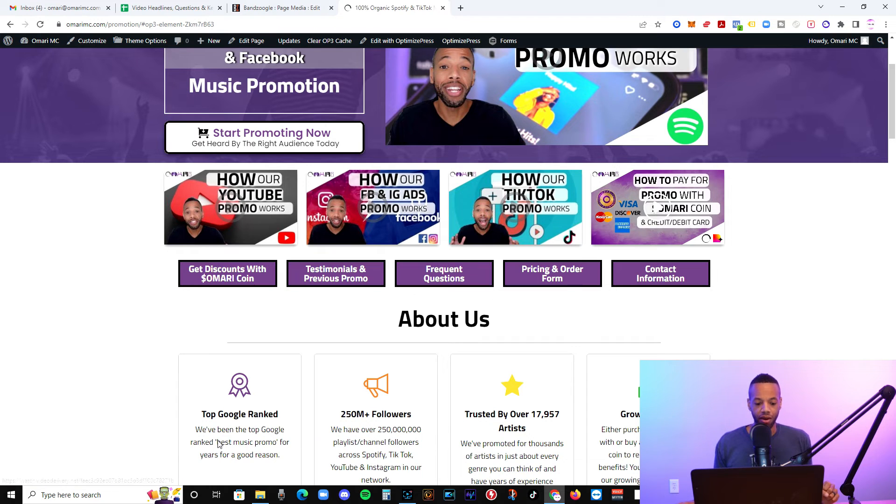
mouse_move(151, 284)
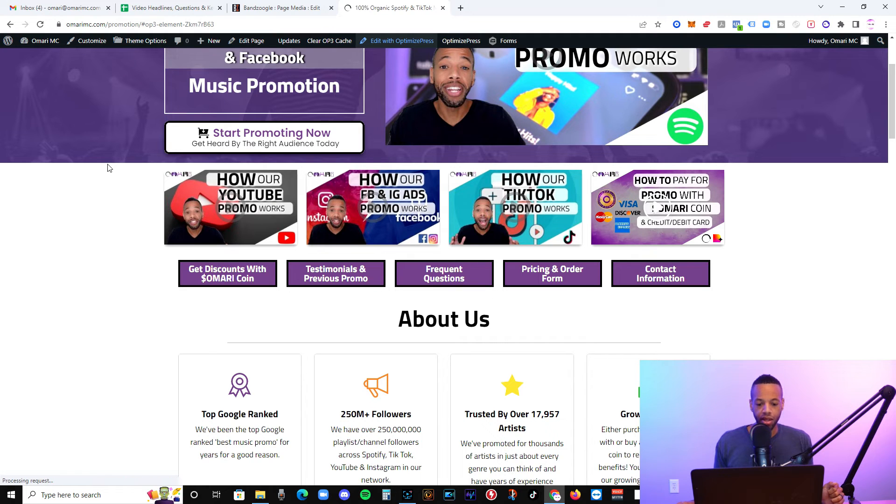
mouse_move(403, 235)
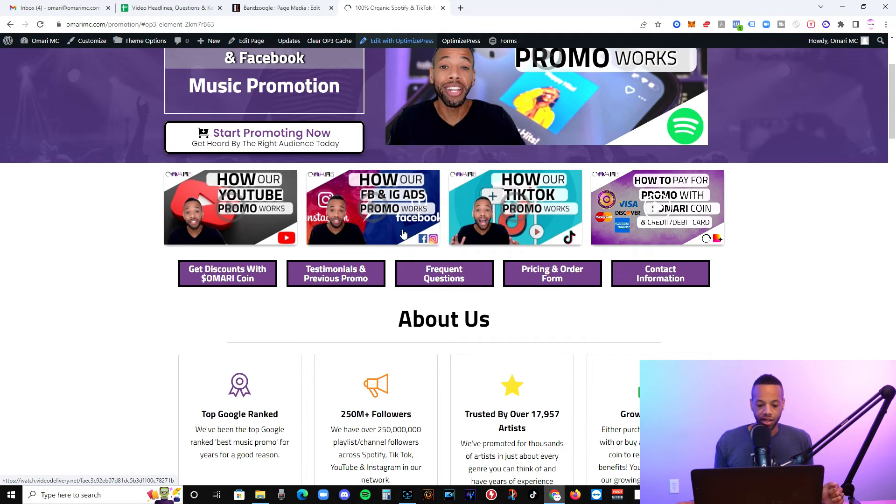
mouse_move(410, 244)
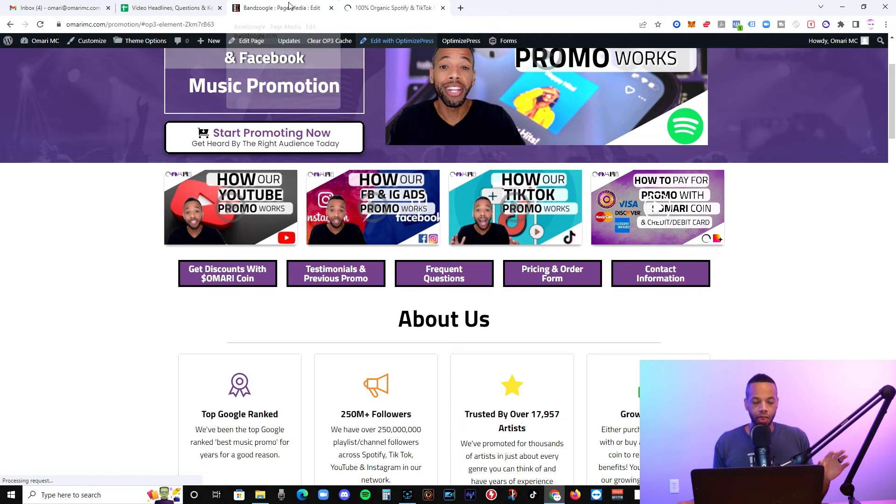
mouse_move(280, 8)
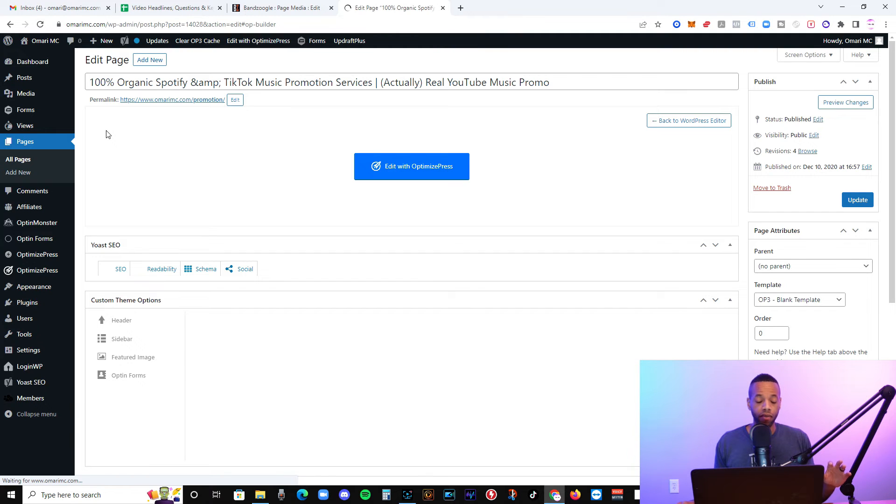
- Launch the OptimizePress builder for the organic Spotify and TikTok promotion page
left_click(120, 269)
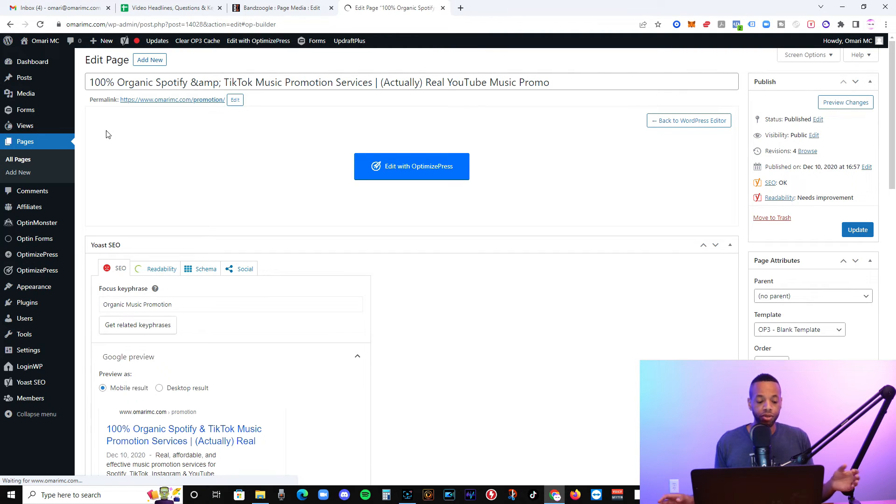
left_click(411, 166)
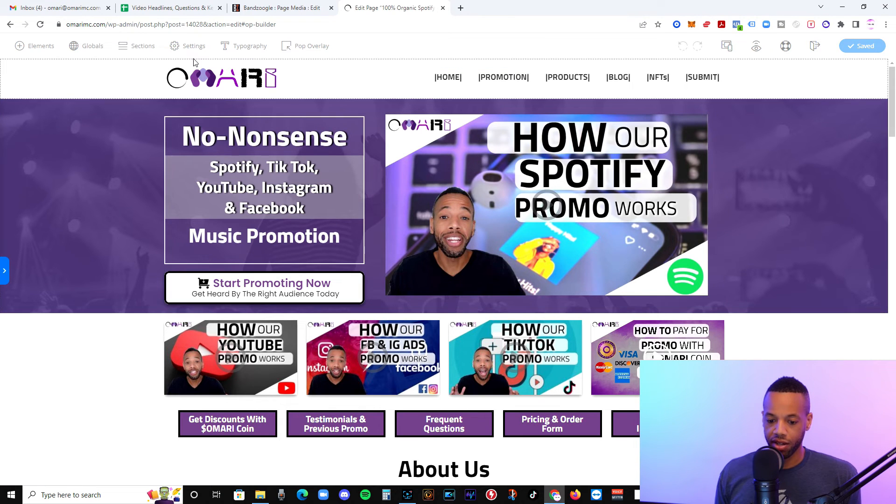
mouse_move(783, 88)
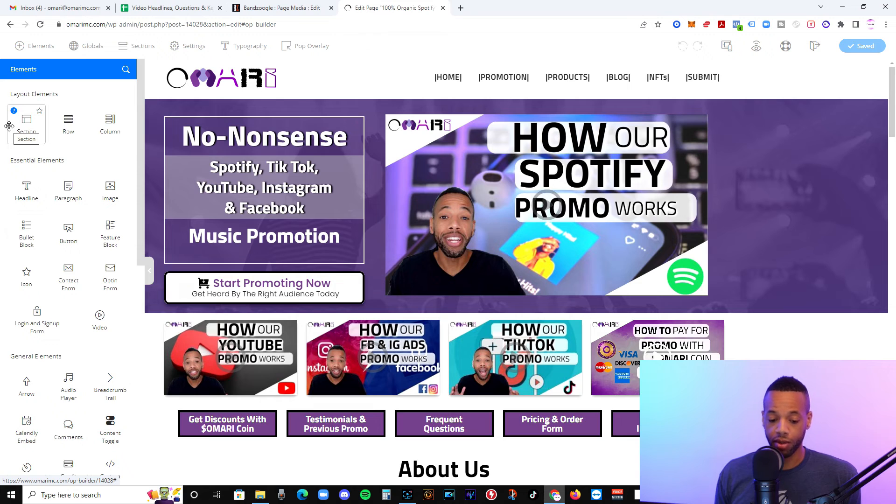
mouse_move(110, 122)
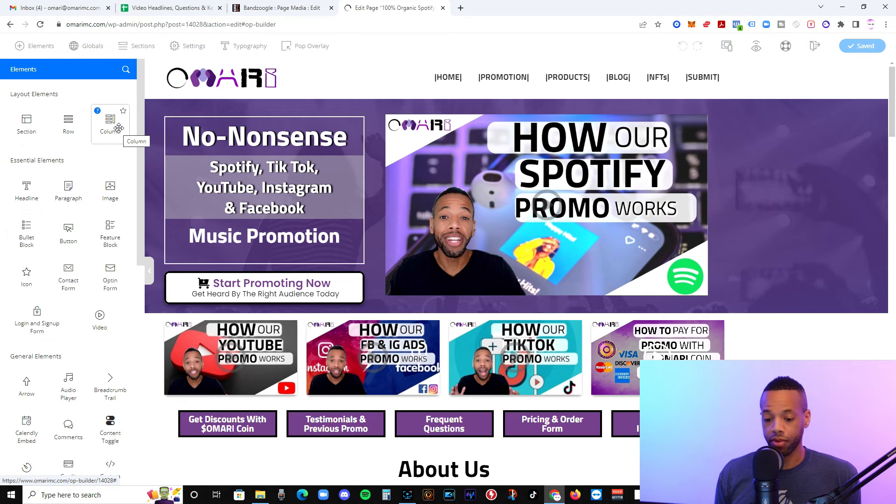
mouse_move(27, 123)
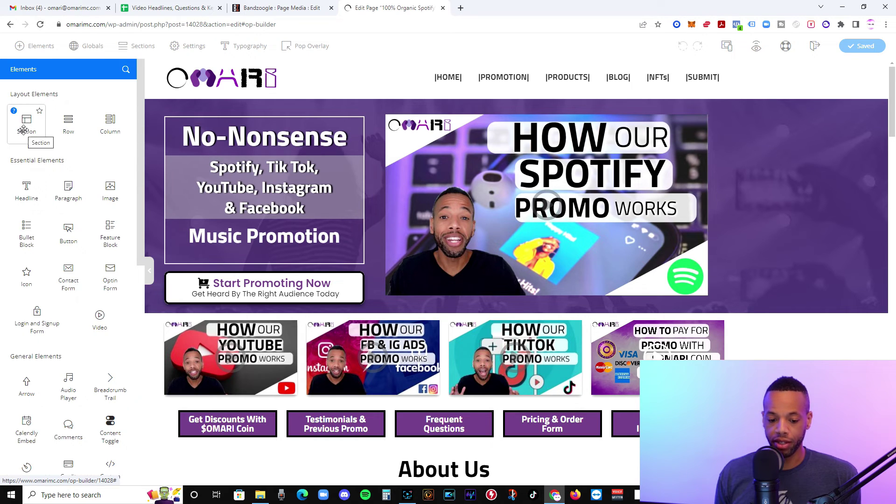
mouse_move(109, 124)
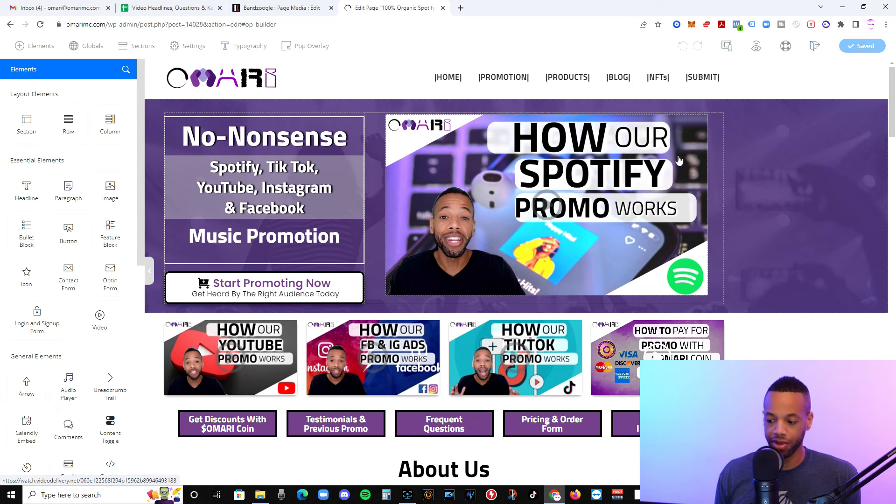
mouse_move(721, 165)
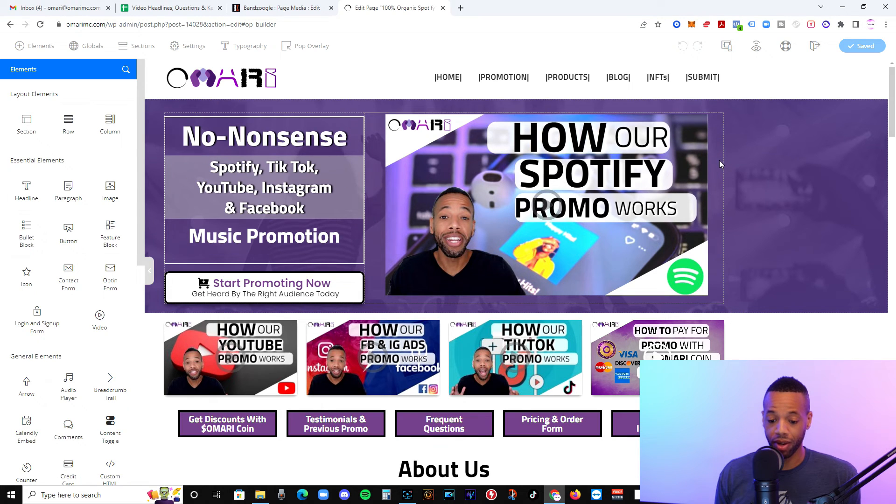
mouse_move(150, 194)
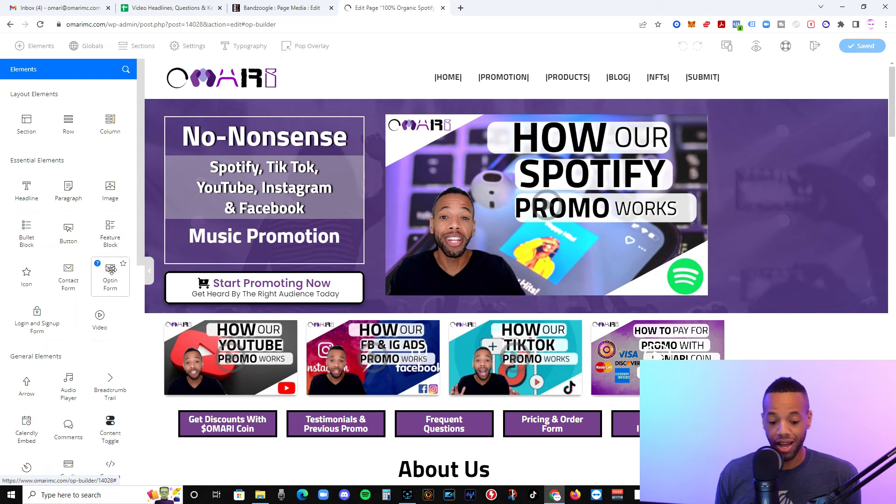
mouse_move(37, 323)
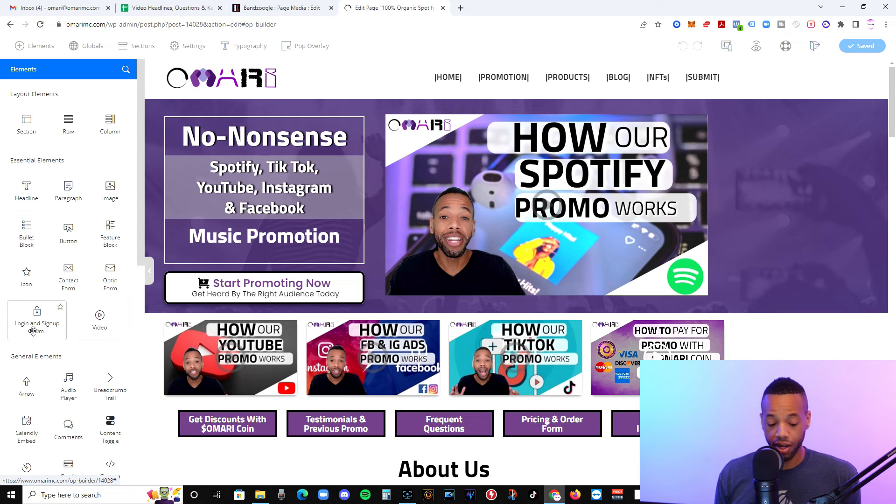
mouse_move(68, 276)
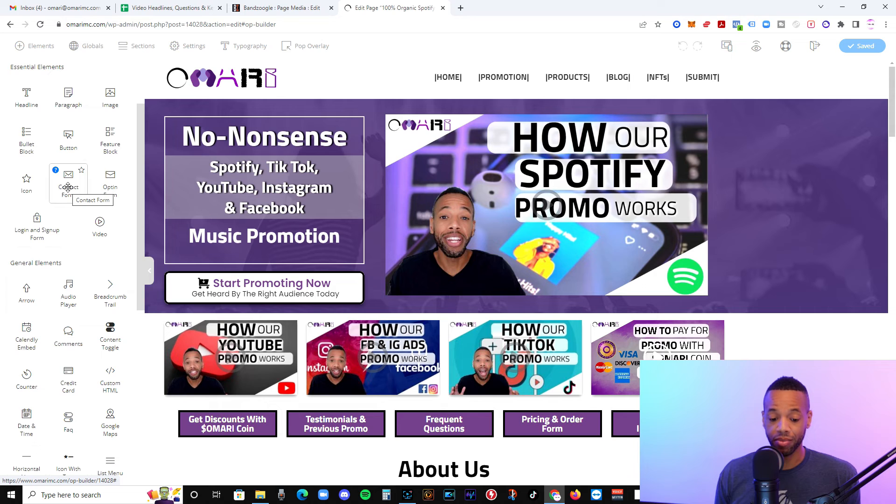
- Scroll through the Layout, Essential and General building blocks in the Elements panel
scroll("down", 3)
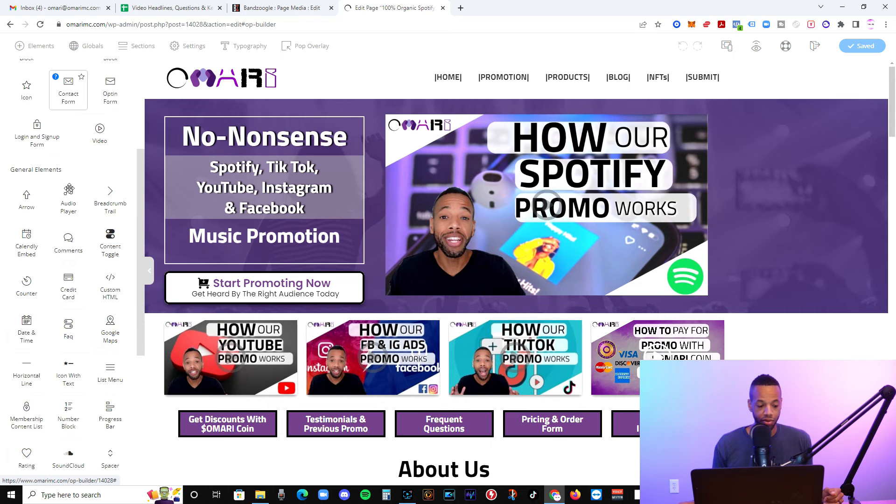
scroll("up", 3)
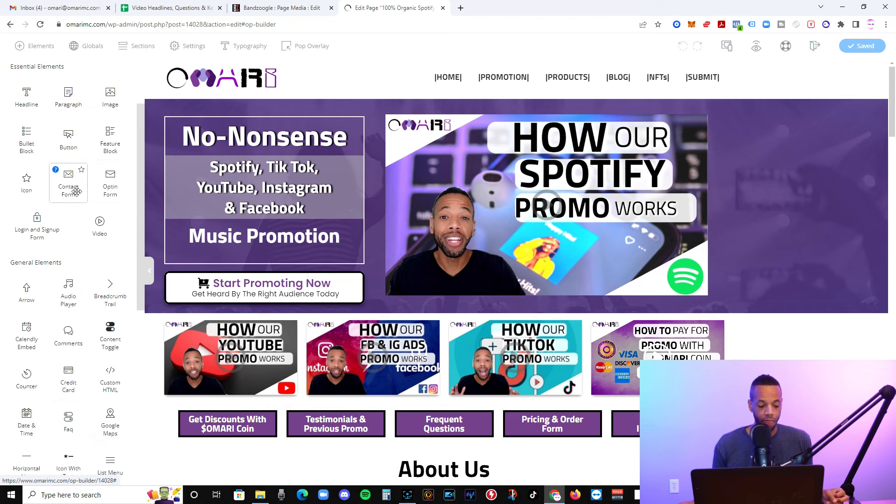
scroll("down", 3)
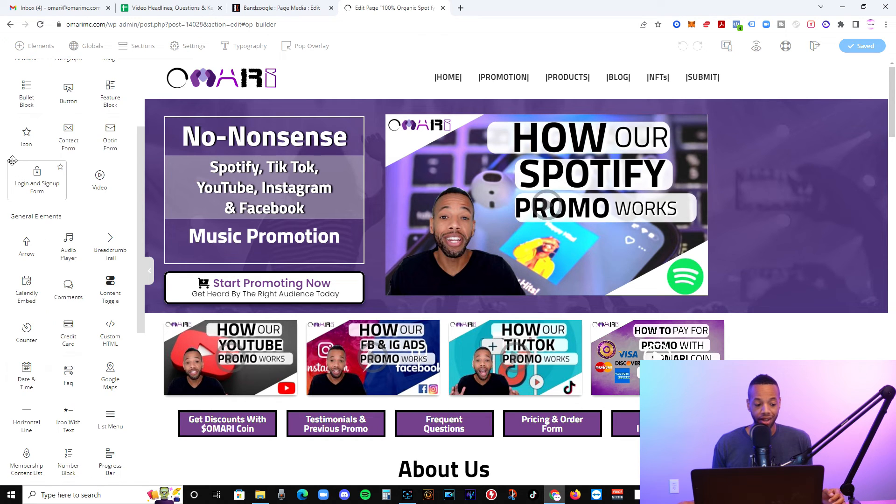
scroll("down", 3)
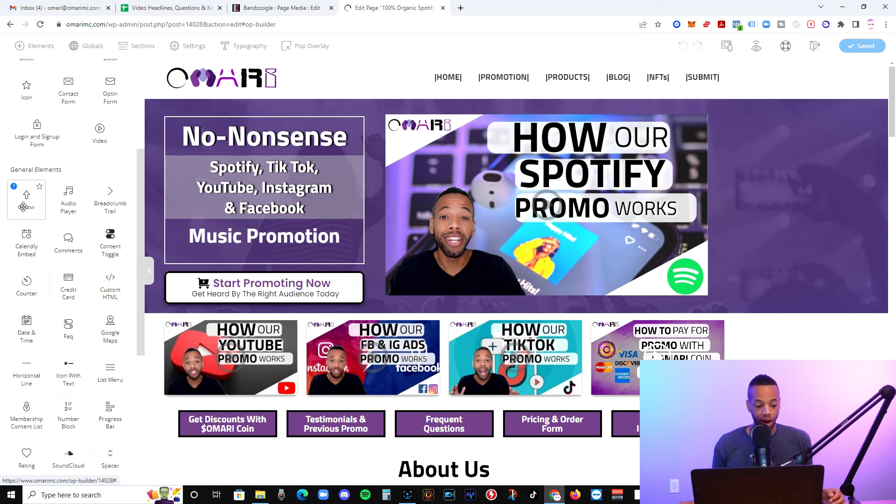
mouse_move(26, 240)
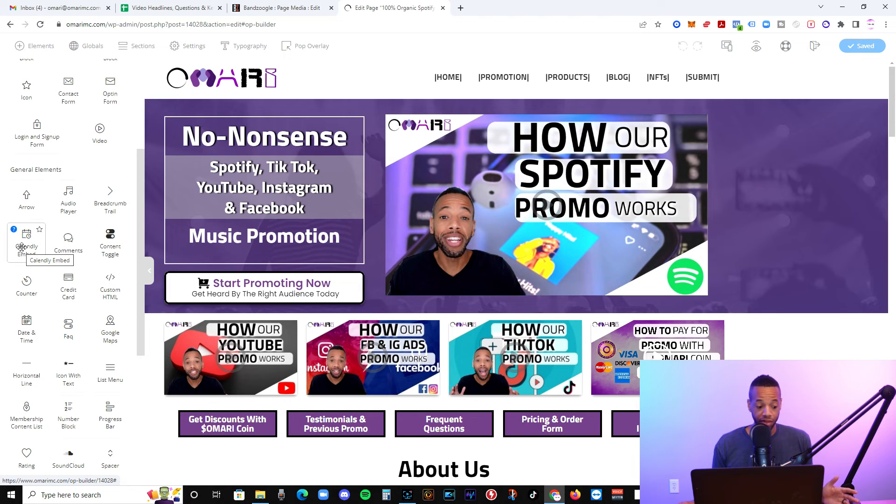
mouse_move(26, 286)
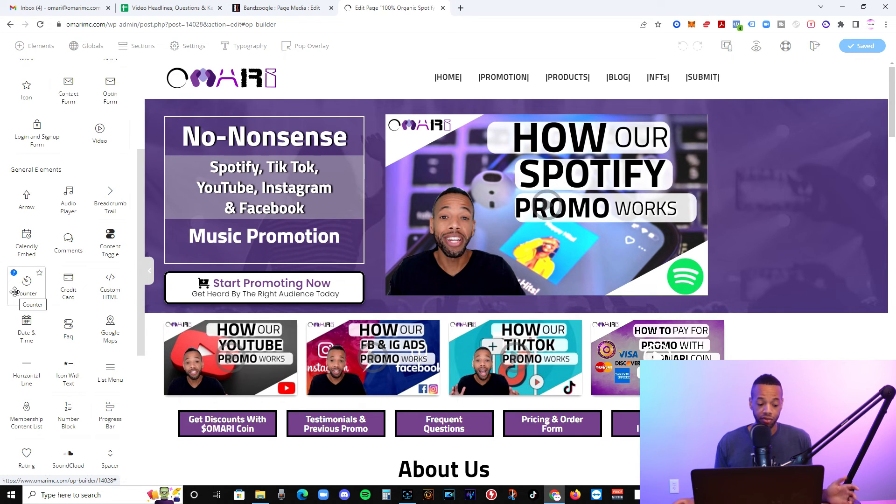
mouse_move(26, 243)
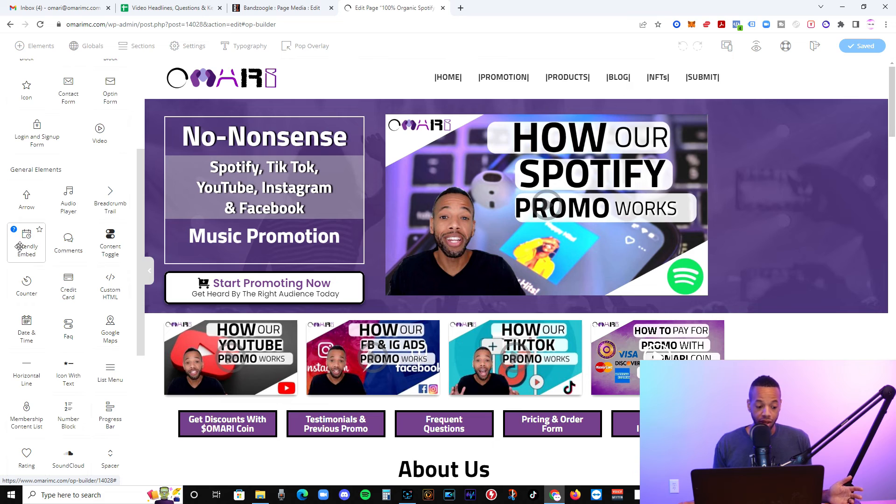
mouse_move(69, 286)
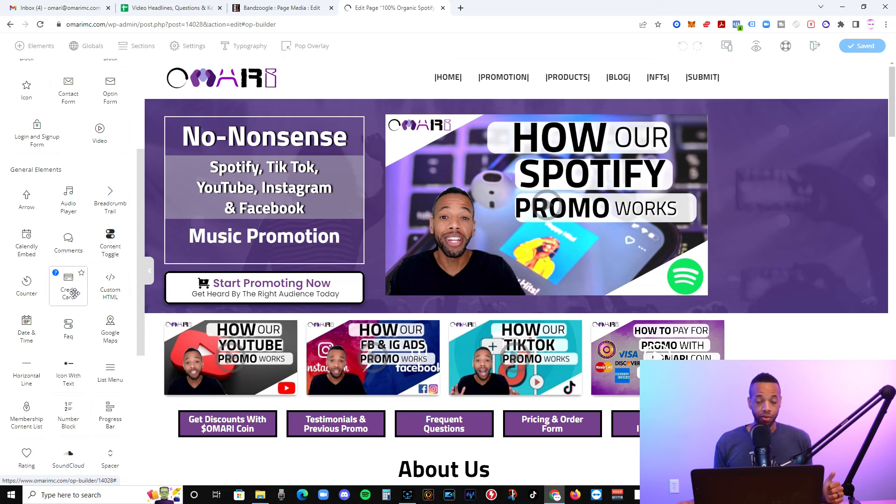
mouse_move(68, 285)
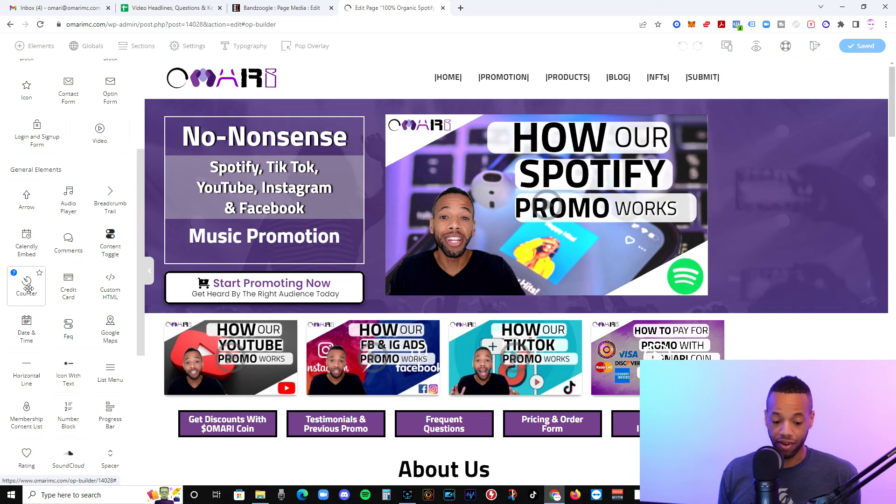
scroll("down", 3)
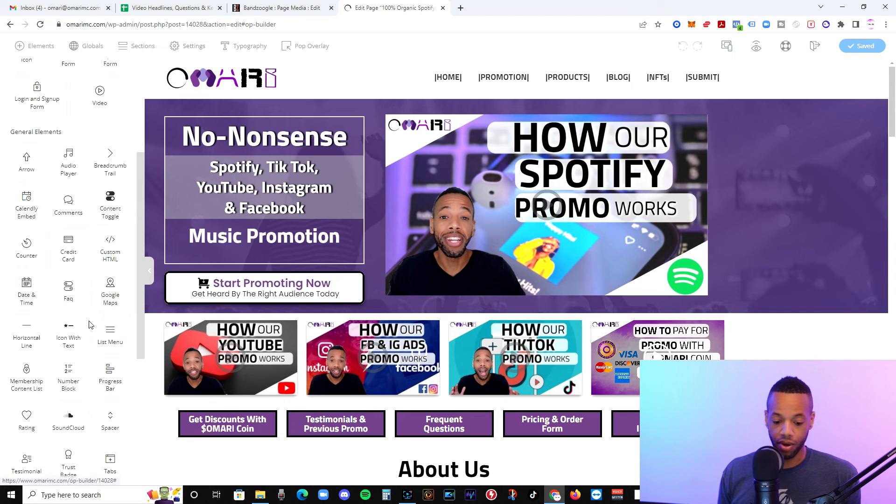
scroll("down", 3)
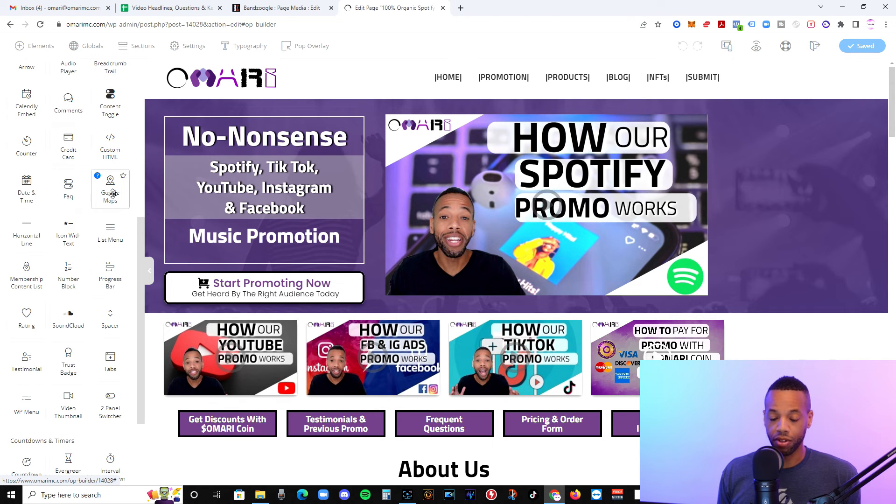
mouse_move(110, 183)
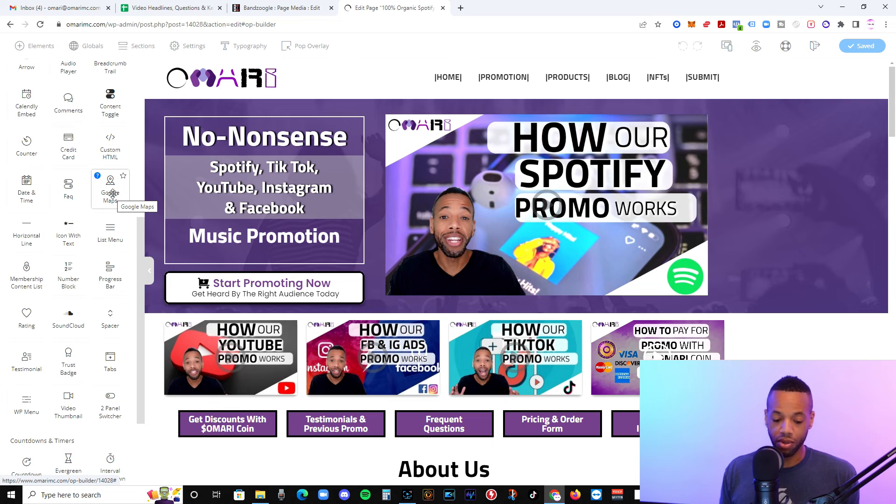
scroll("down", 3)
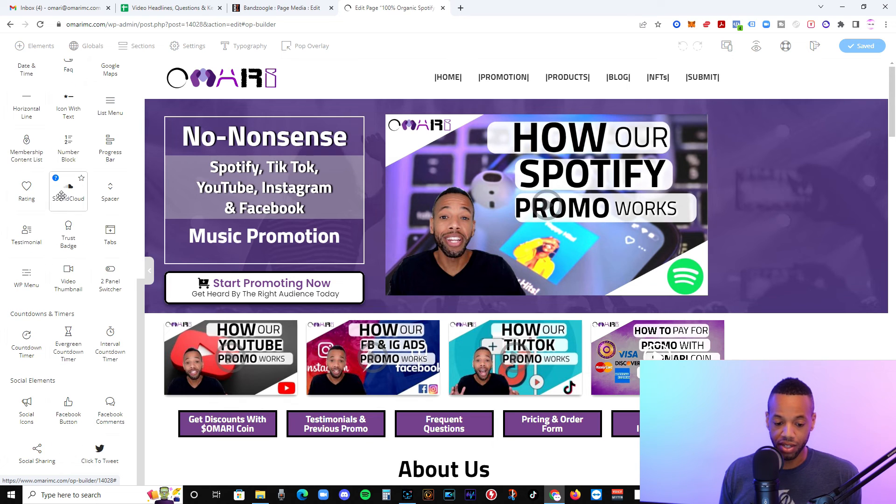
mouse_move(68, 277)
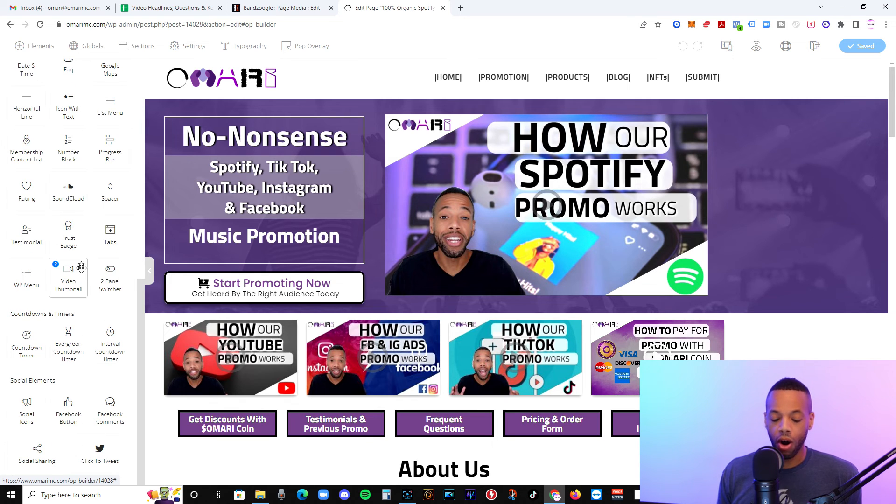
mouse_move(110, 344)
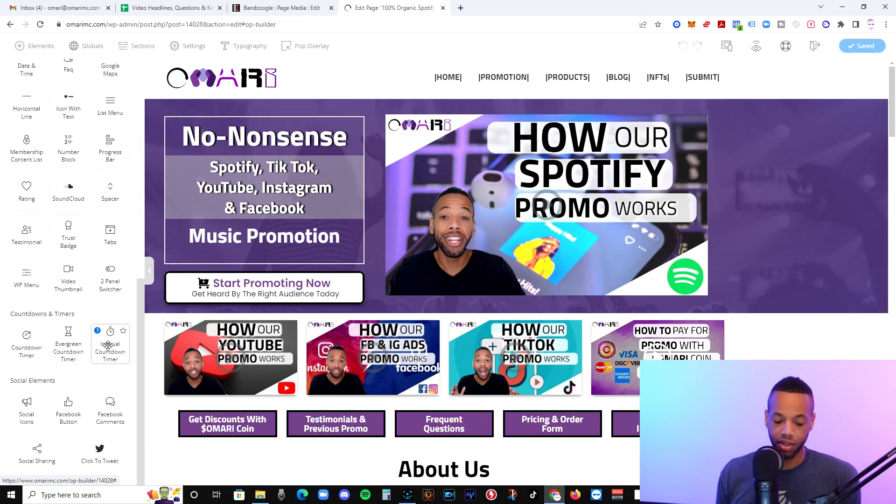
mouse_move(26, 234)
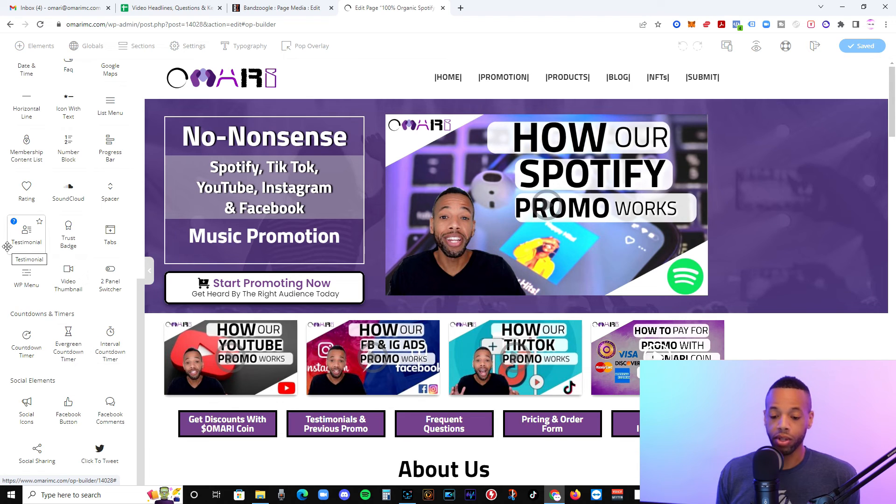
mouse_move(148, 270)
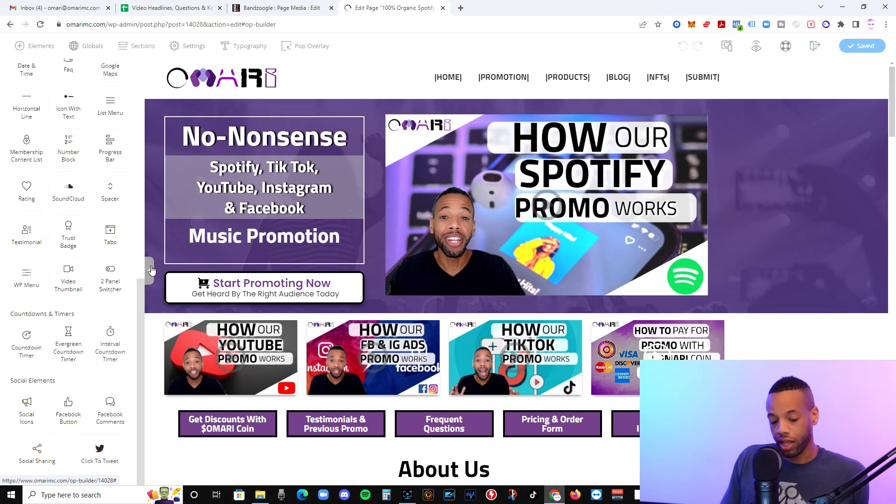
scroll("up", 3)
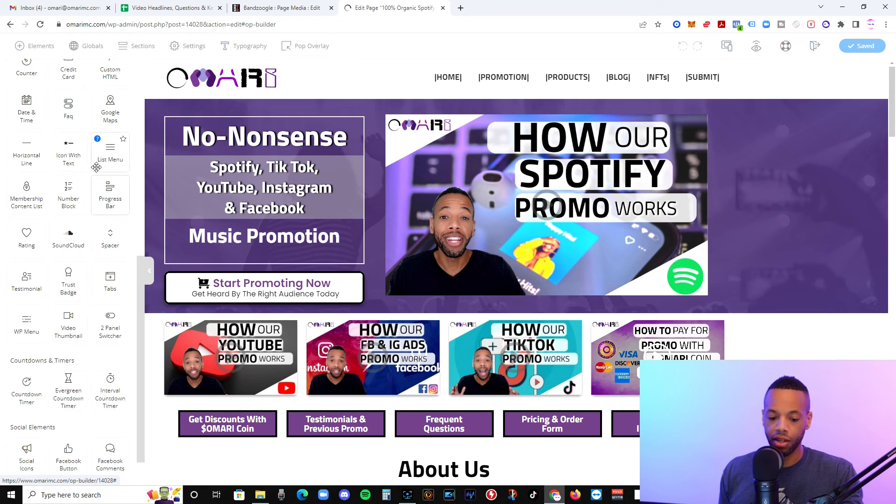
scroll("down", 3)
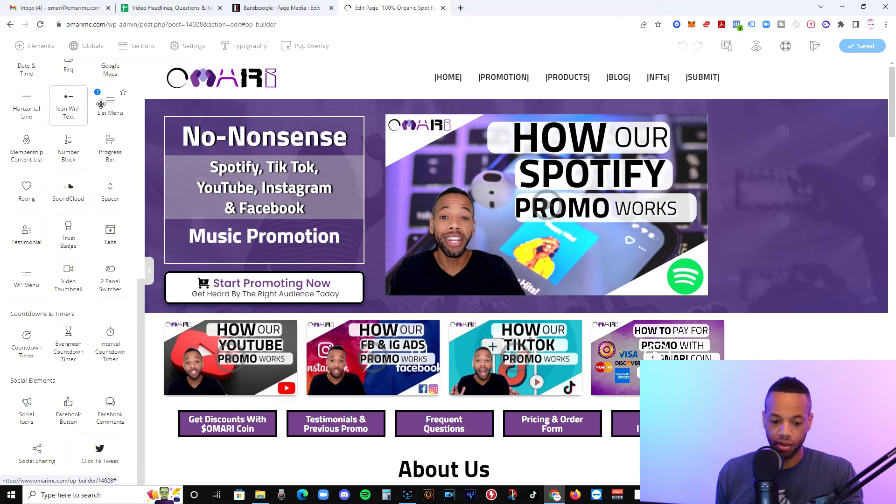
mouse_move(102, 103)
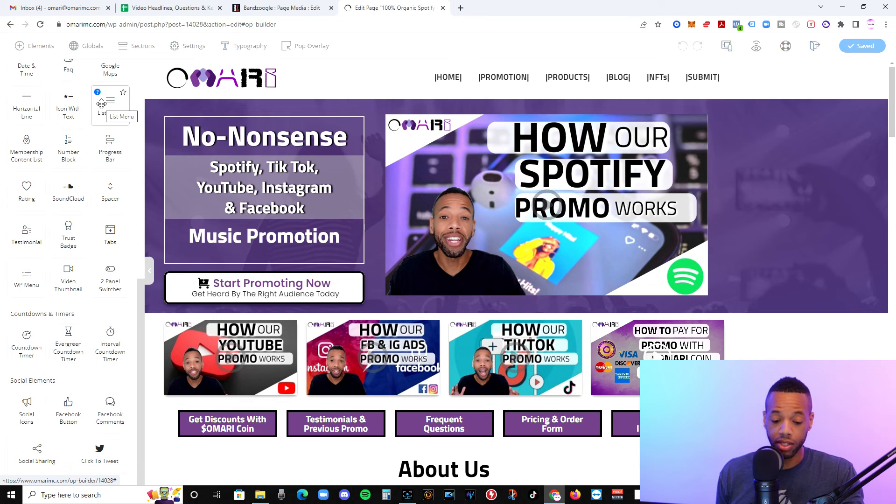
mouse_move(110, 191)
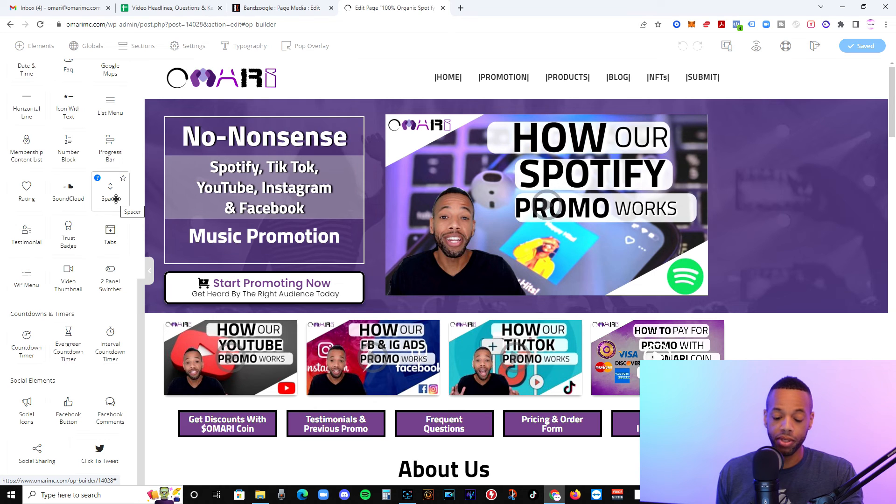
- Check the Pop Overlay list, collapse the Elements sidebar, and start a new browser tab
left_click(310, 46)
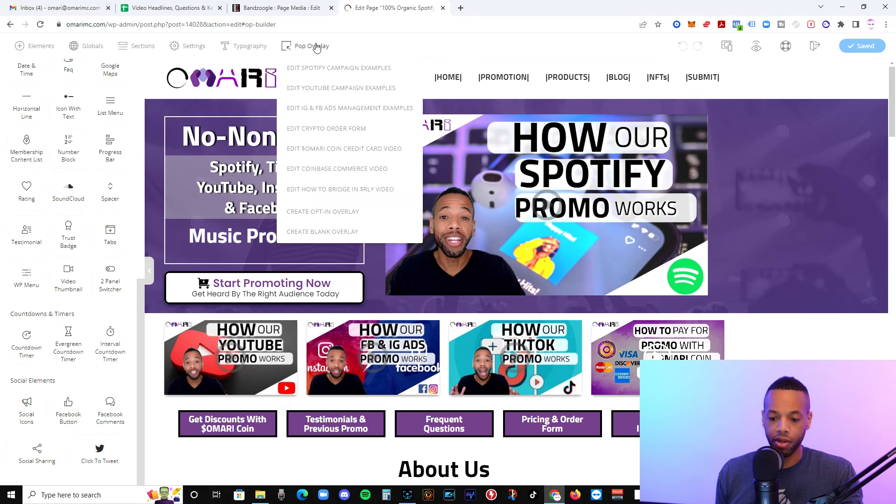
mouse_move(323, 211)
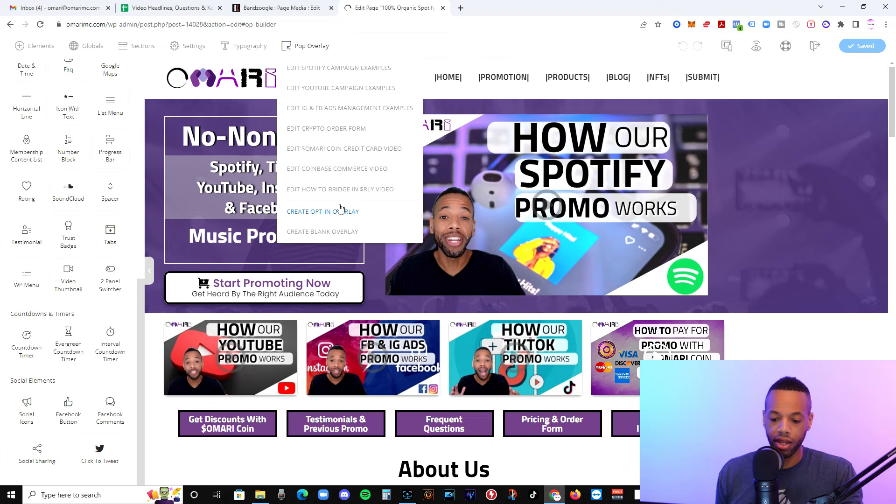
left_click(521, 48)
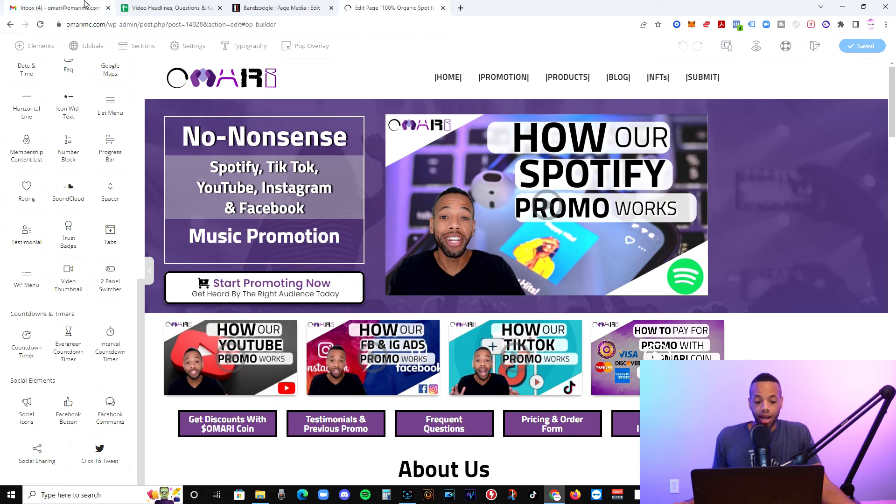
mouse_move(280, 8)
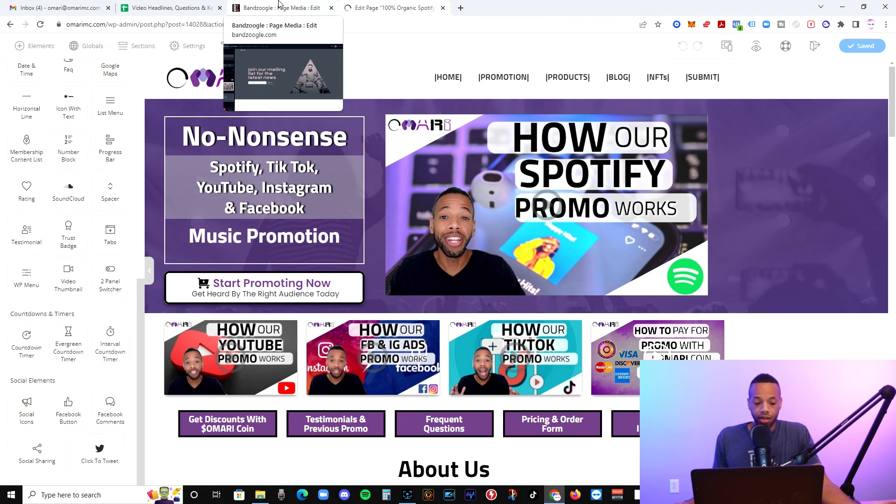
mouse_move(435, 54)
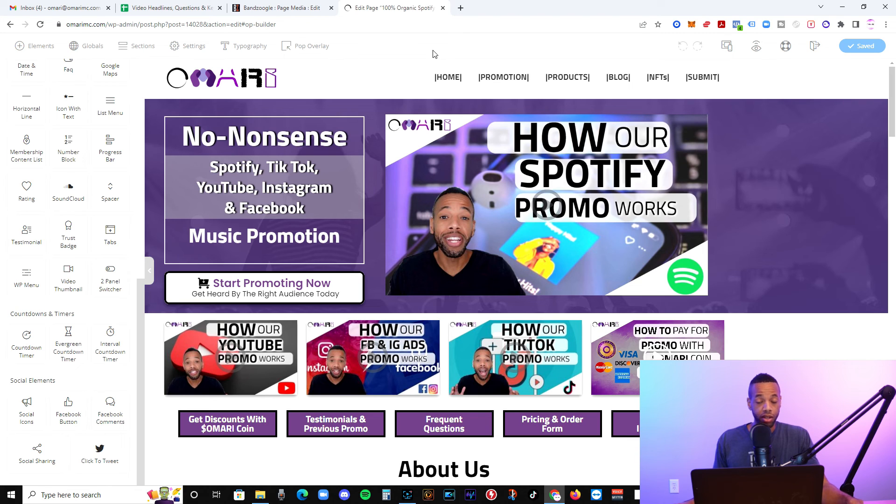
mouse_move(193, 222)
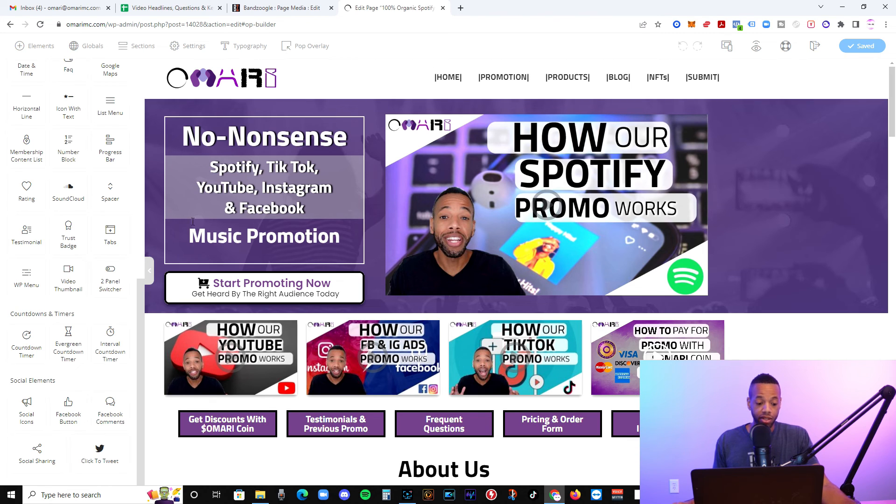
left_click(148, 271)
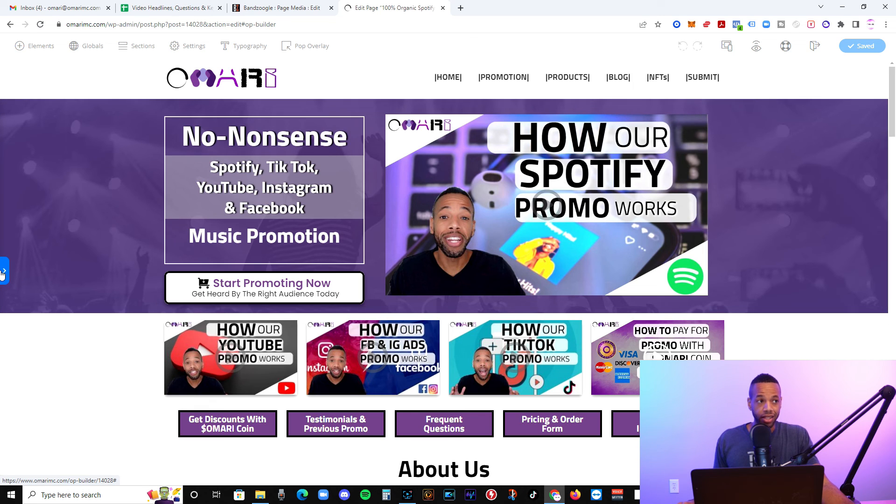
mouse_move(417, 73)
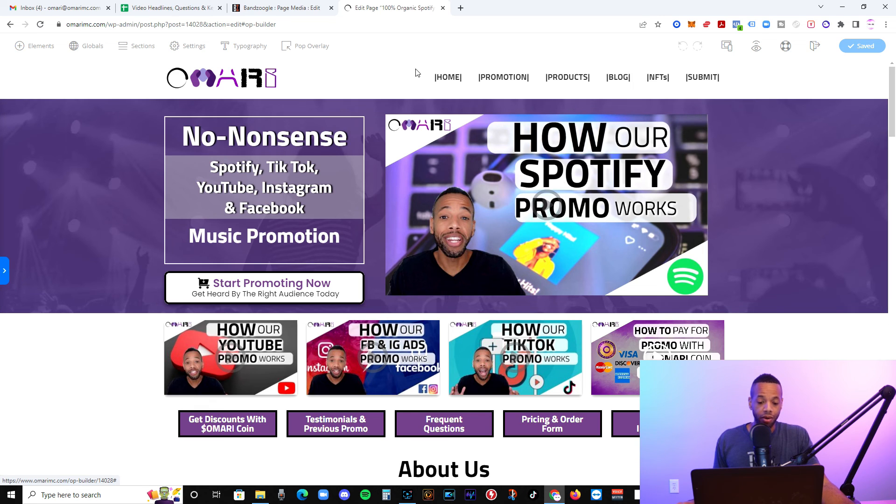
left_click(460, 7)
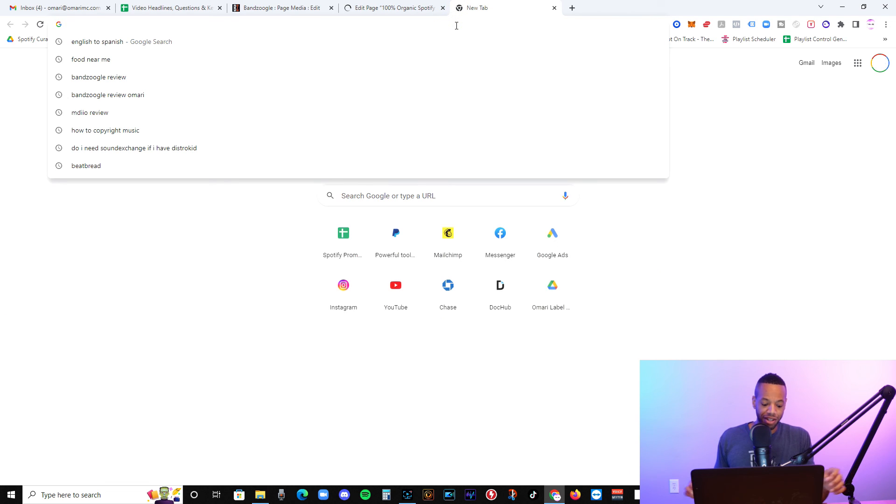
- Search Google for 'what percentage of websites are wordpress'
type("wordp")
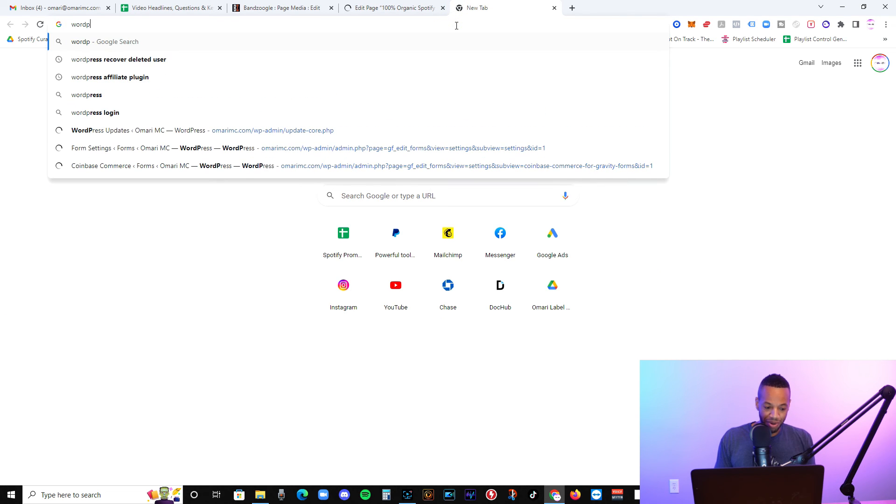
key("Backspace")
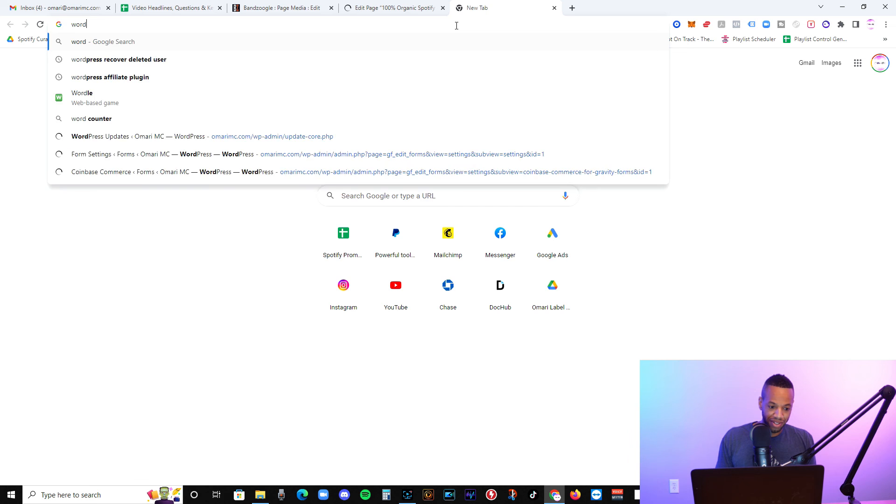
type("what perce")
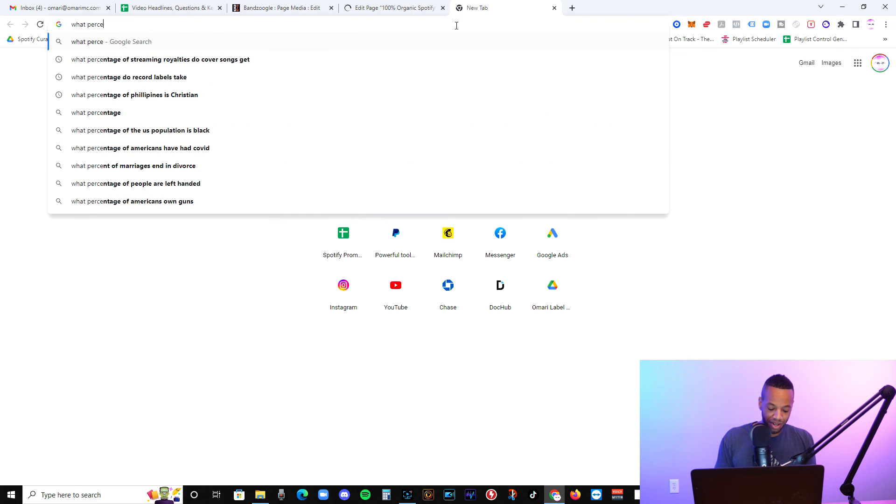
type("ntage of websites are wordpress")
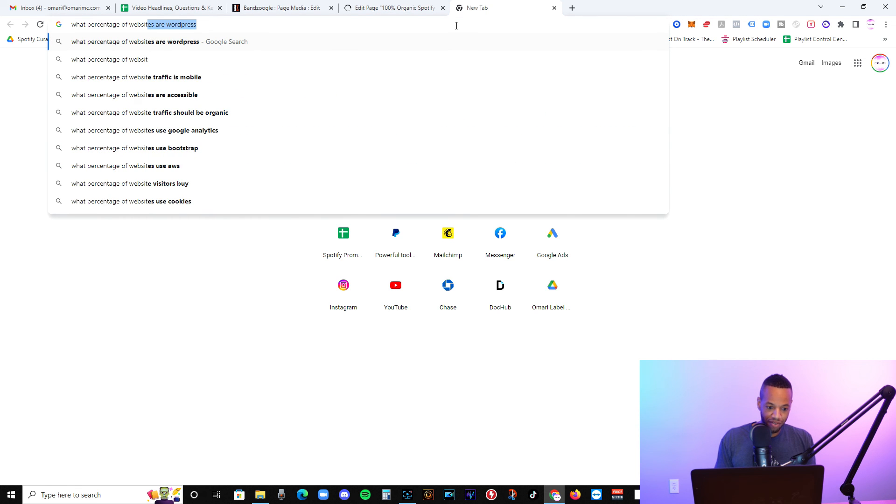
key("Return")
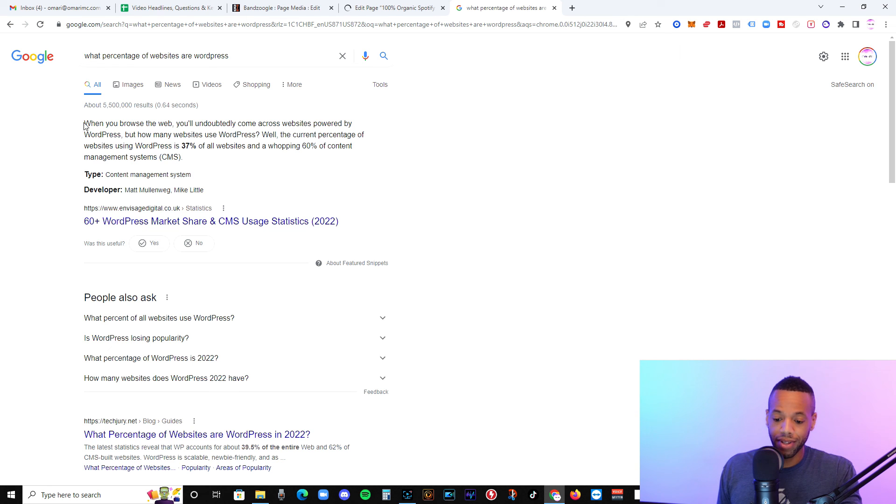
- Glance at the Bandzoogle header editor, then return to the omarimc.com page editor
left_click(280, 8)
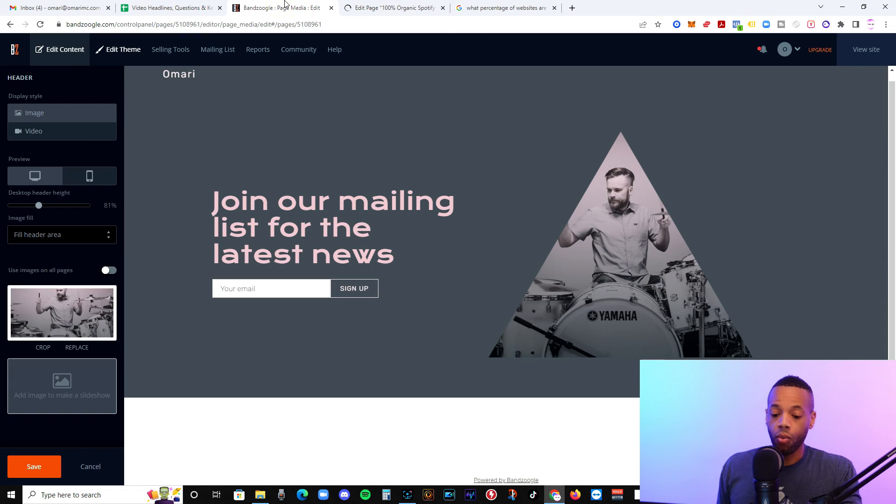
left_click(393, 7)
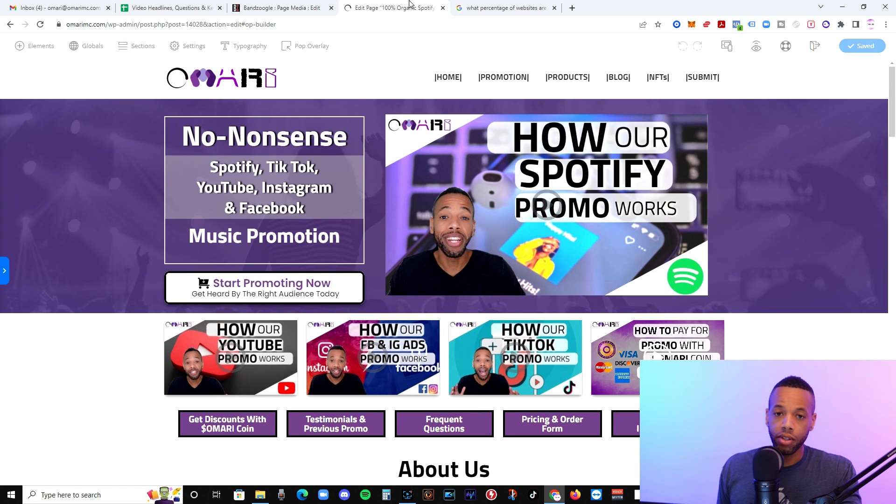